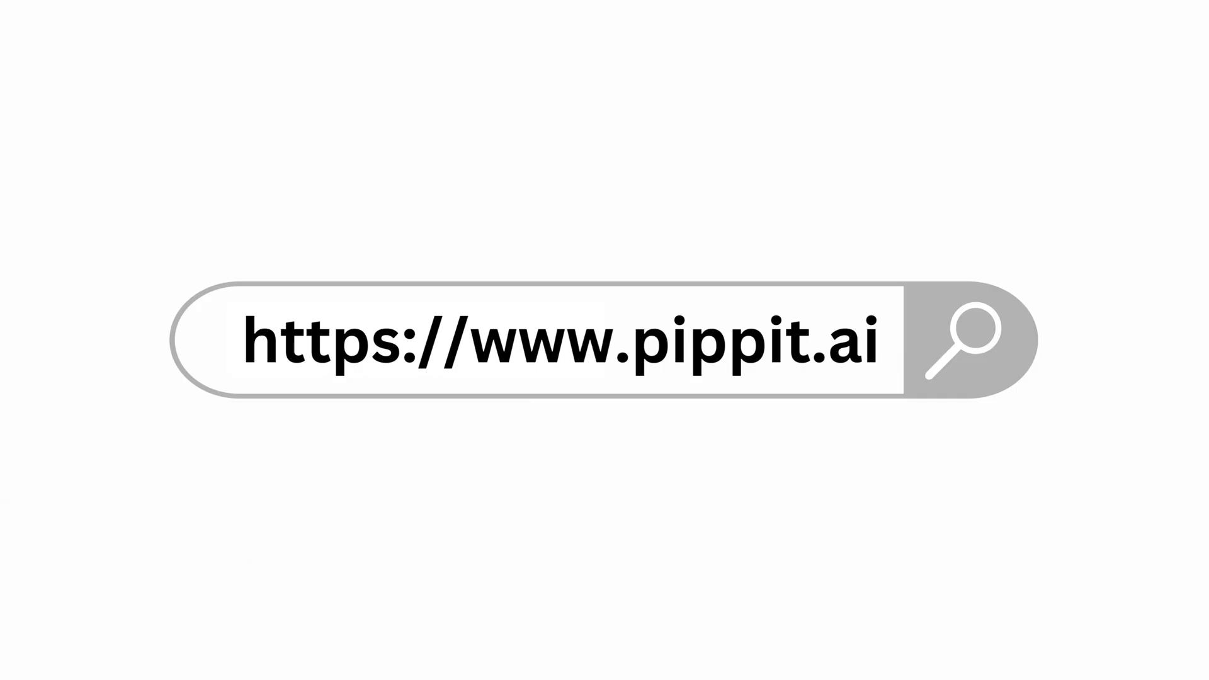
Load pippit.capcut.com and scroll the homepage's landing content.
{"action": "left_click", "coordinate": [968, 340]}
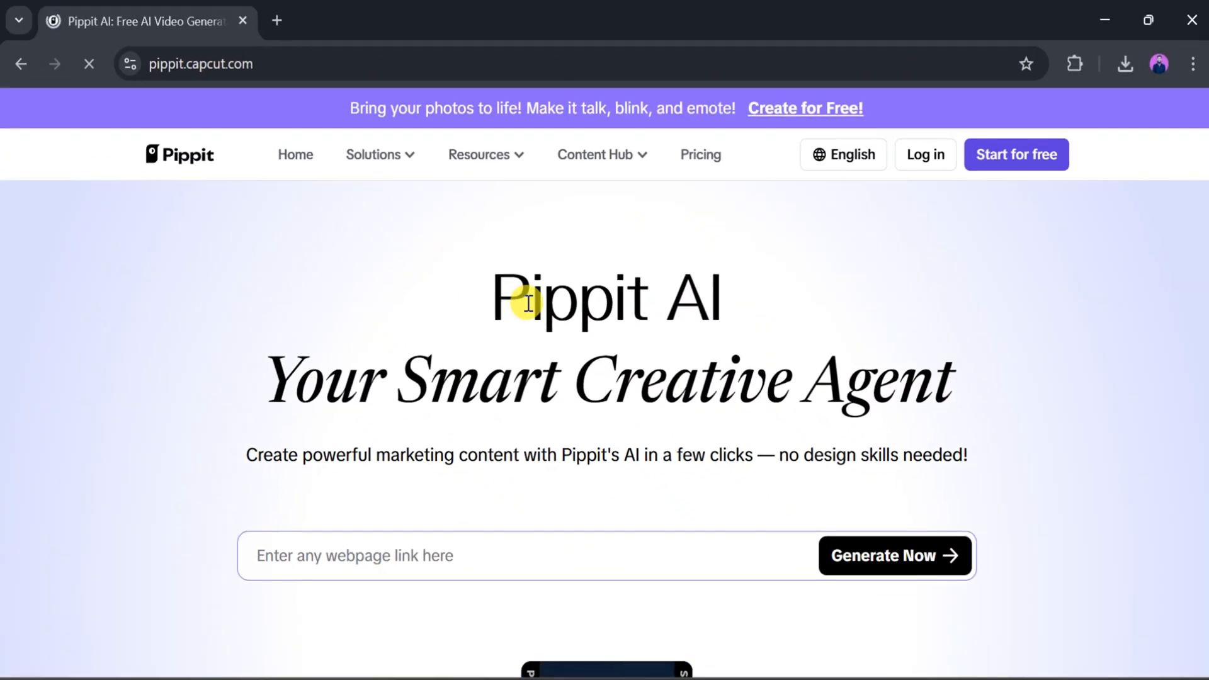
{"action": "mouse_move", "coordinate": [459, 401]}
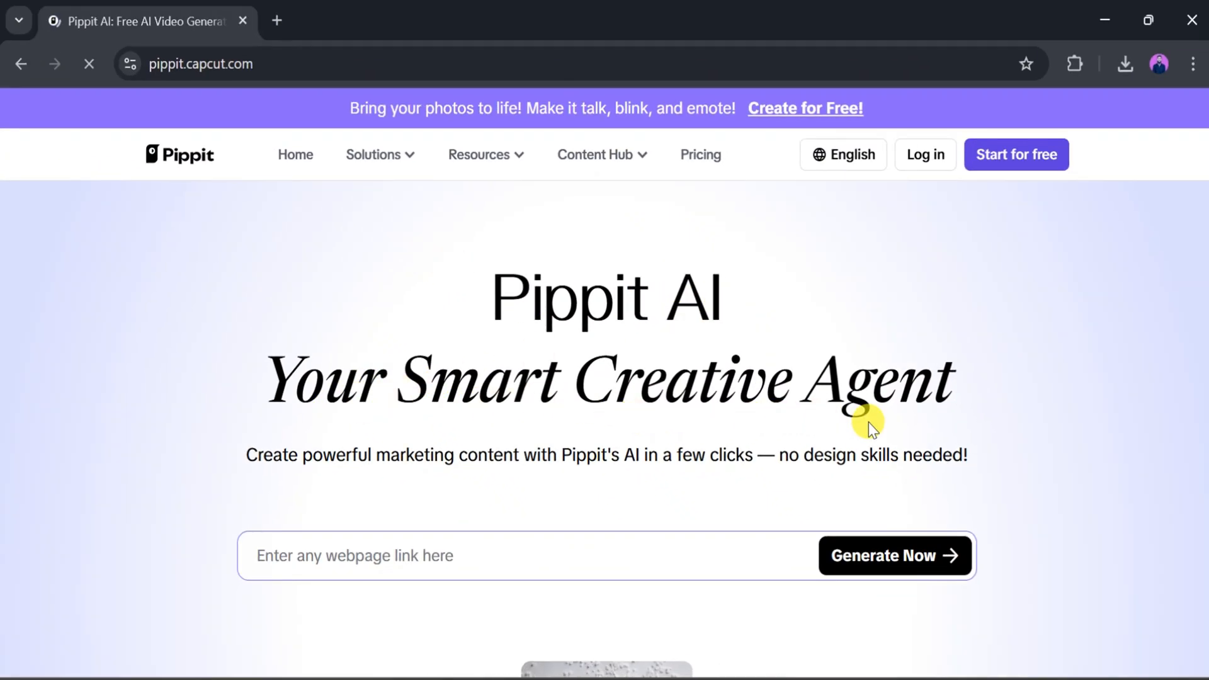
{"action": "mouse_move", "coordinate": [442, 476]}
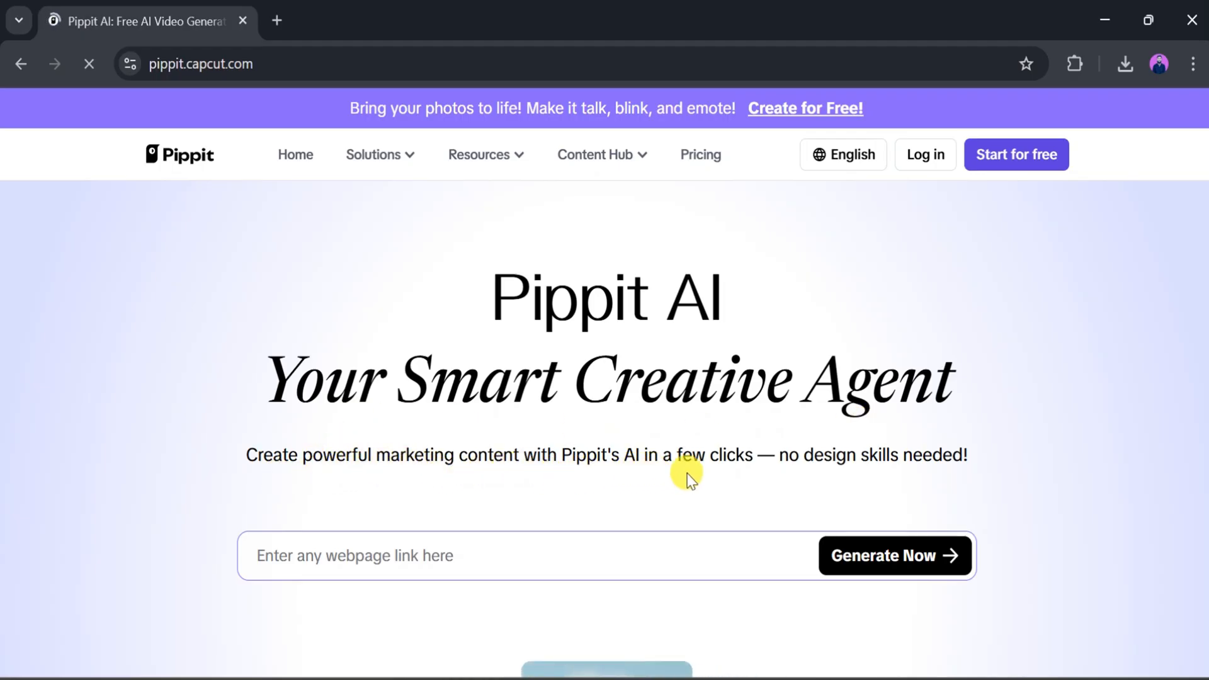
{"action": "mouse_move", "coordinate": [914, 474]}
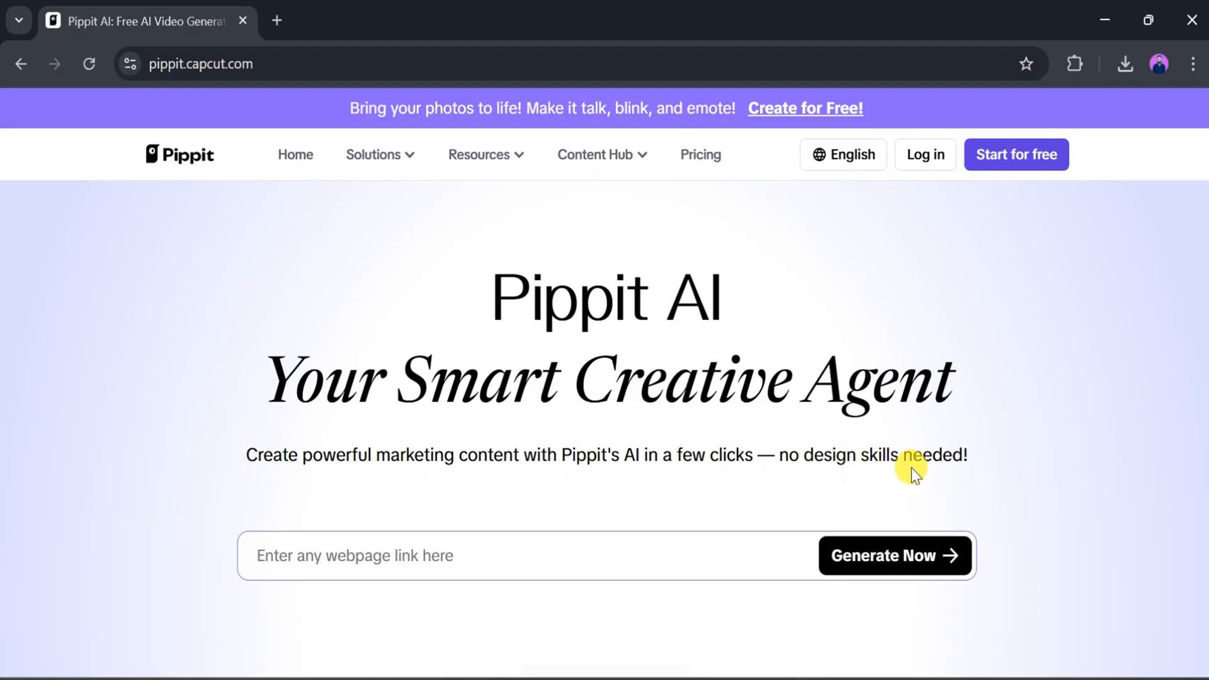
{"action": "scroll", "scroll_direction": "down", "scroll_amount": 3}
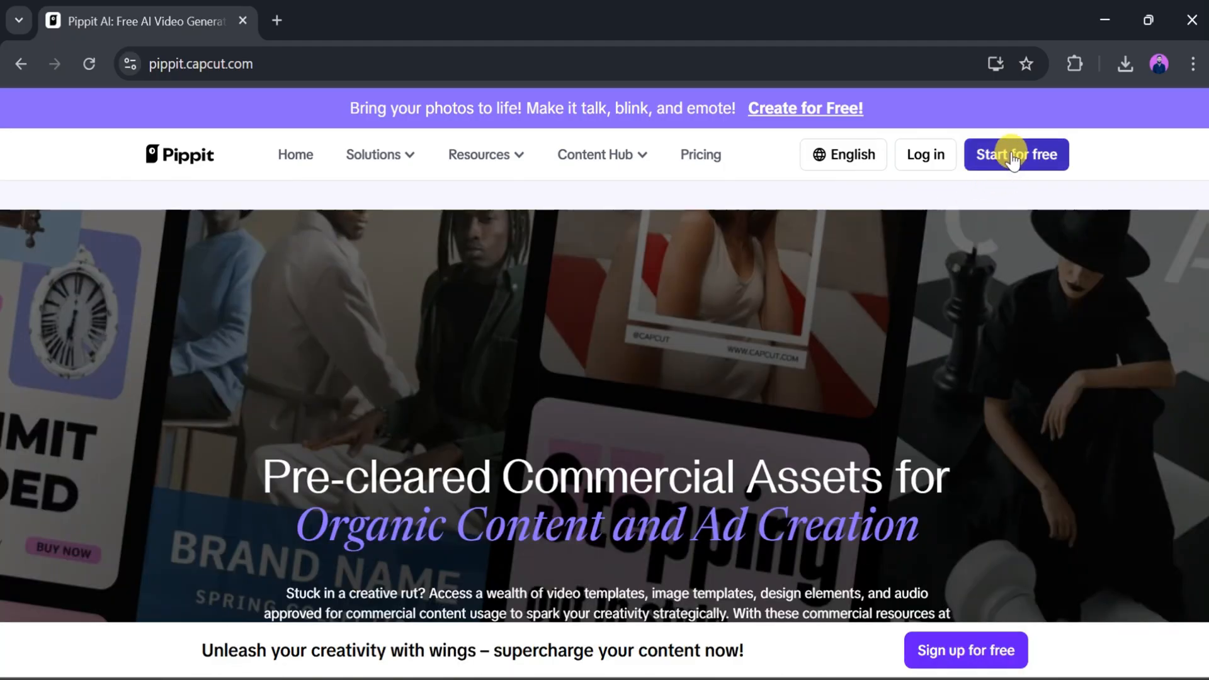
{"action": "mouse_move", "coordinate": [925, 154]}
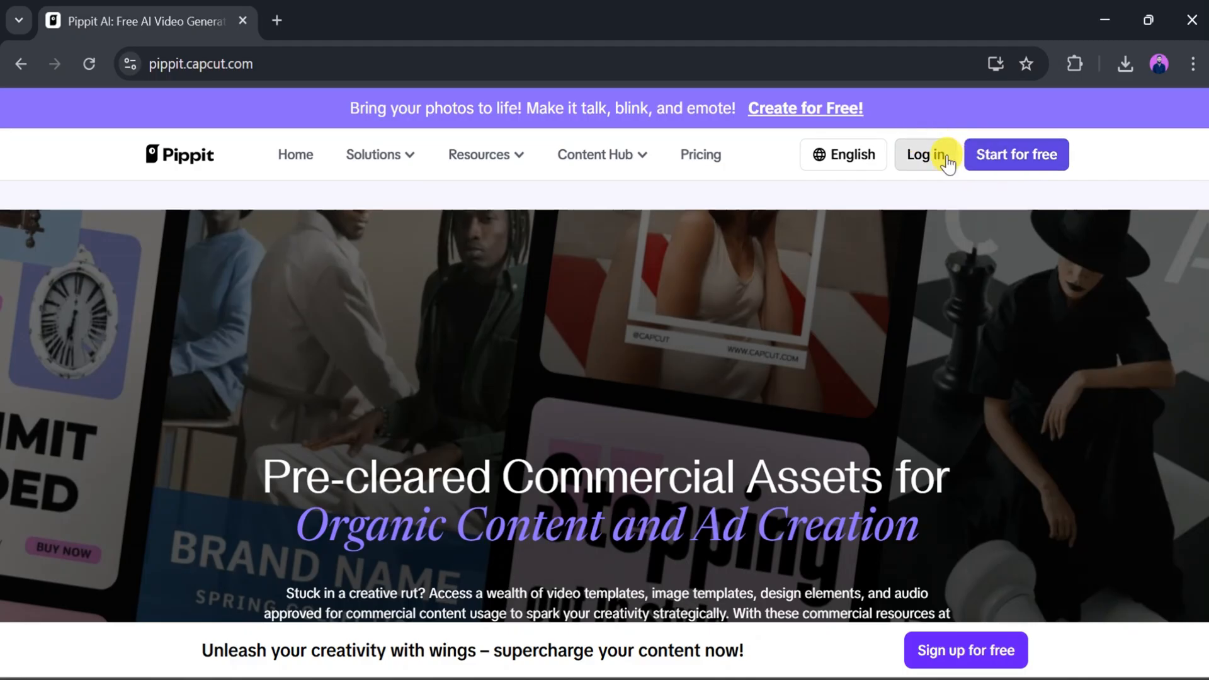
Open the Log in dialog at the top right of the homepage.
{"action": "left_click", "coordinate": [925, 155]}
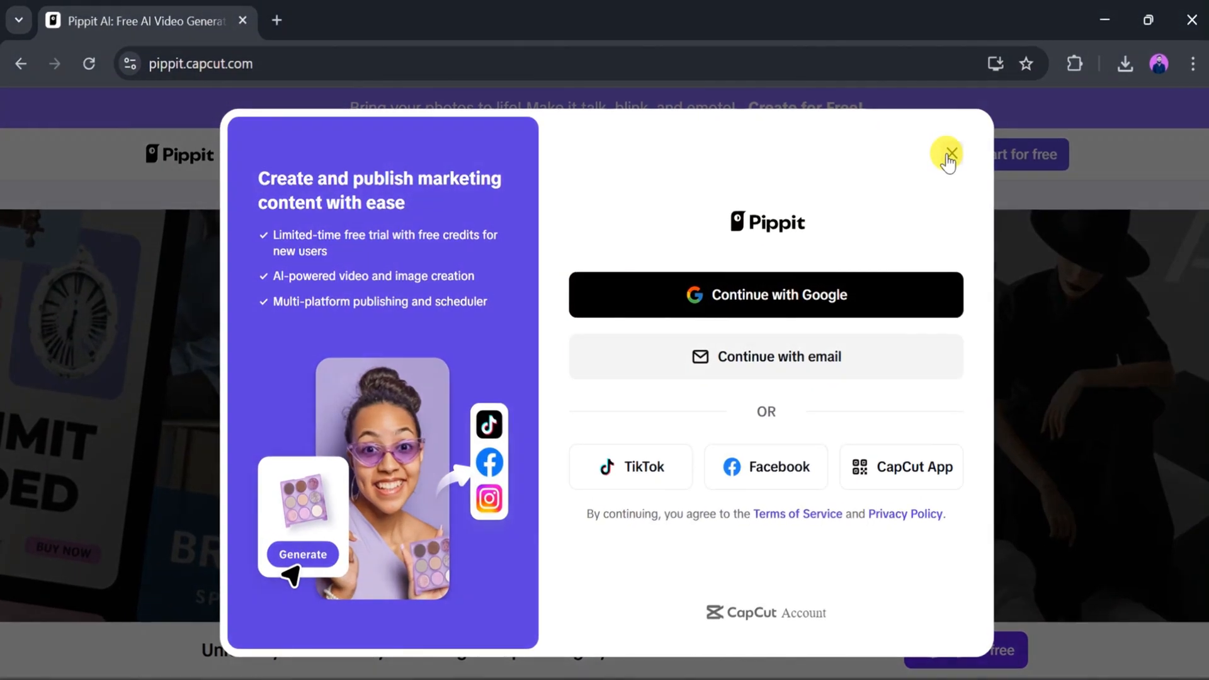
{"action": "mouse_move", "coordinate": [766, 295]}
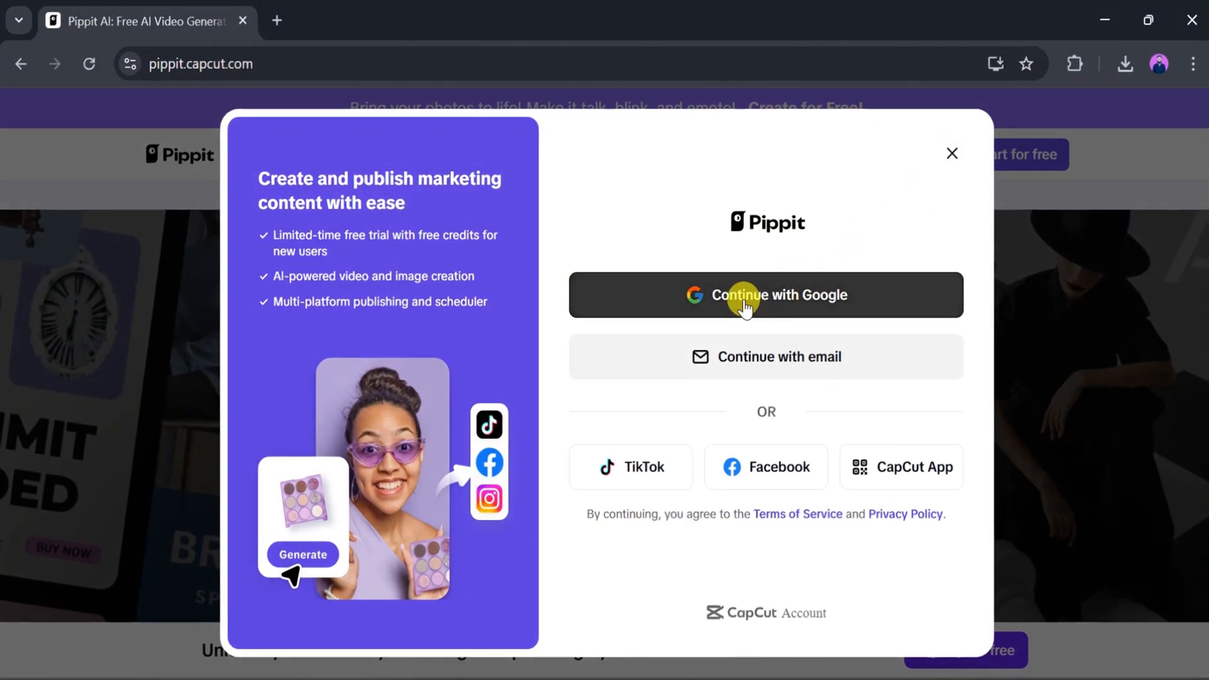
{"action": "mouse_move", "coordinate": [729, 365]}
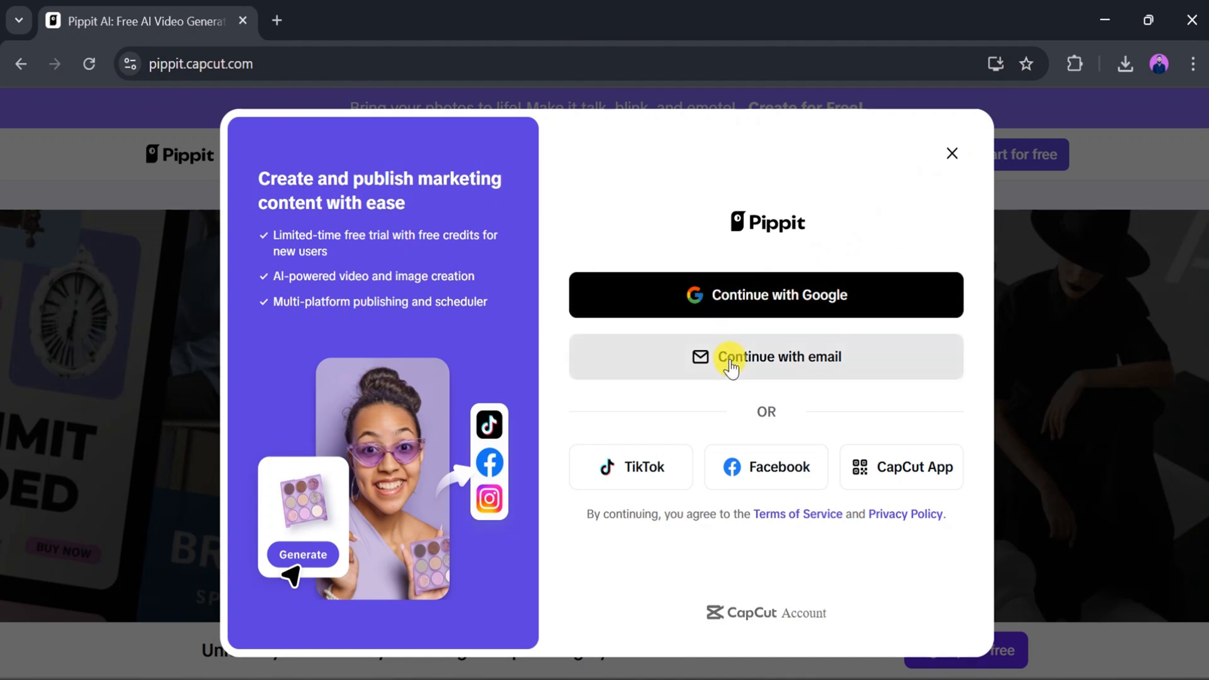
{"action": "mouse_move", "coordinate": [726, 314]}
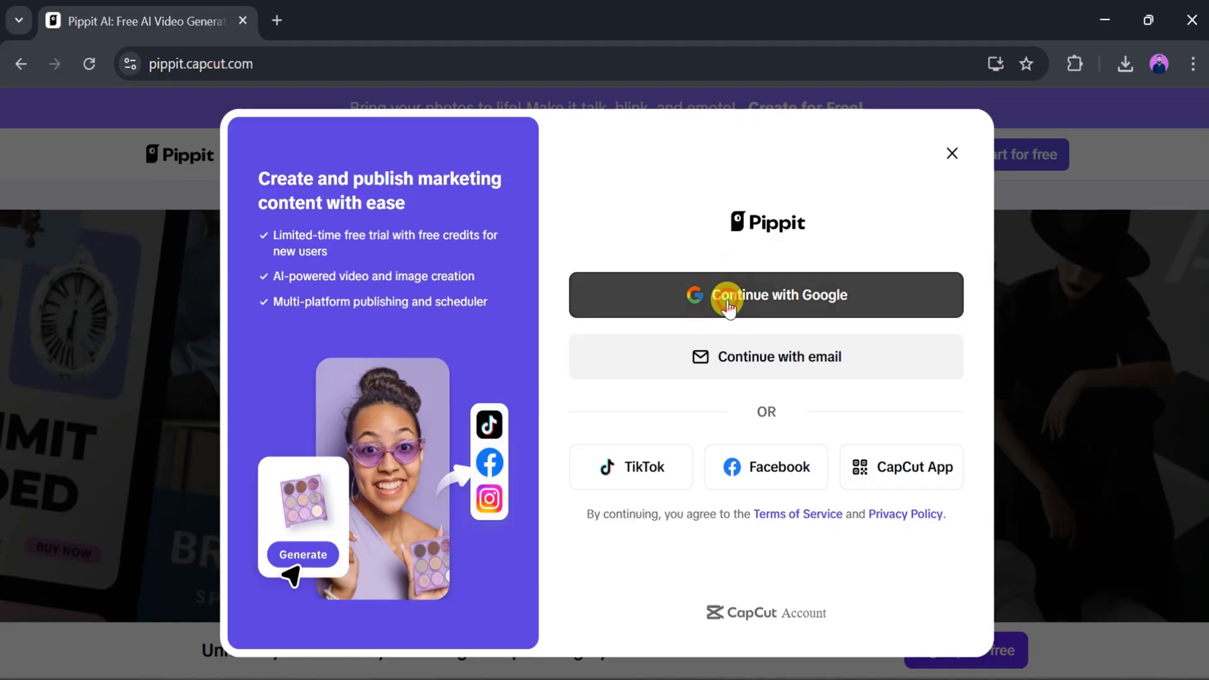
Sign in with Google and browse the Home page's creation cards.
{"action": "left_click", "coordinate": [765, 294]}
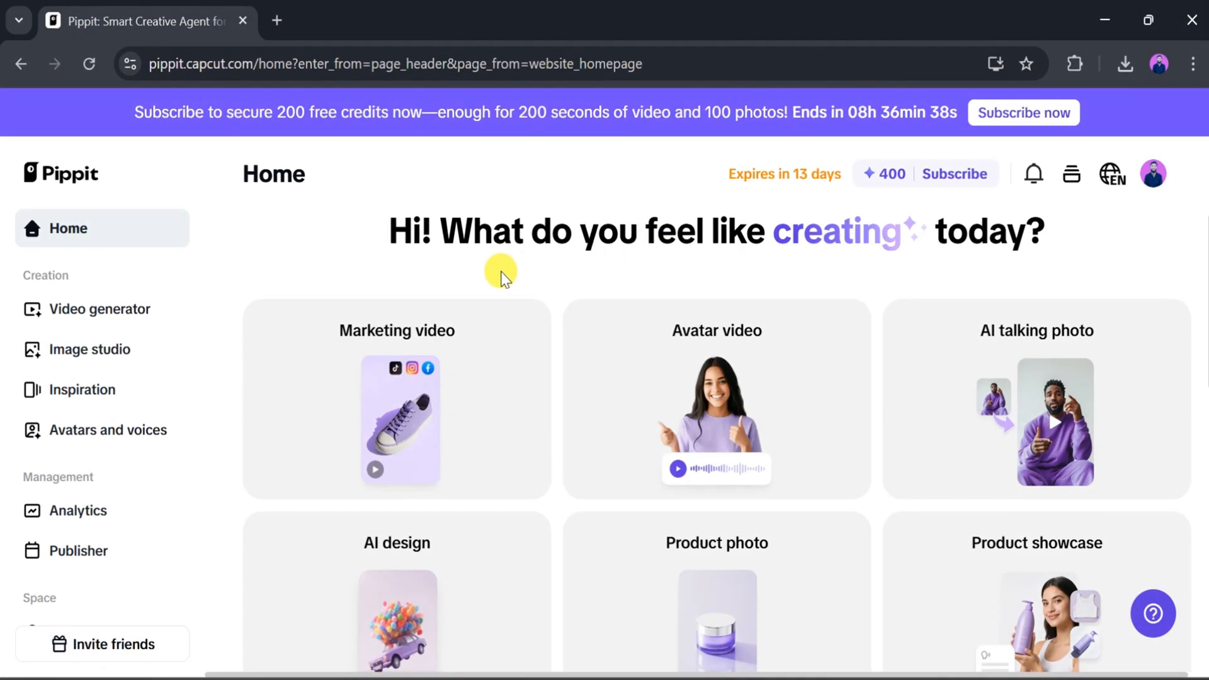
{"action": "mouse_move", "coordinate": [487, 268]}
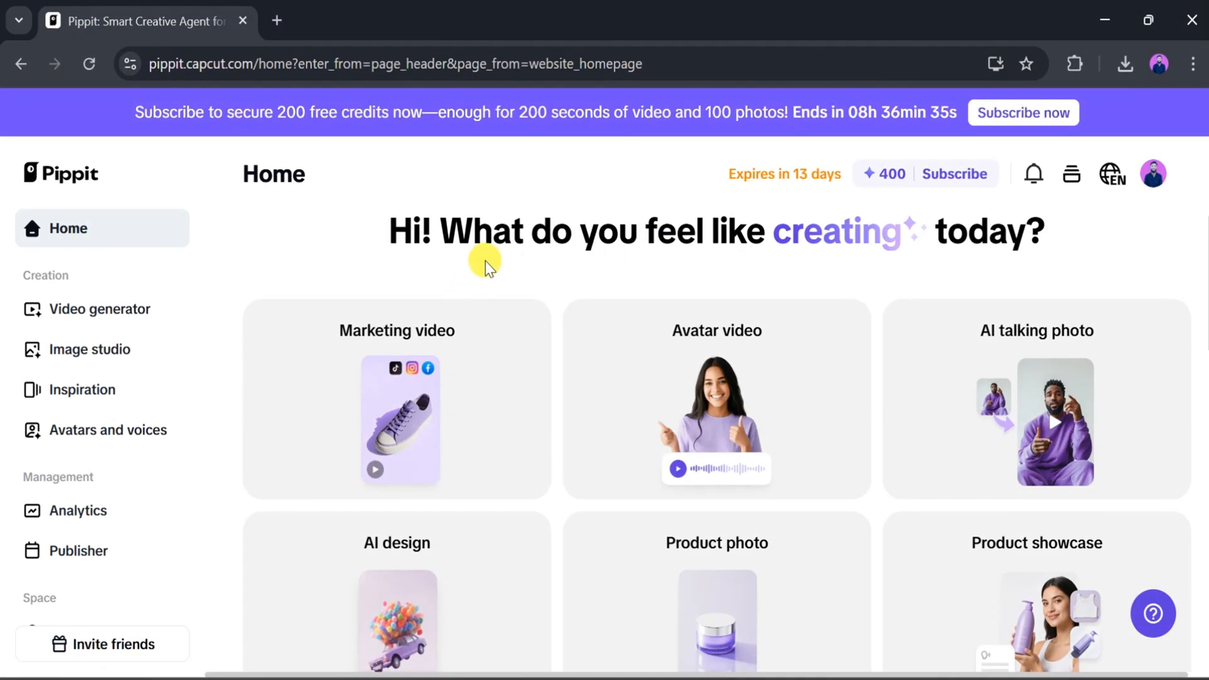
{"action": "scroll", "scroll_direction": "down", "scroll_amount": 3}
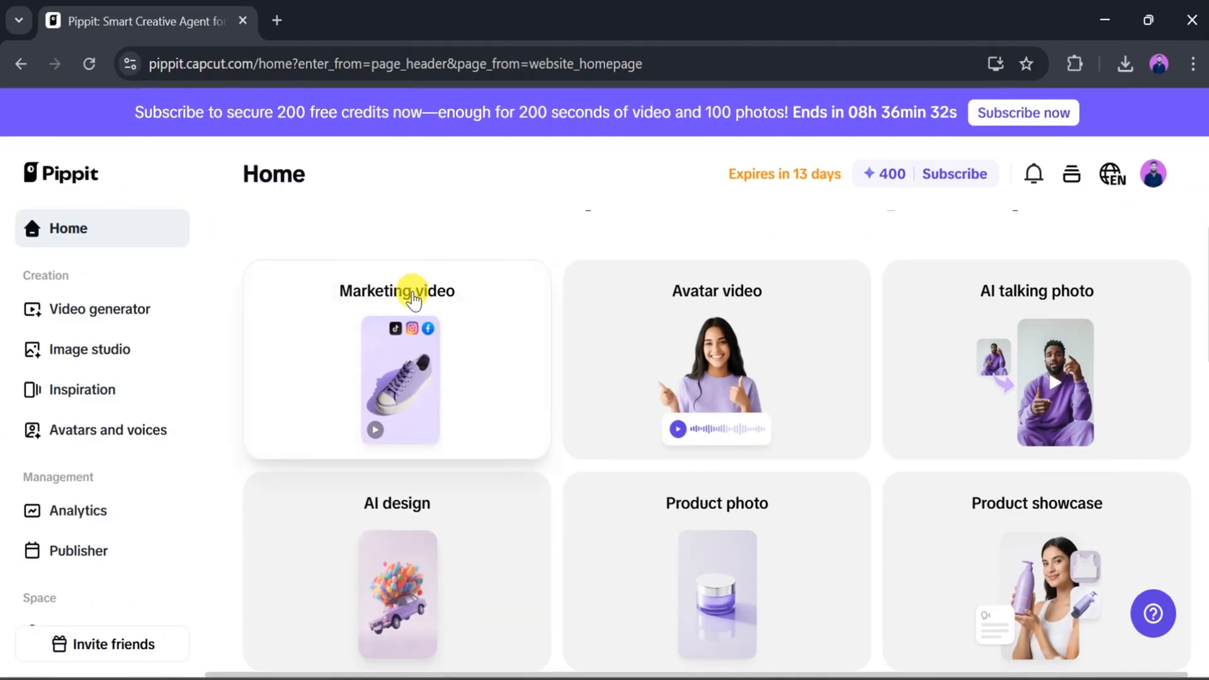
{"action": "mouse_move", "coordinate": [722, 295]}
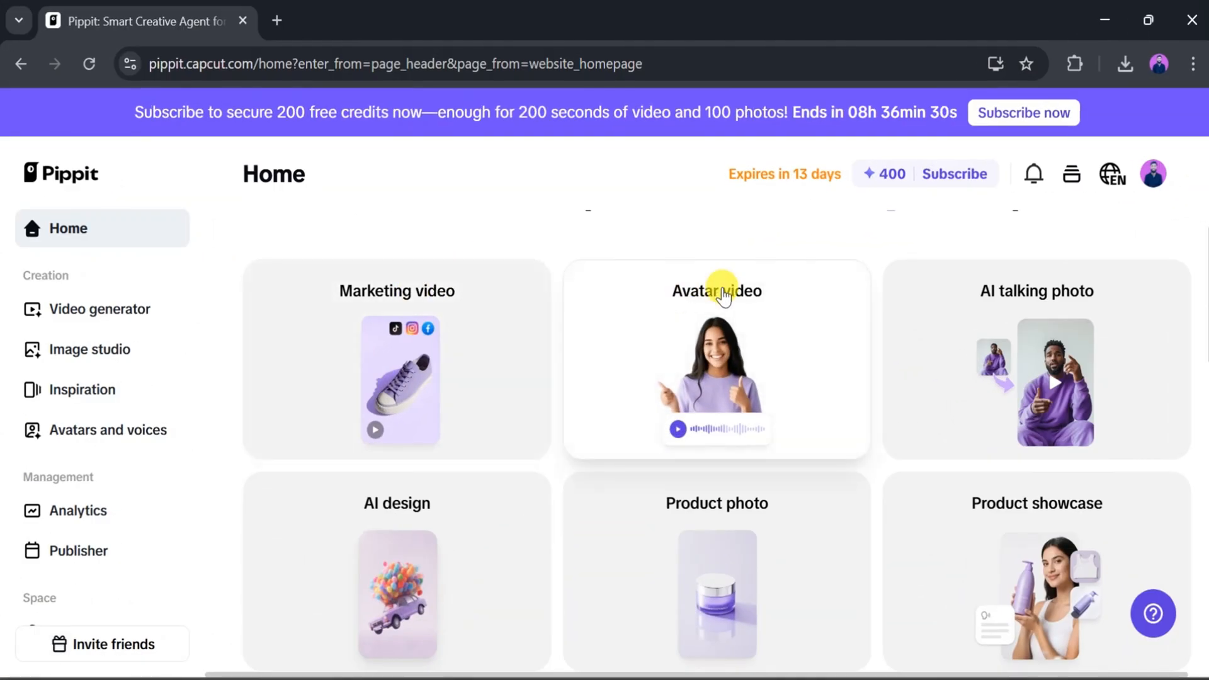
{"action": "mouse_move", "coordinate": [770, 334]}
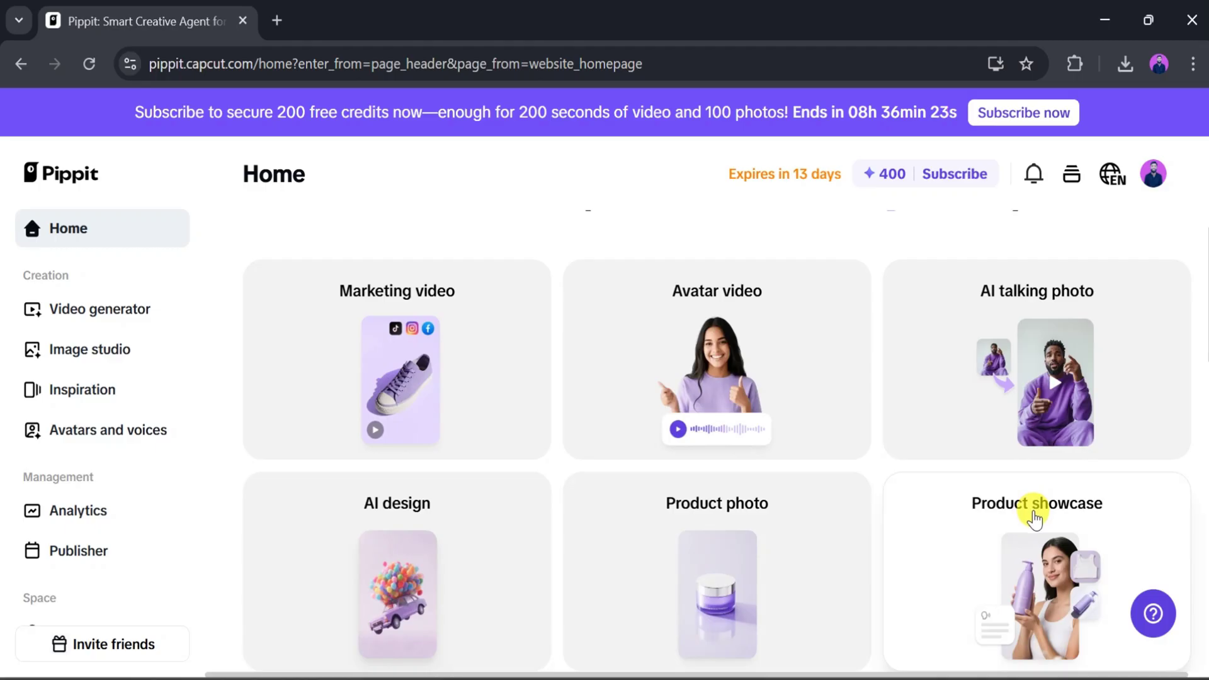
{"action": "scroll", "scroll_direction": "up", "scroll_amount": 3}
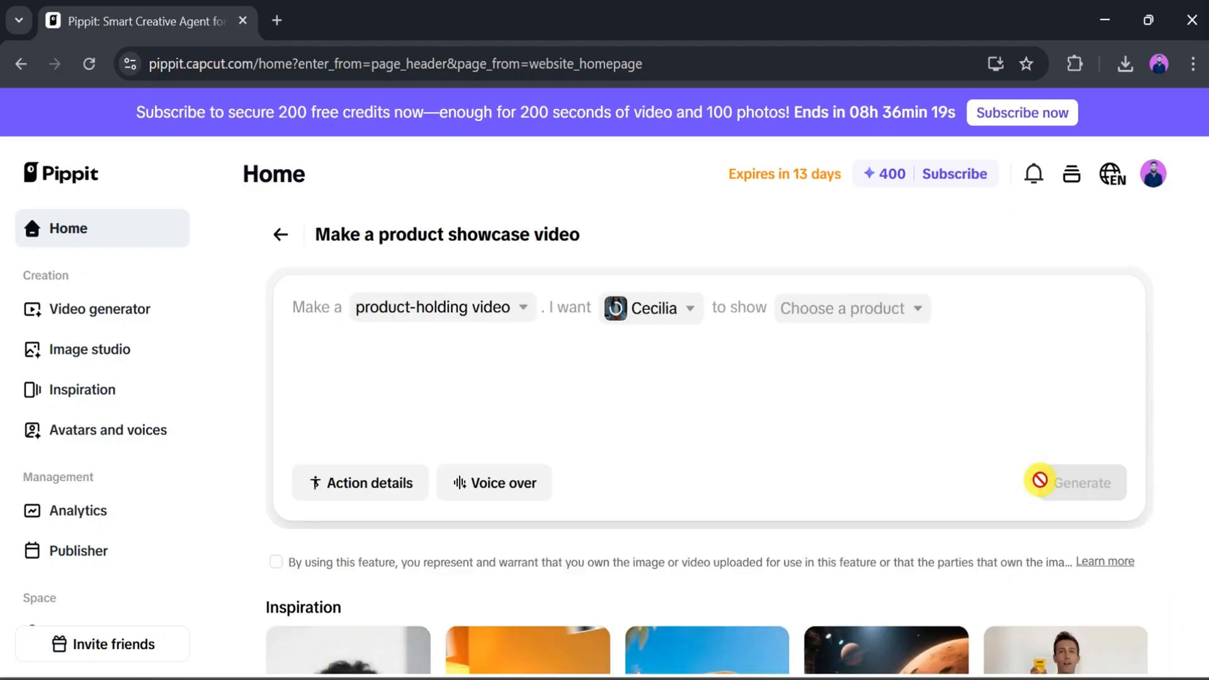
{"action": "mouse_move", "coordinate": [808, 454]}
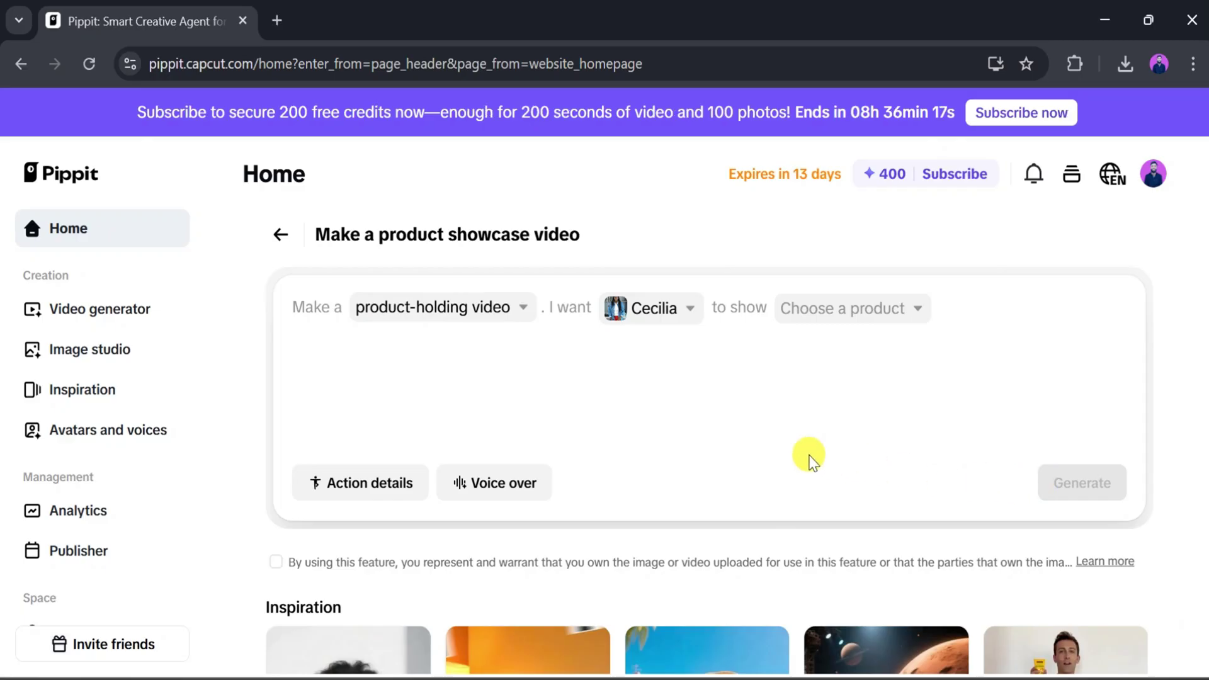
{"action": "mouse_move", "coordinate": [525, 307]}
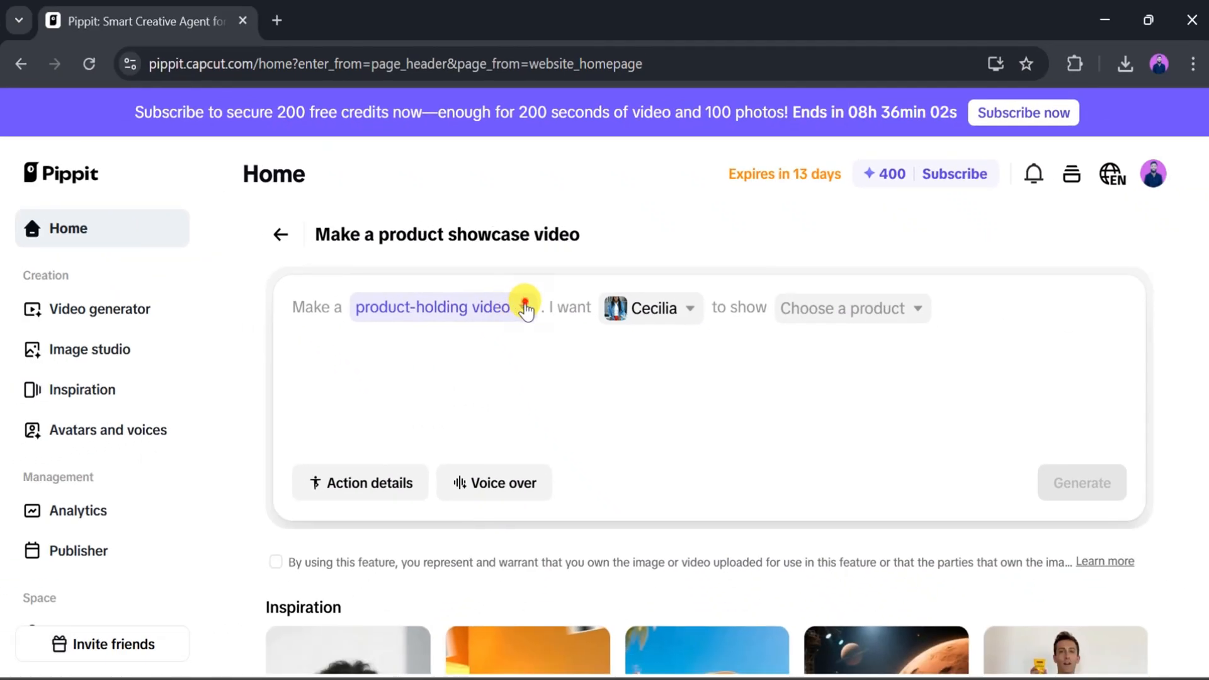
Choose product-holding video from the video type dropdown.
{"action": "left_click", "coordinate": [436, 307]}
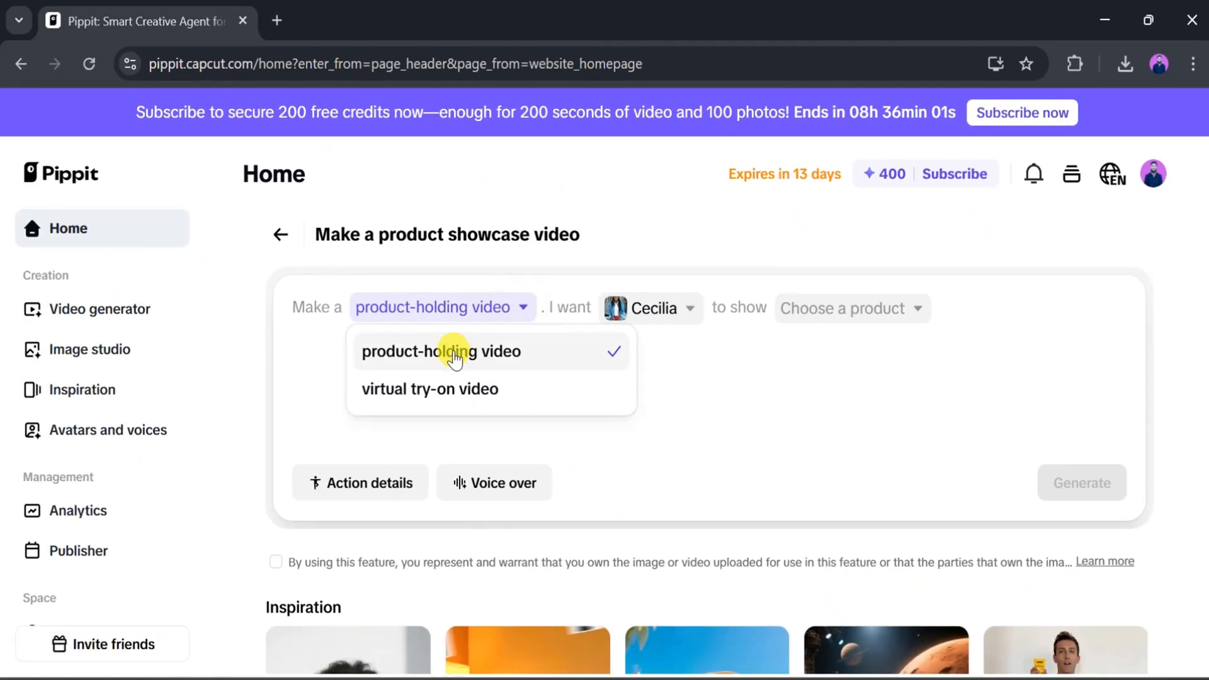
{"action": "mouse_move", "coordinate": [476, 376]}
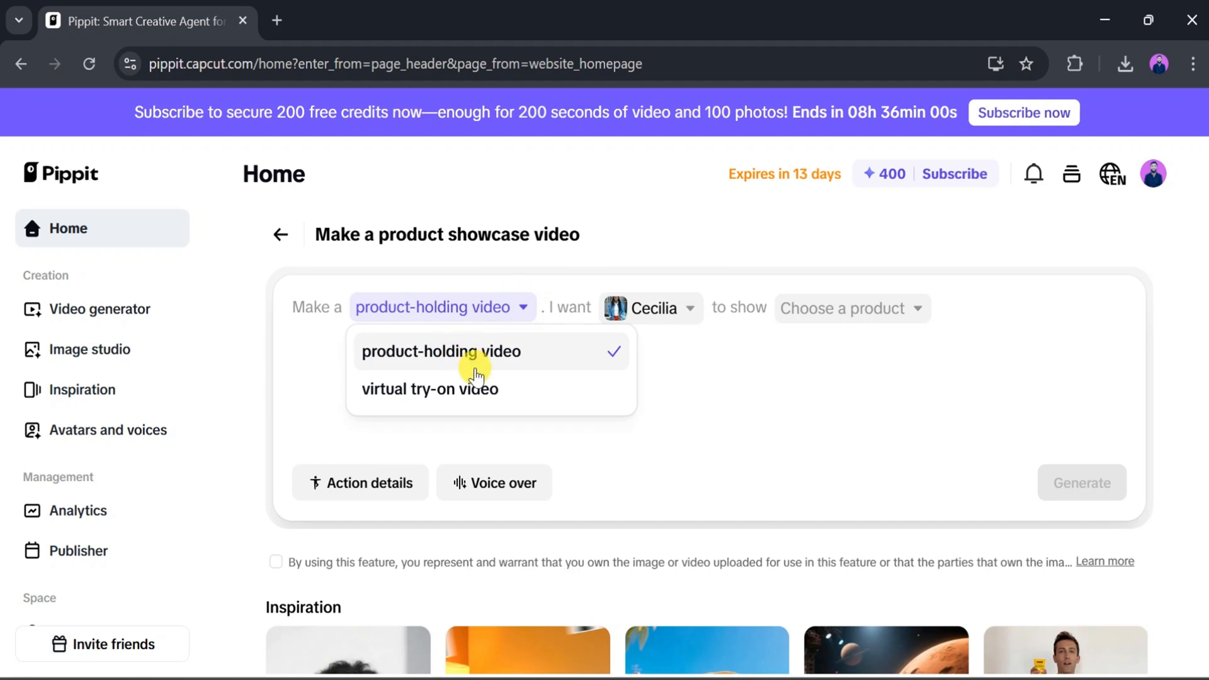
{"action": "mouse_move", "coordinate": [477, 395]}
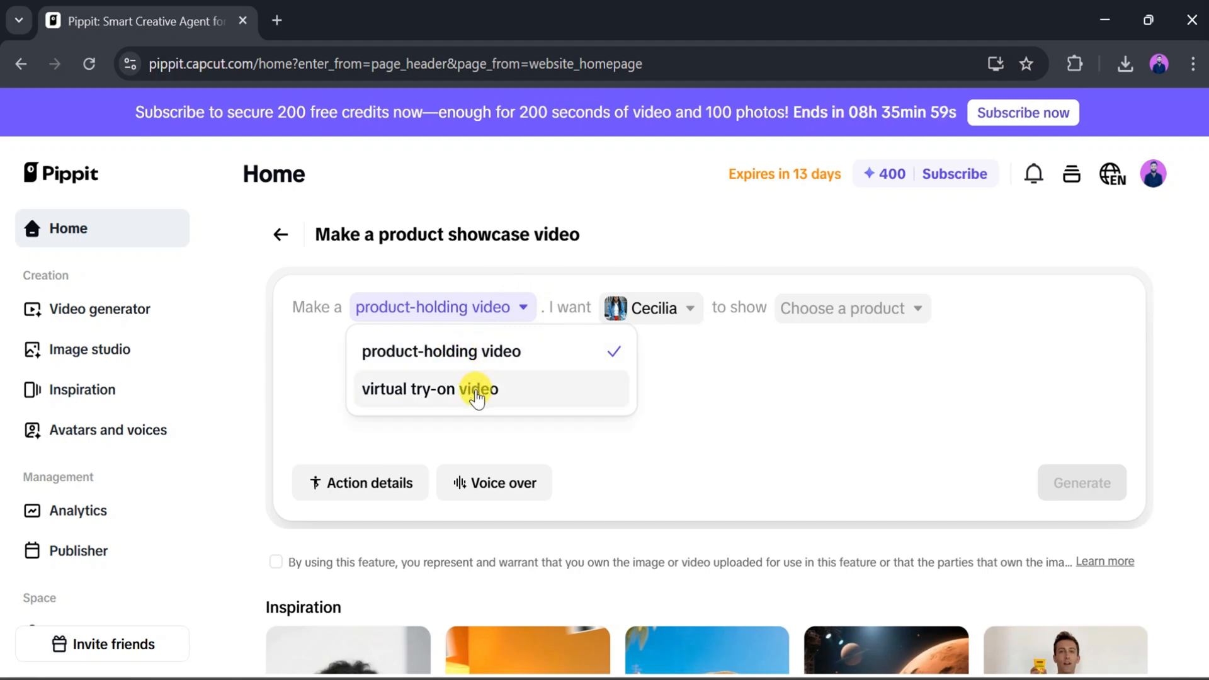
{"action": "mouse_move", "coordinate": [468, 354]}
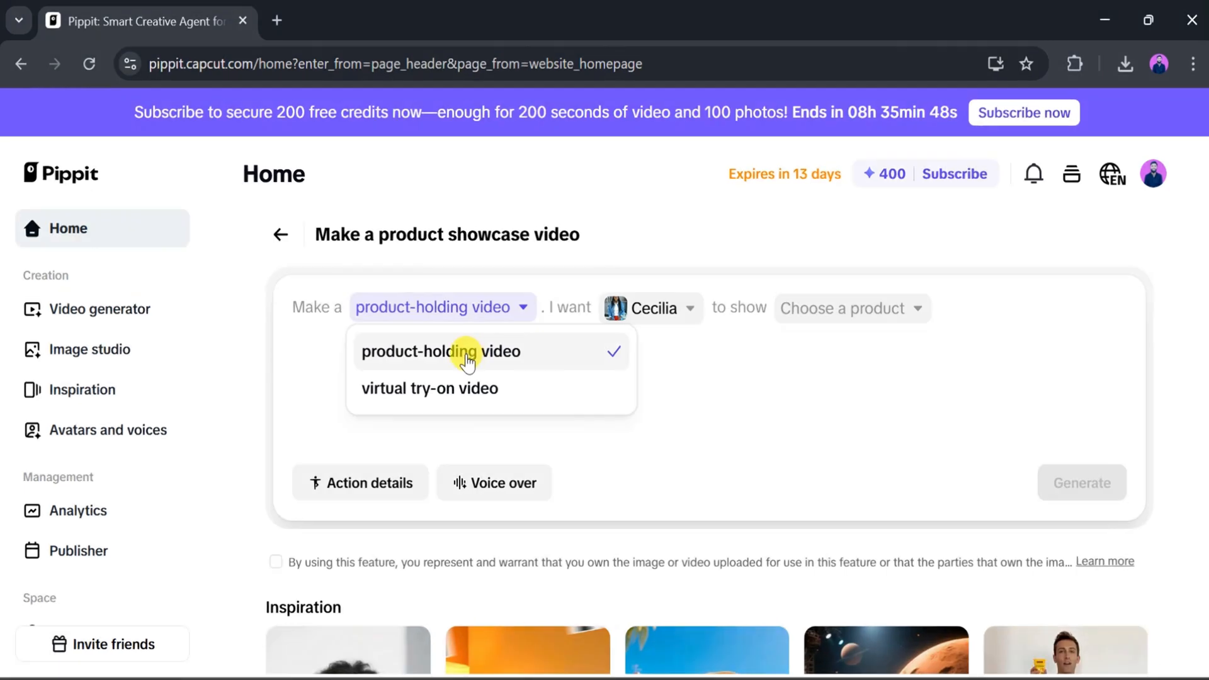
{"action": "left_click", "coordinate": [441, 352]}
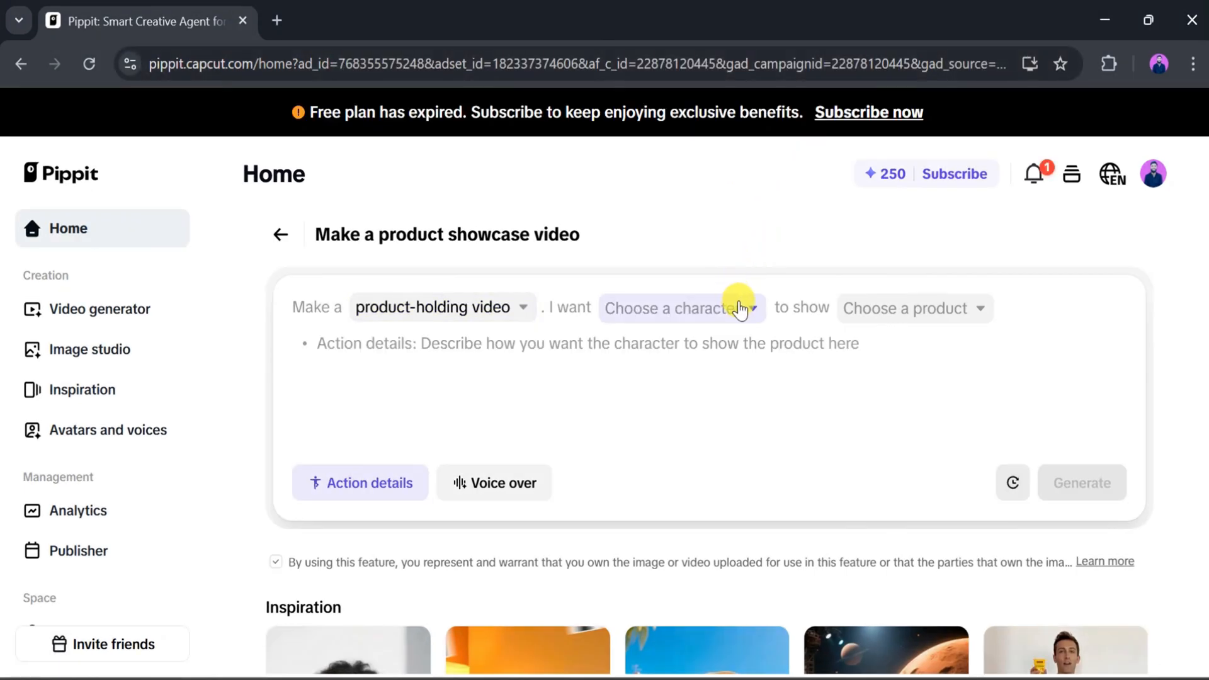
Select Fern from the character grid and confirm the choice.
{"action": "left_click", "coordinate": [677, 308]}
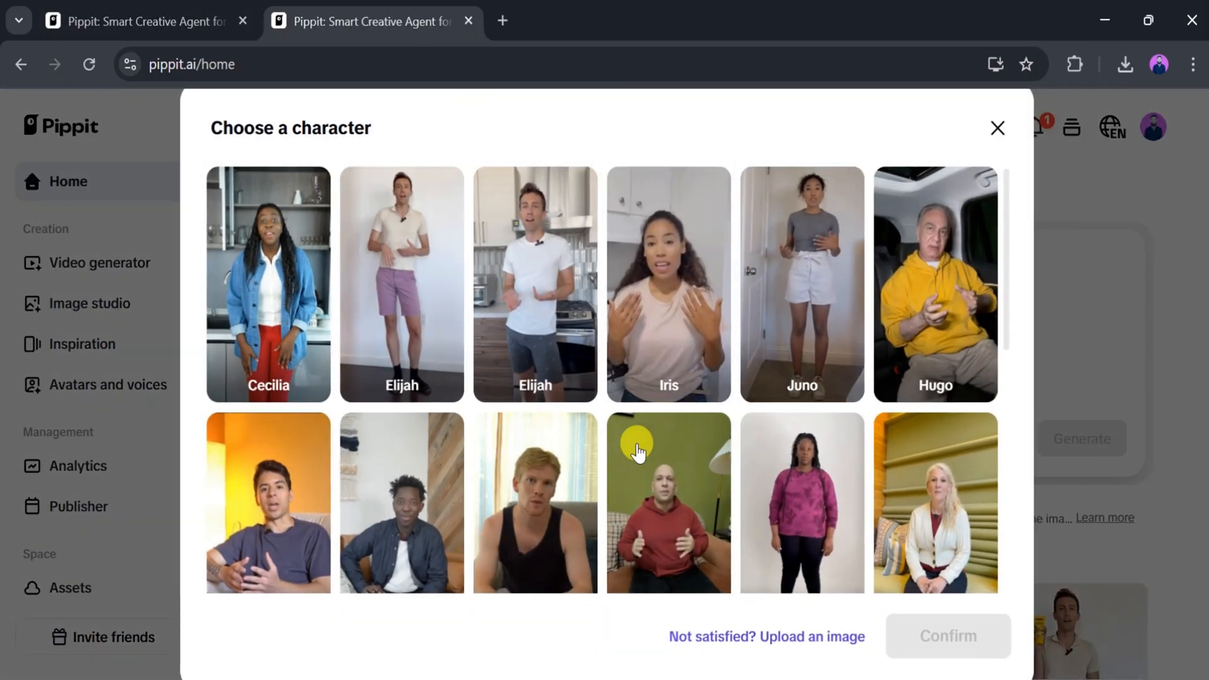
{"action": "scroll", "scroll_direction": "down", "scroll_amount": 3}
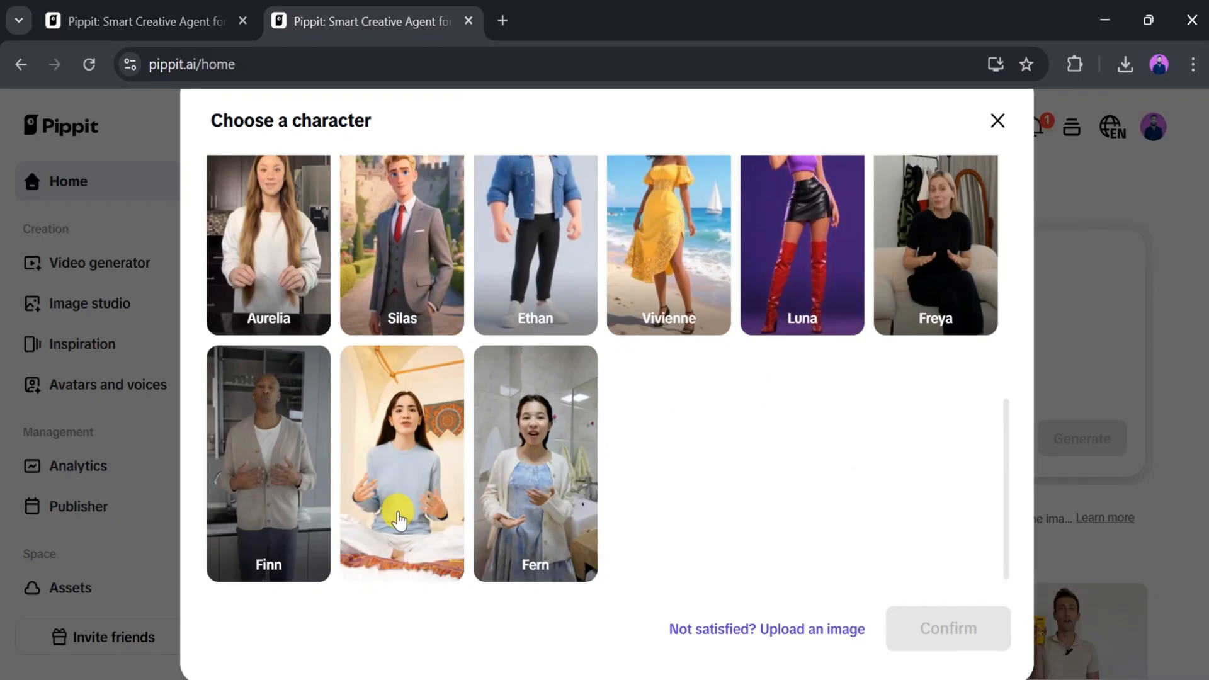
{"action": "left_click", "coordinate": [535, 459]}
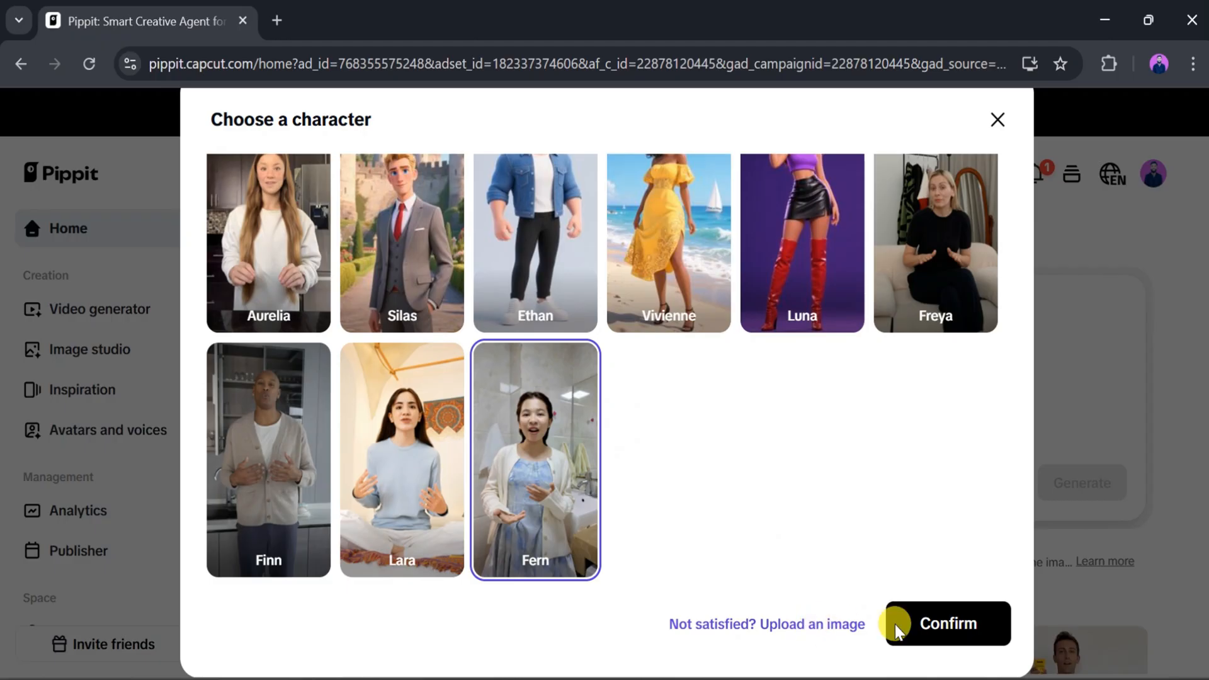
{"action": "left_click", "coordinate": [945, 623]}
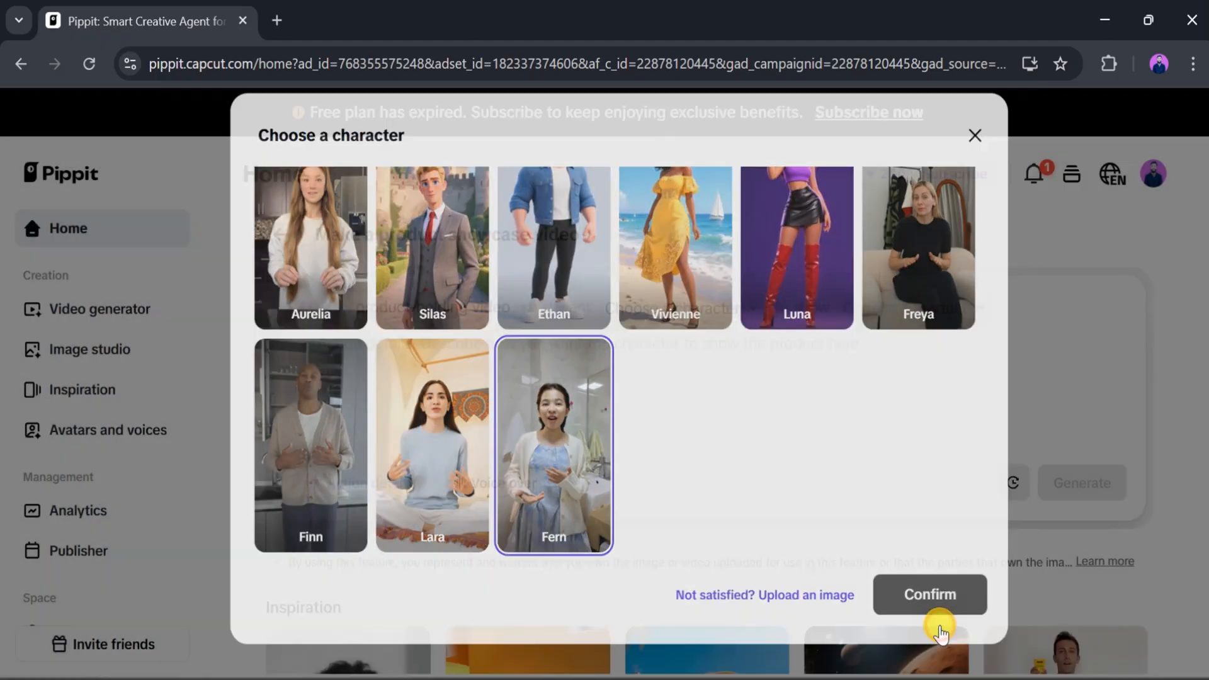
{"action": "left_click", "coordinate": [929, 594]}
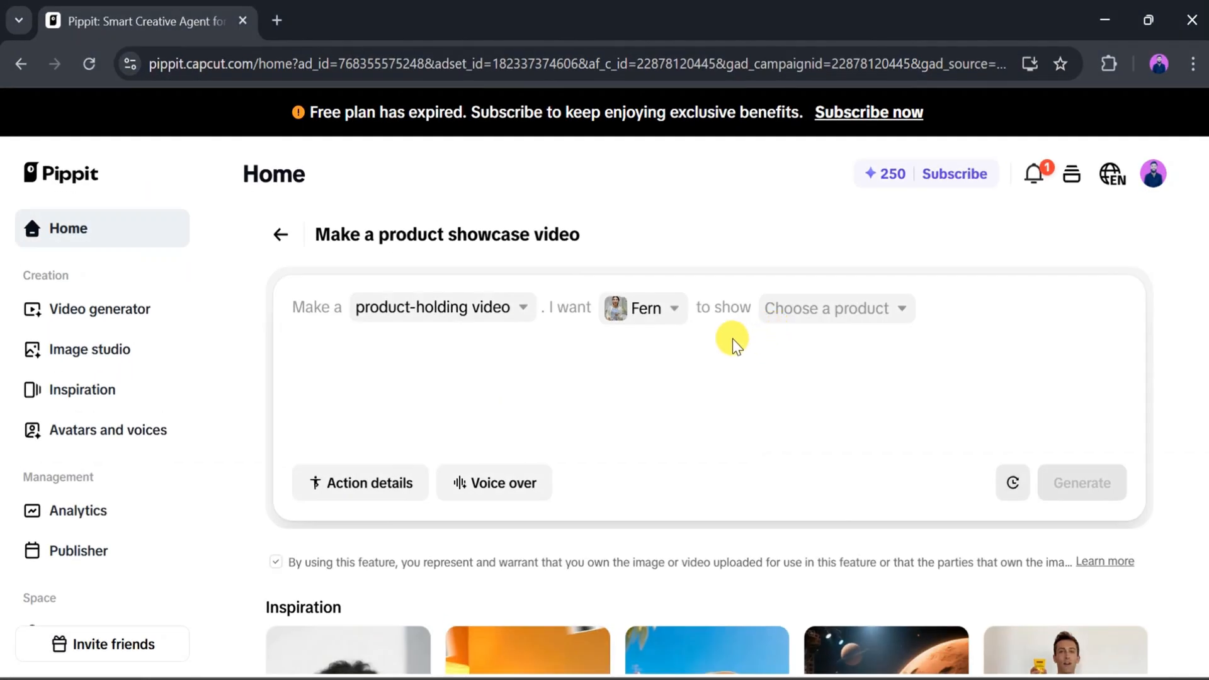
{"action": "mouse_move", "coordinate": [879, 312]}
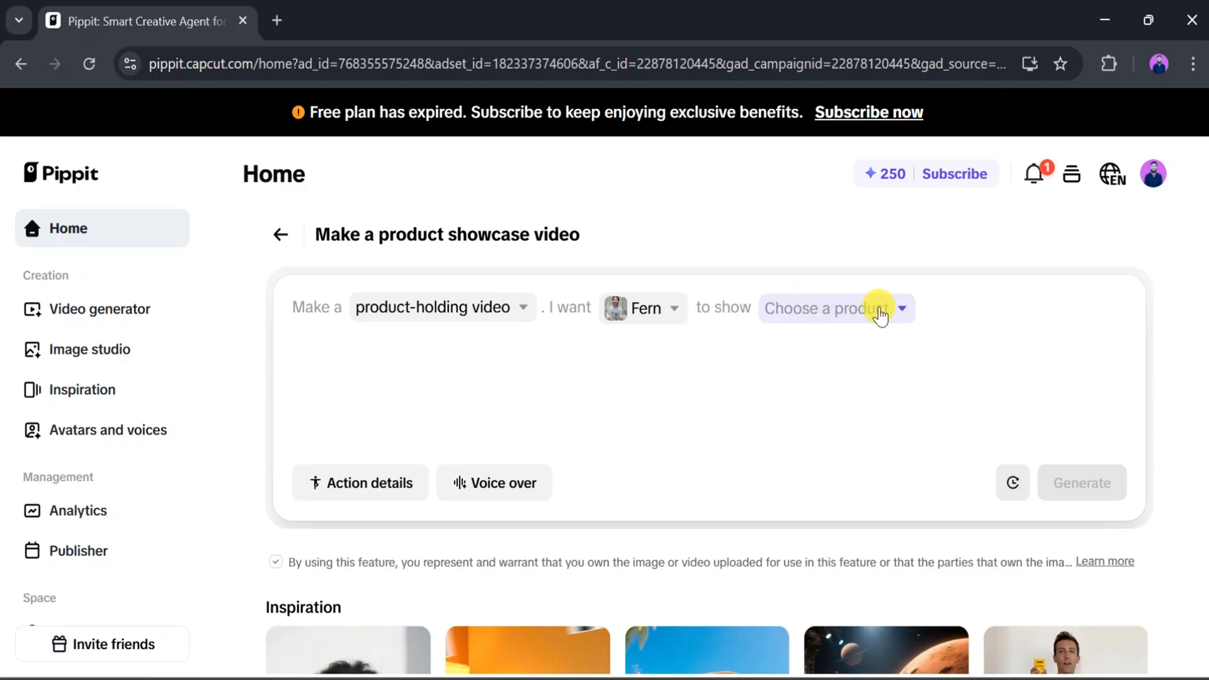
Upload the hair dryer screenshot from the computer as the product.
{"action": "left_click", "coordinate": [835, 307]}
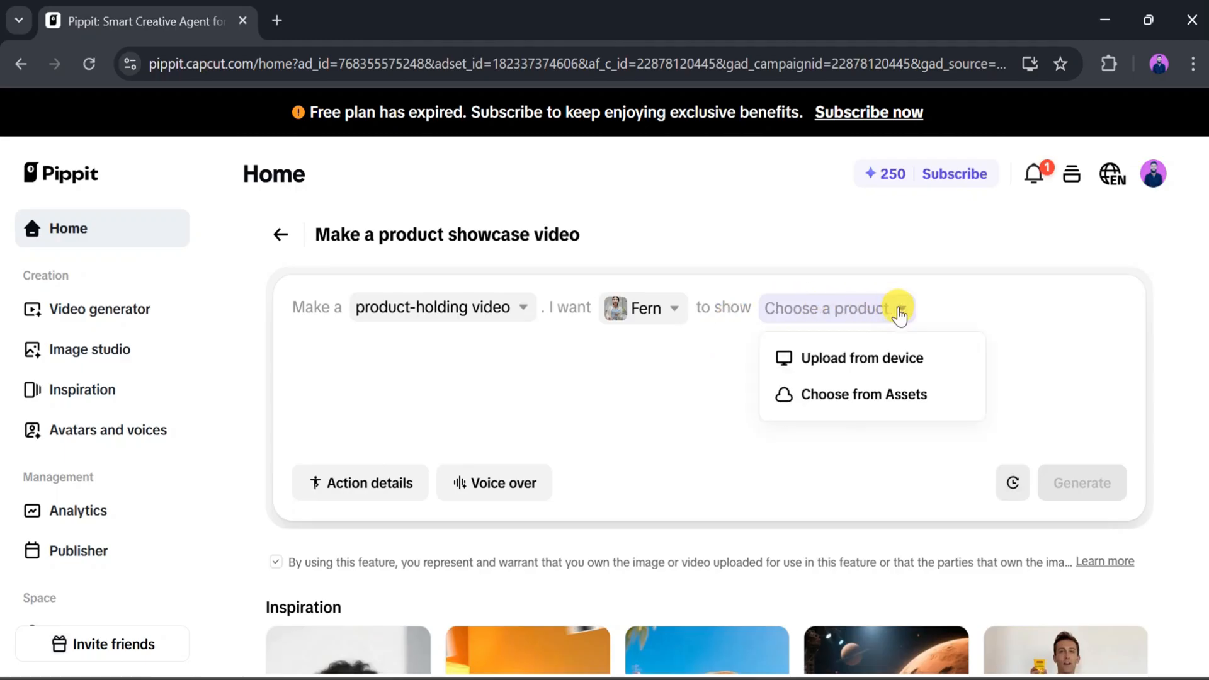
{"action": "mouse_move", "coordinate": [864, 363]}
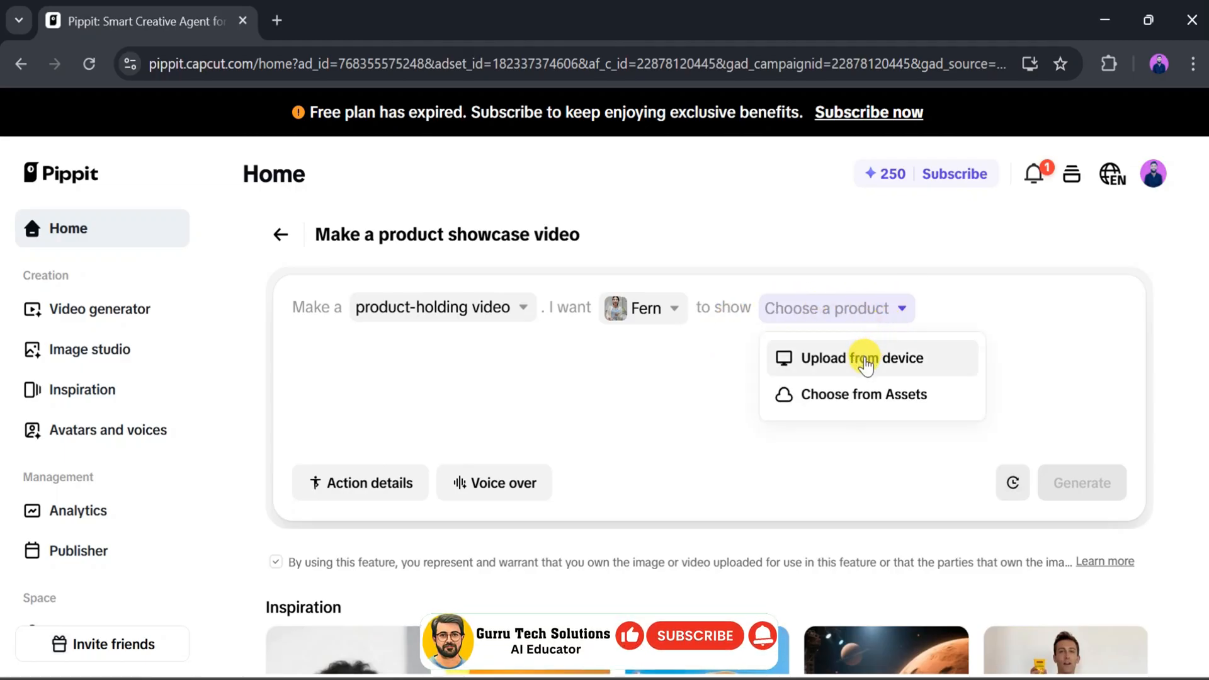
{"action": "mouse_move", "coordinate": [763, 650]}
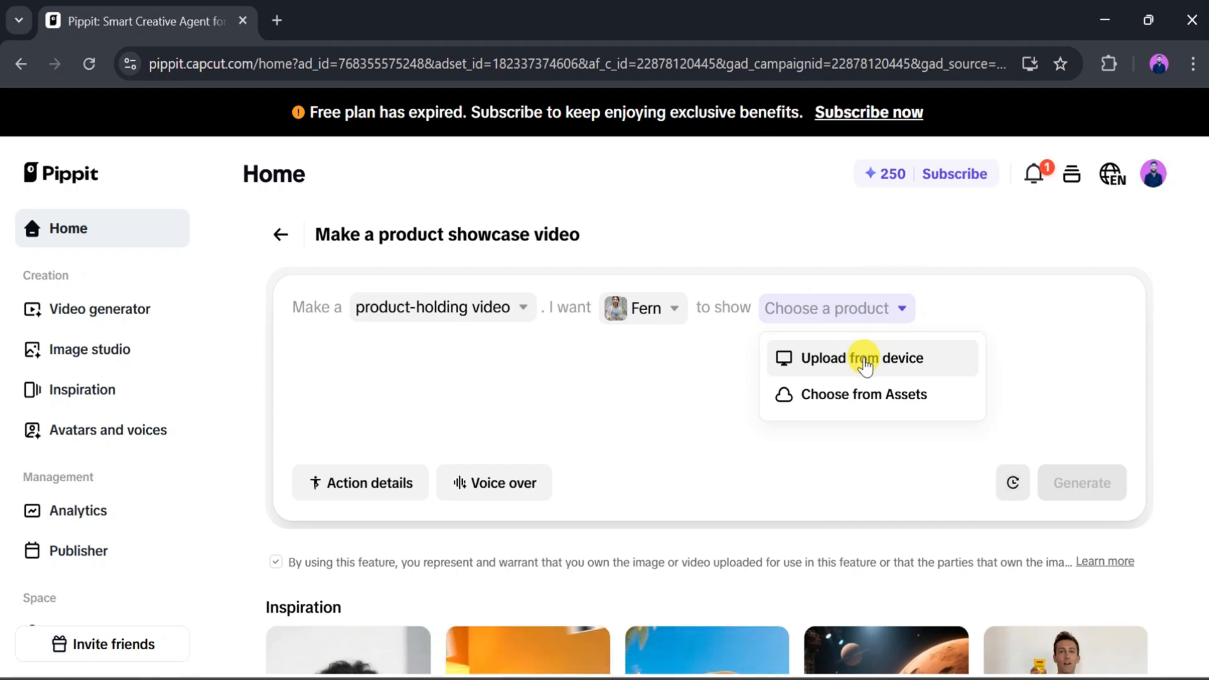
{"action": "mouse_move", "coordinate": [858, 368]}
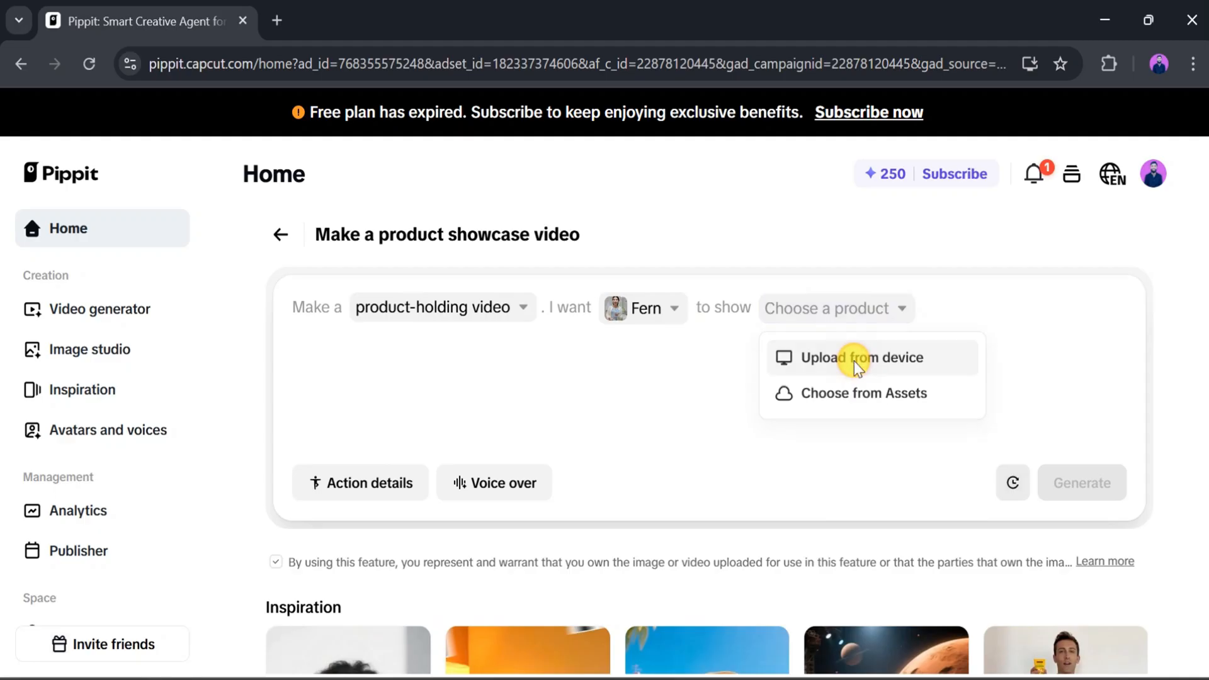
{"action": "left_click", "coordinate": [863, 357]}
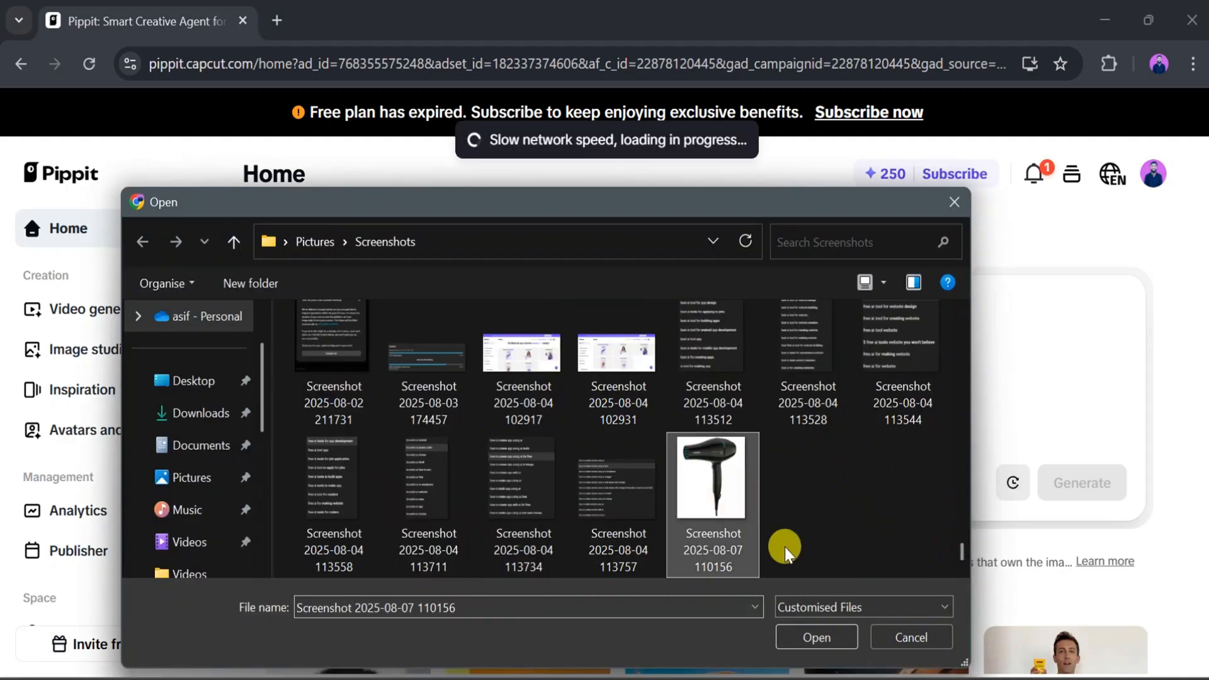
{"action": "left_click", "coordinate": [816, 637]}
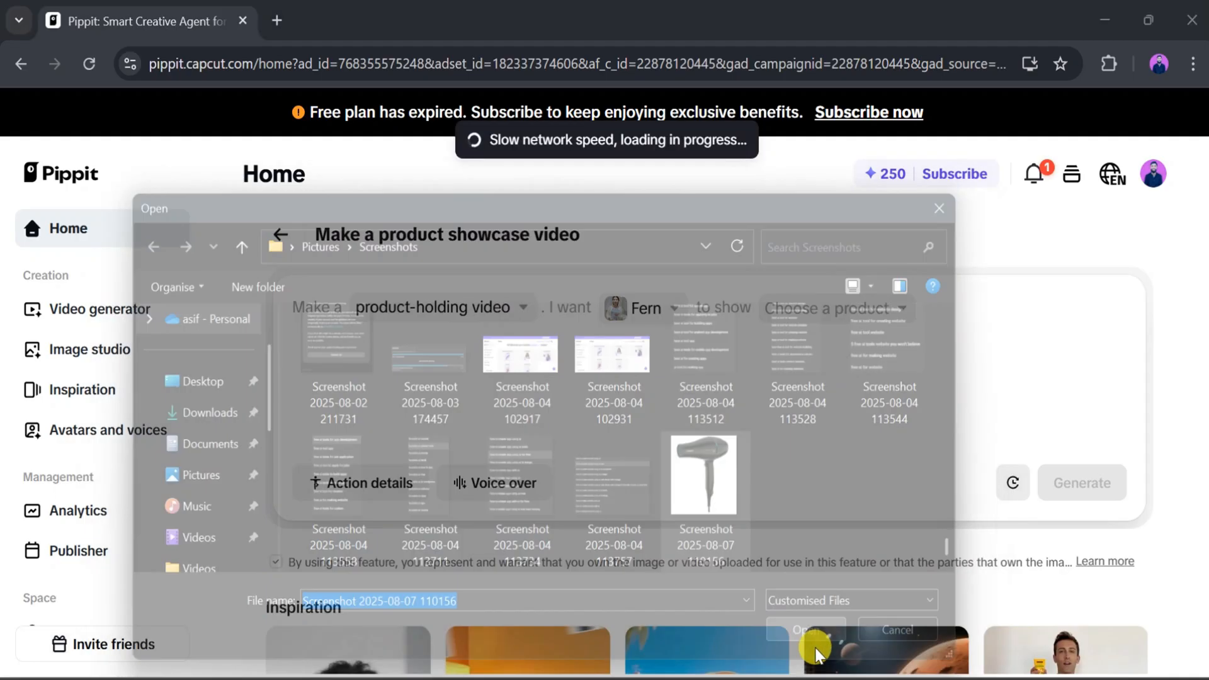
{"action": "left_click", "coordinate": [806, 630]}
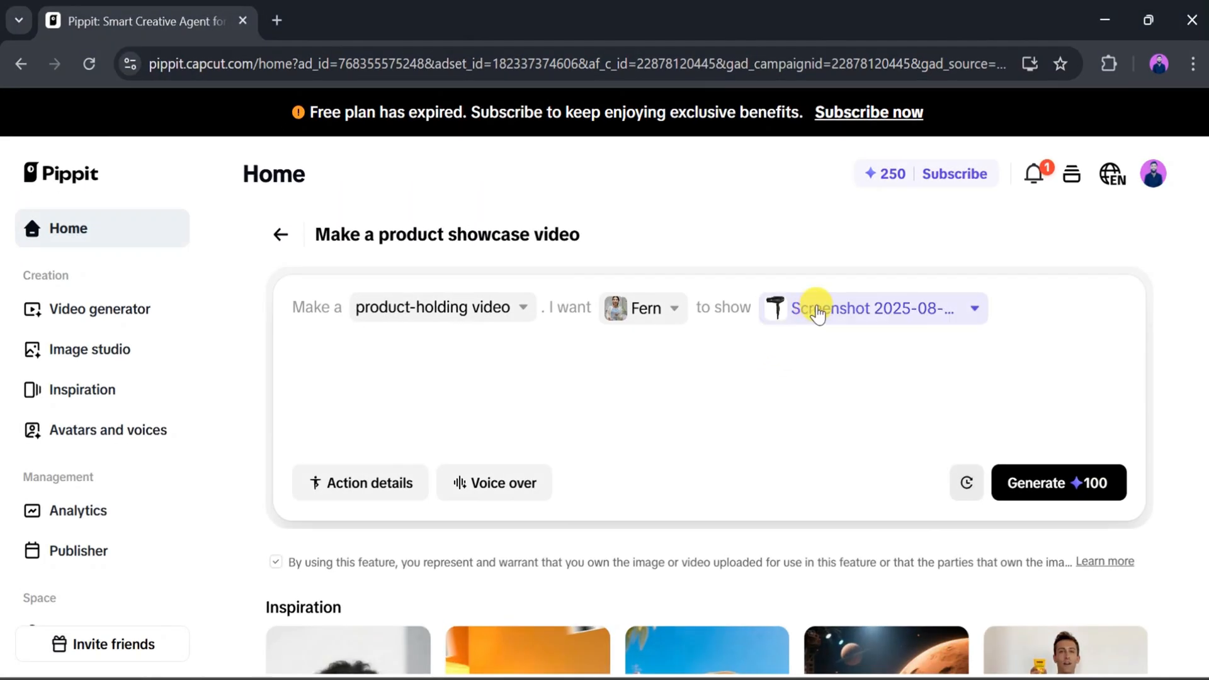
{"action": "mouse_move", "coordinate": [360, 483]}
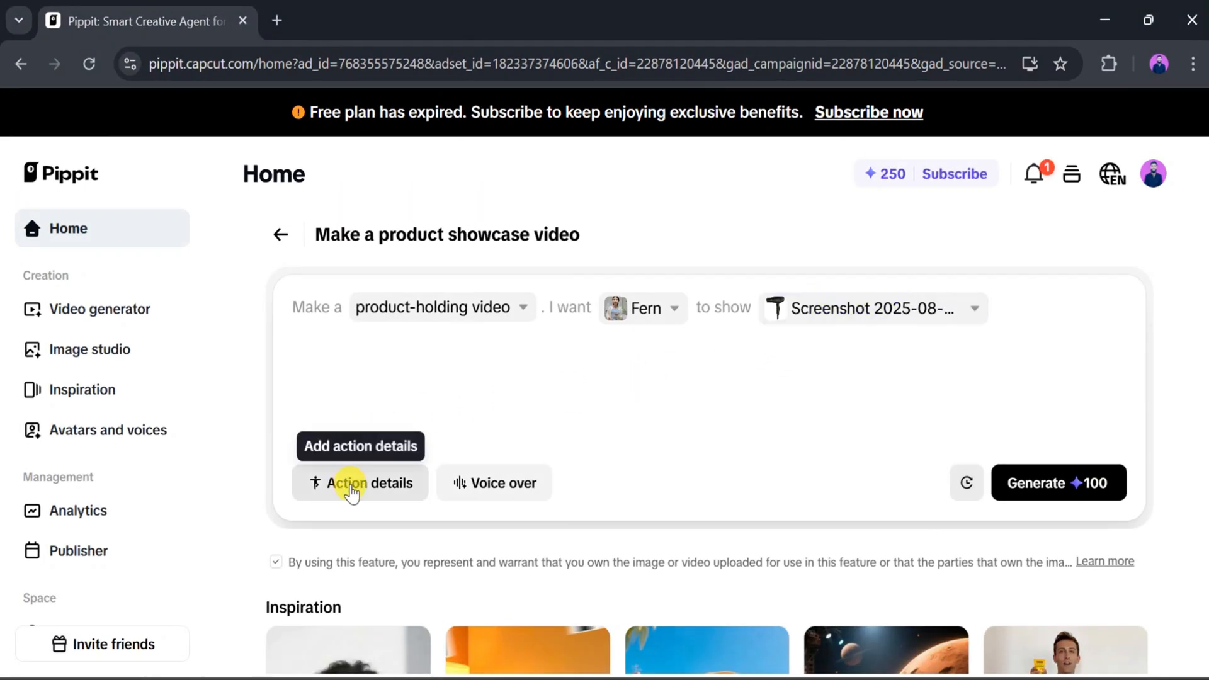
{"action": "mouse_move", "coordinate": [440, 495]}
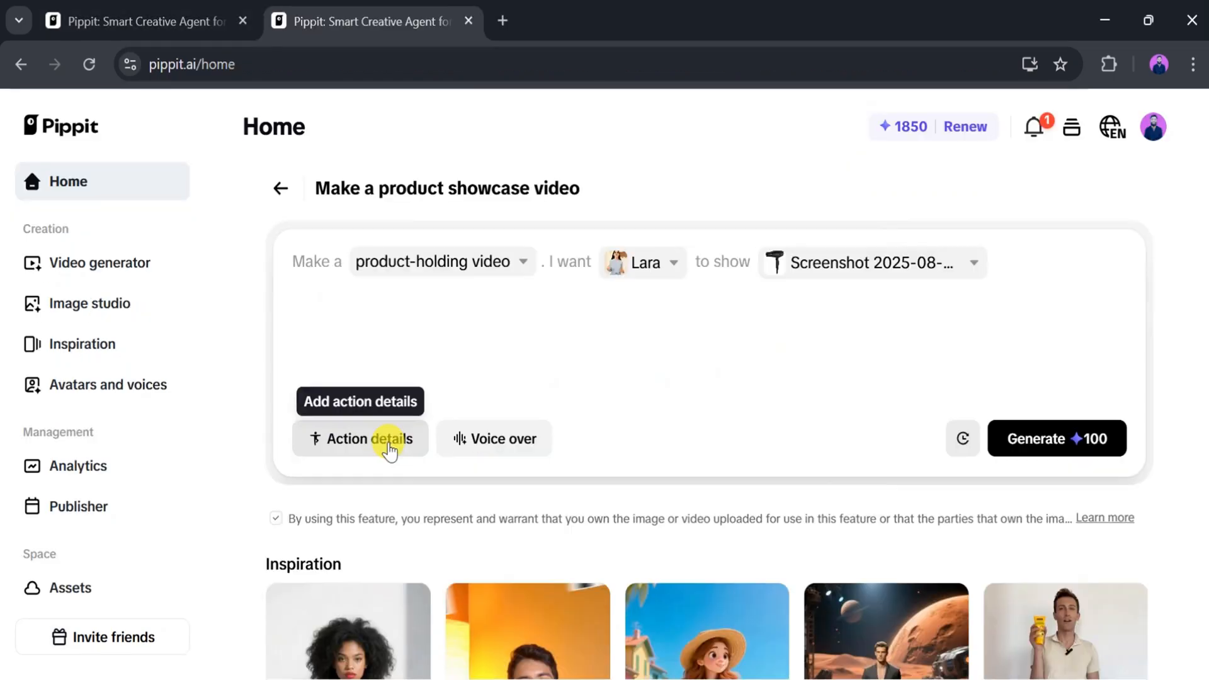
Describe a young woman smiling at the camera holding a sleek hair dryer.
{"action": "left_click", "coordinate": [360, 439]}
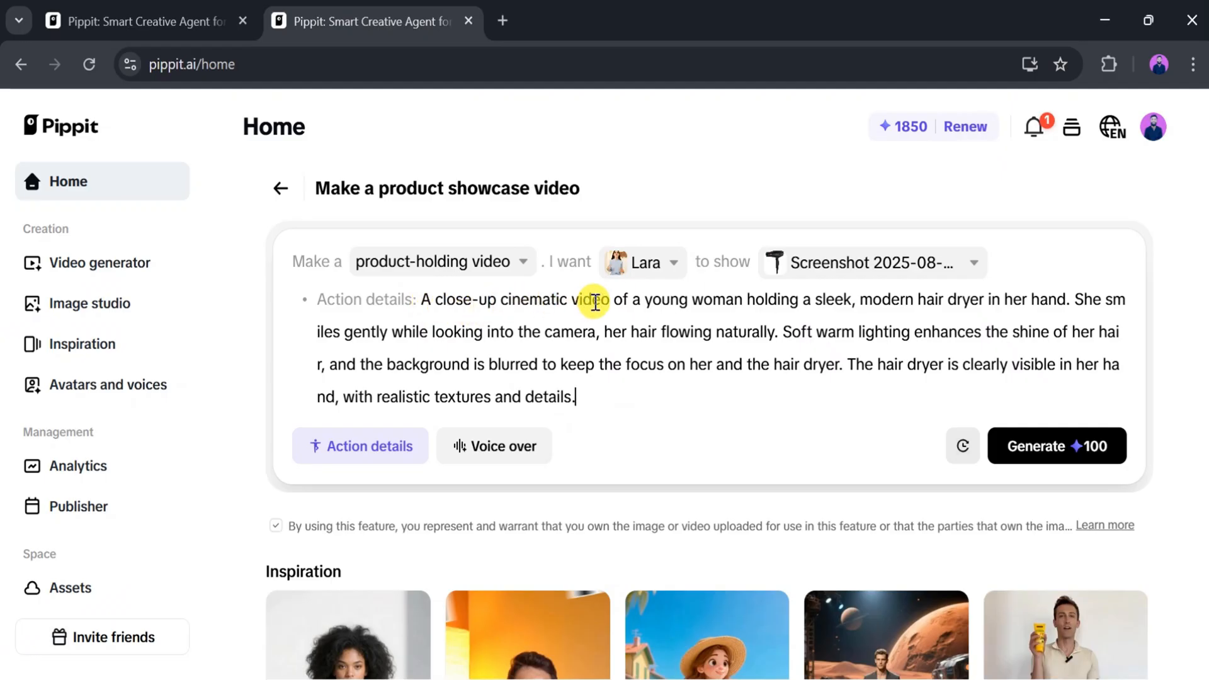
{"action": "mouse_move", "coordinate": [908, 302]}
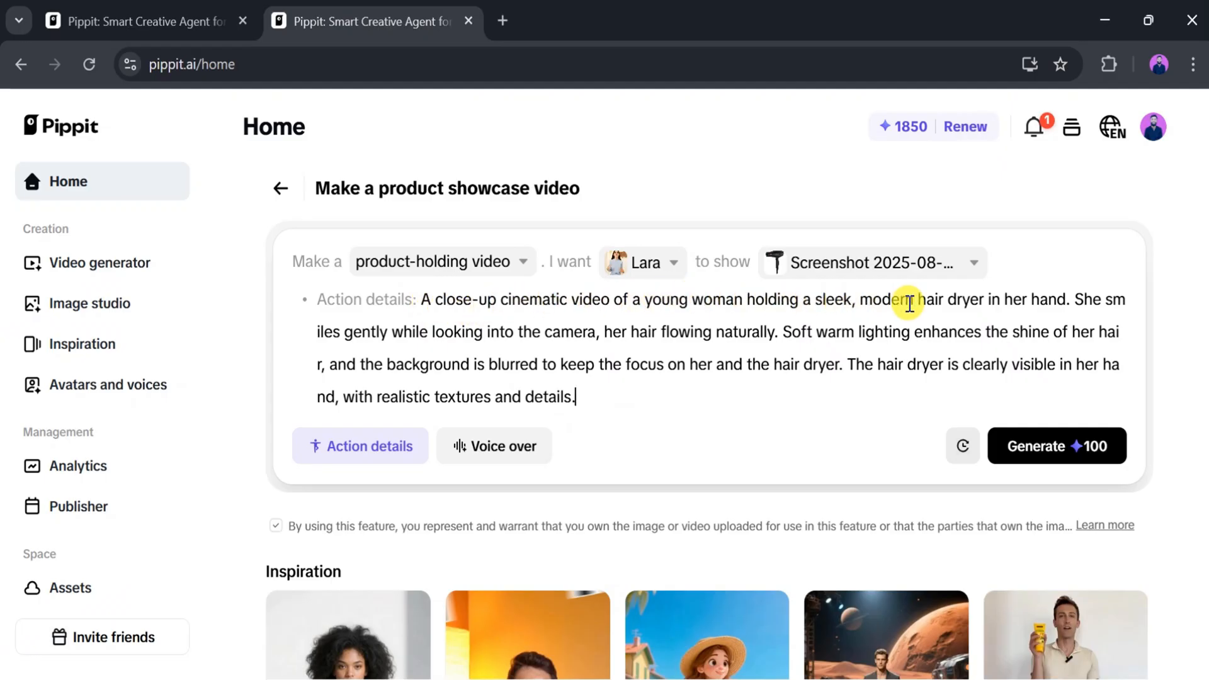
{"action": "mouse_move", "coordinate": [476, 355]}
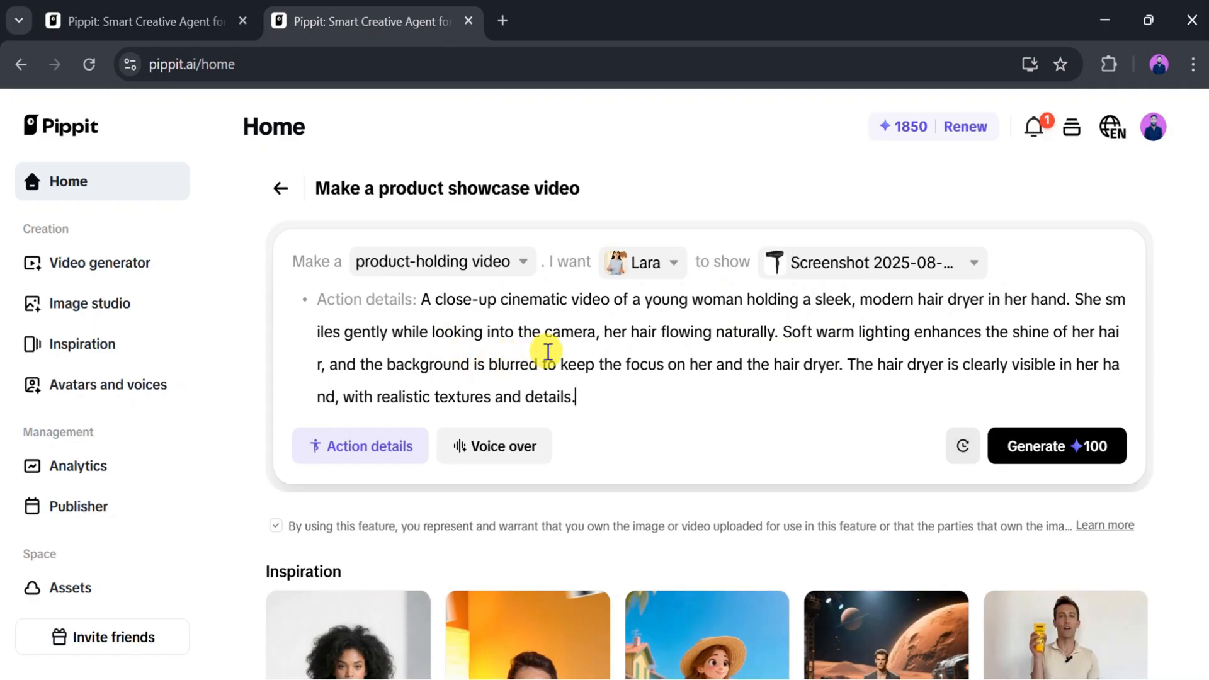
Add a voice-over line, preview Tara - Conversational Expressive Voice, and confirm it.
{"action": "left_click", "coordinate": [493, 445]}
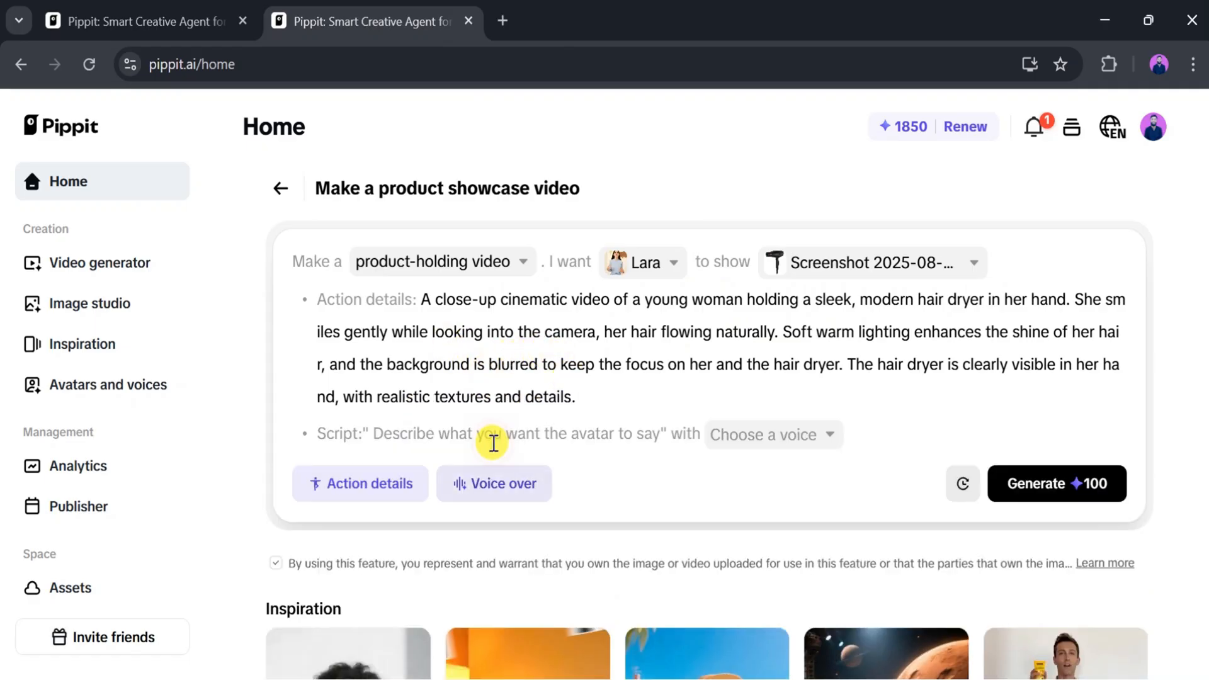
{"action": "mouse_move", "coordinate": [825, 446]}
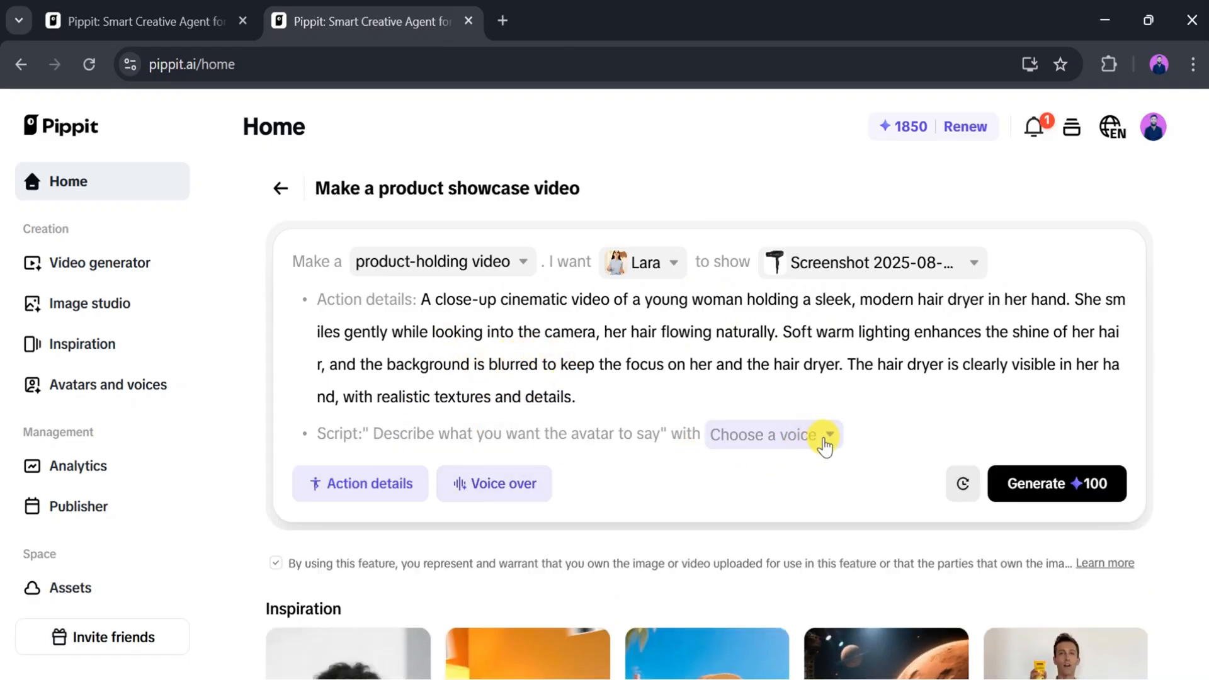
{"action": "left_click", "coordinate": [772, 435]}
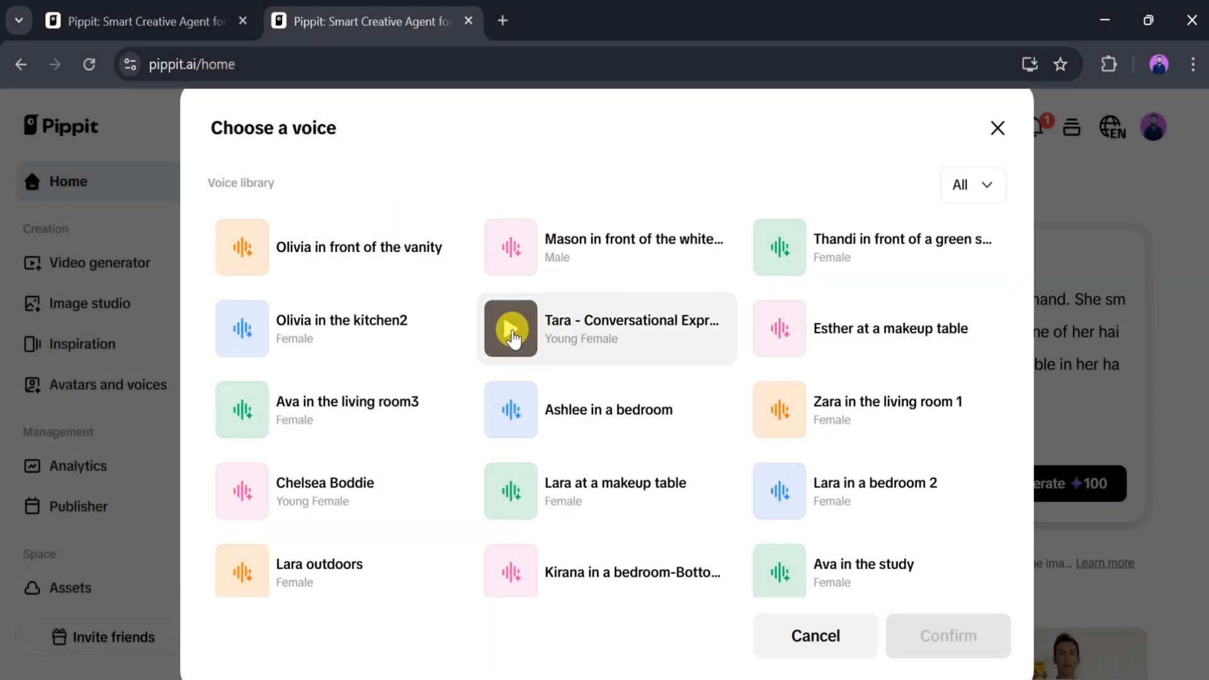
{"action": "left_click", "coordinate": [511, 327]}
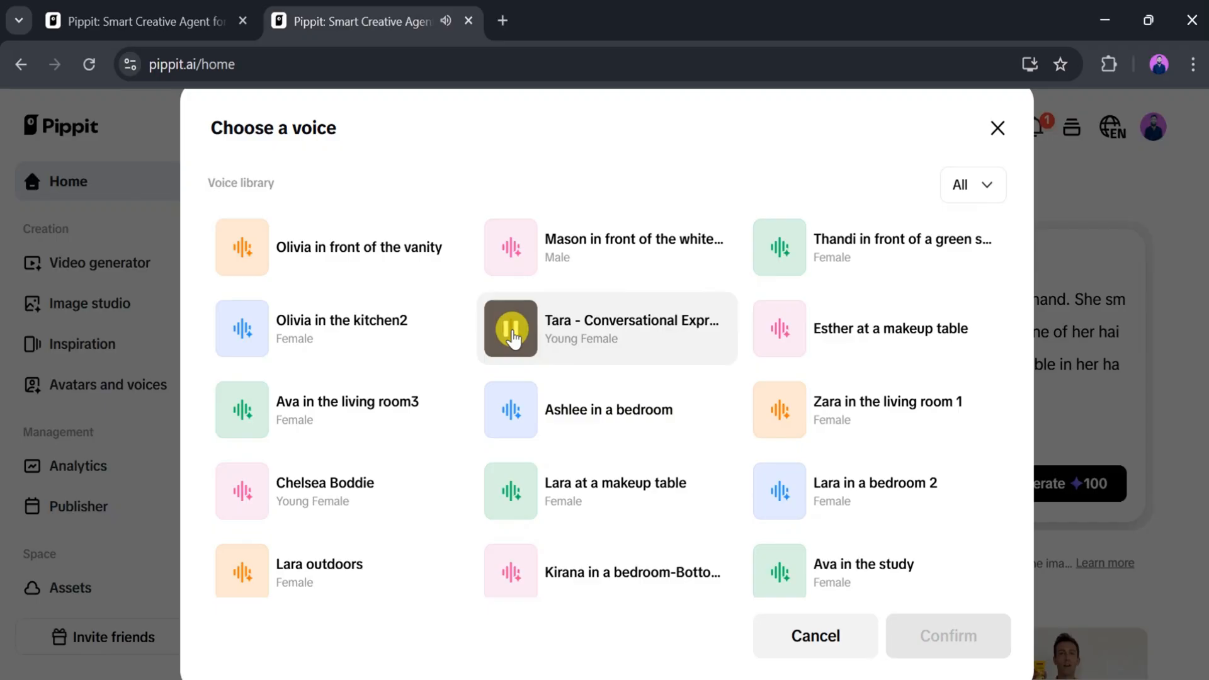
{"action": "left_click", "coordinate": [510, 328]}
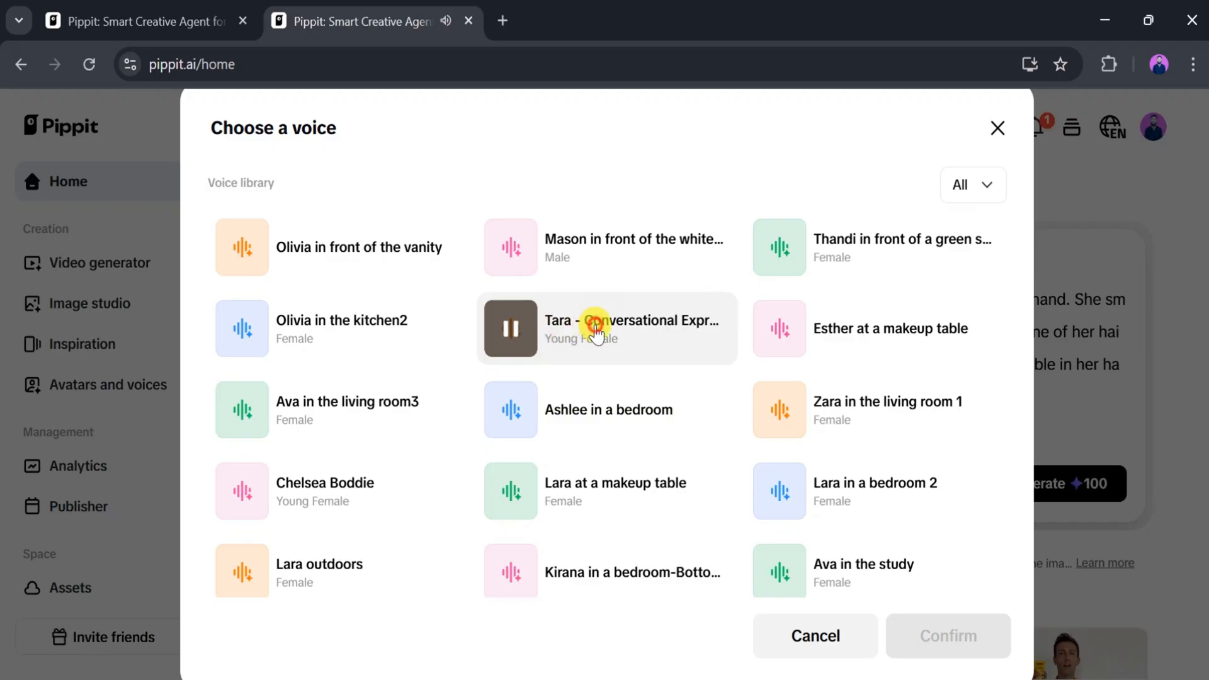
{"action": "left_click", "coordinate": [511, 327]}
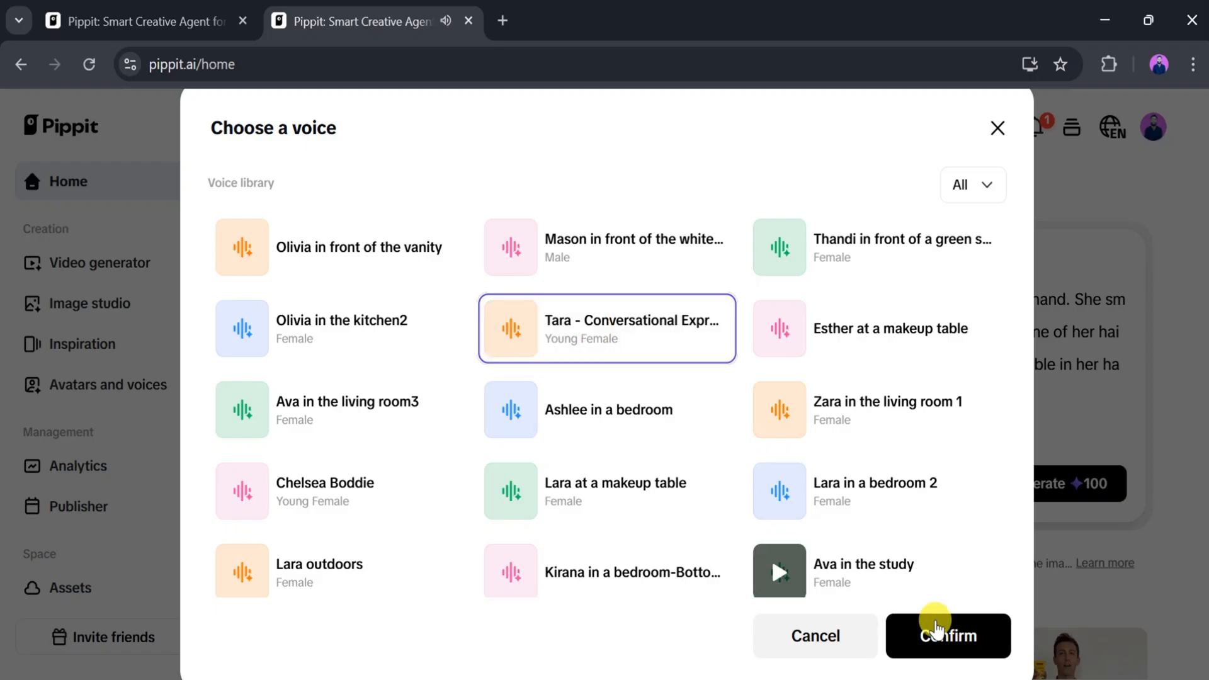
{"action": "left_click", "coordinate": [948, 635]}
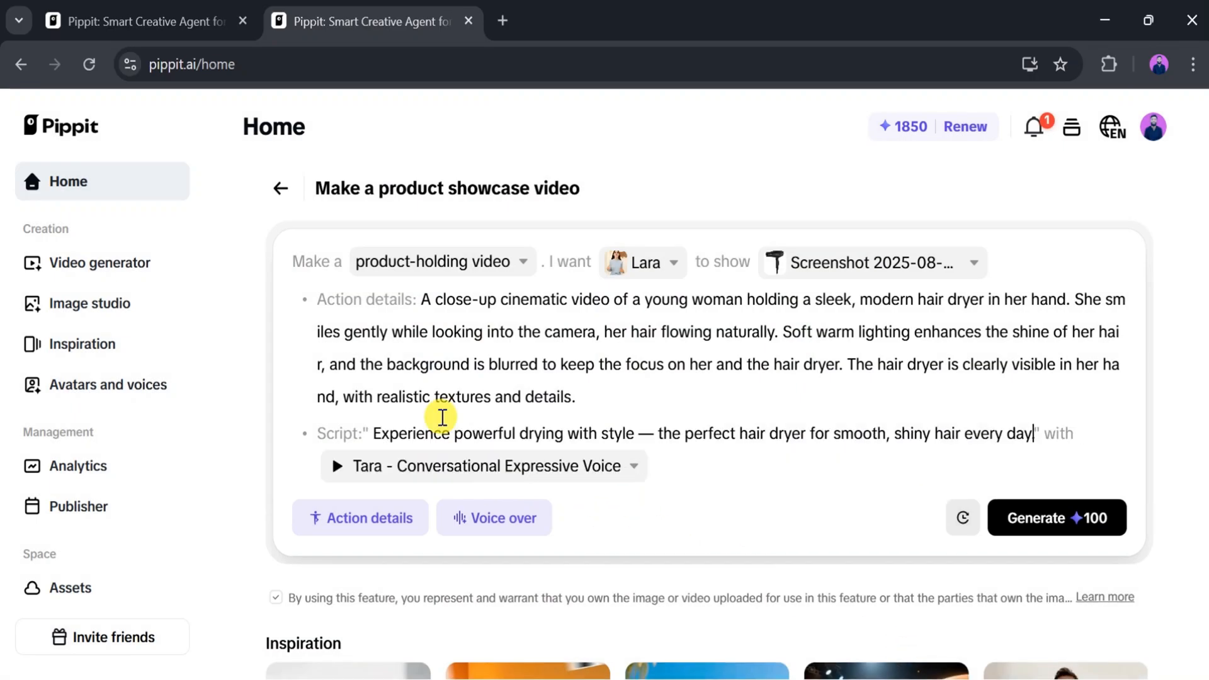
{"action": "mouse_move", "coordinate": [386, 433]}
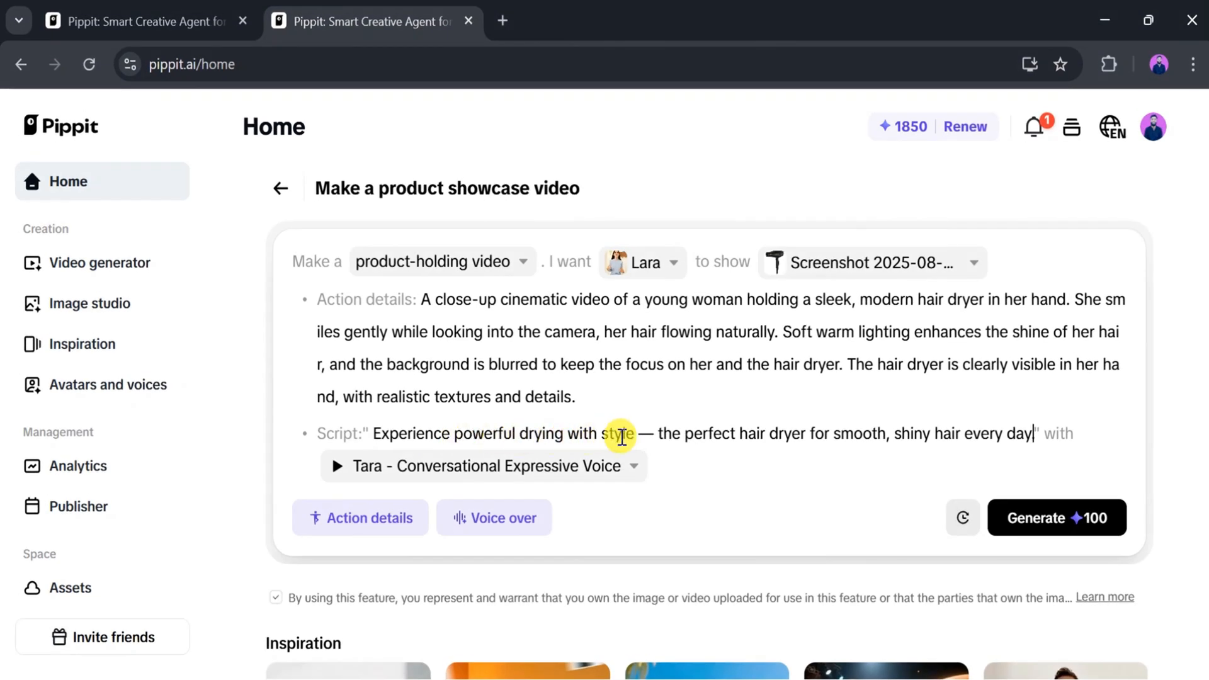
{"action": "mouse_move", "coordinate": [909, 432]}
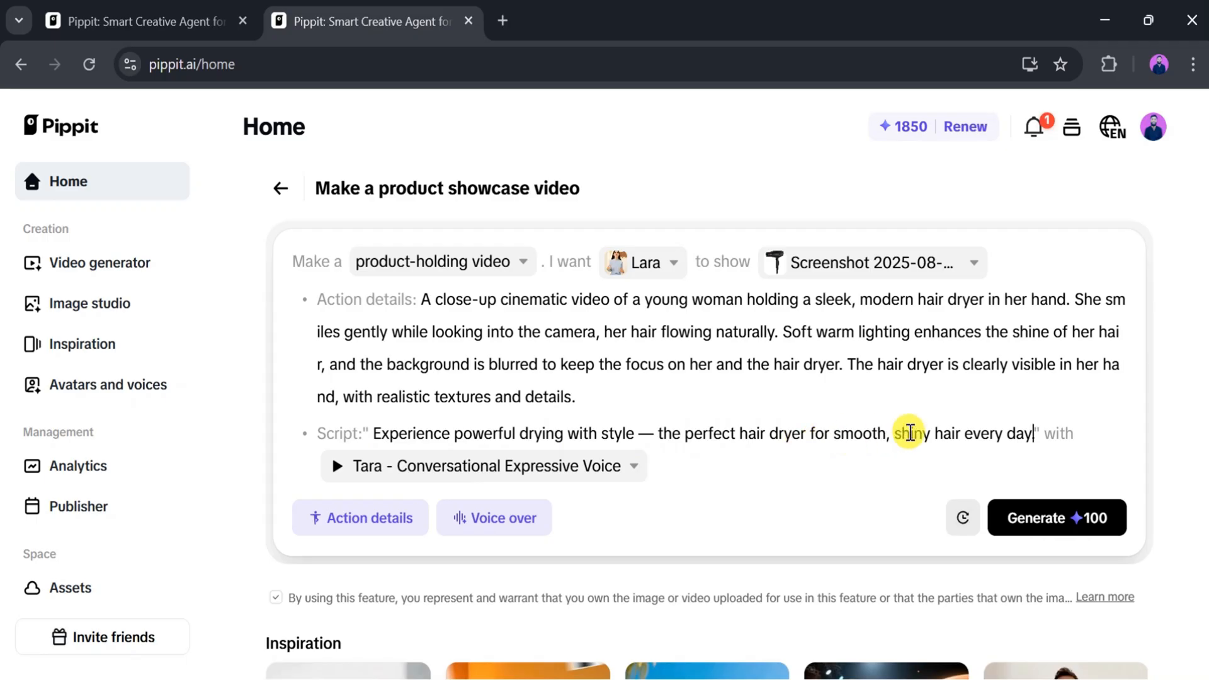
{"action": "mouse_move", "coordinate": [1031, 434]}
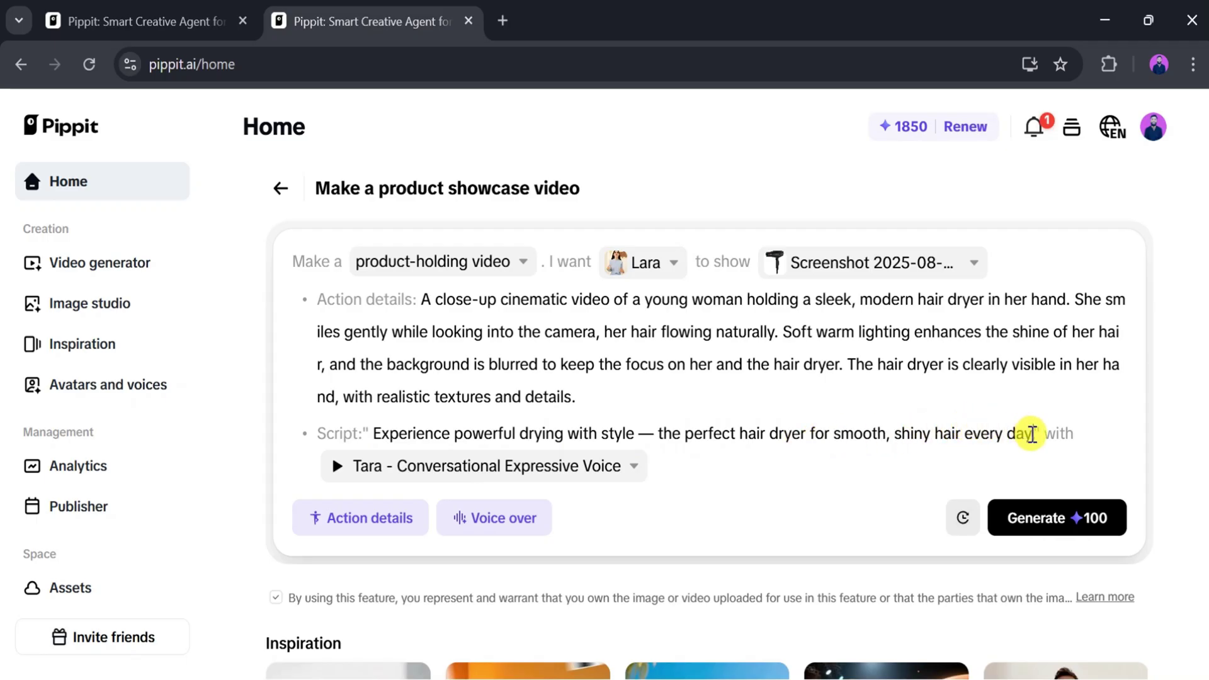
{"action": "mouse_move", "coordinate": [1057, 518]}
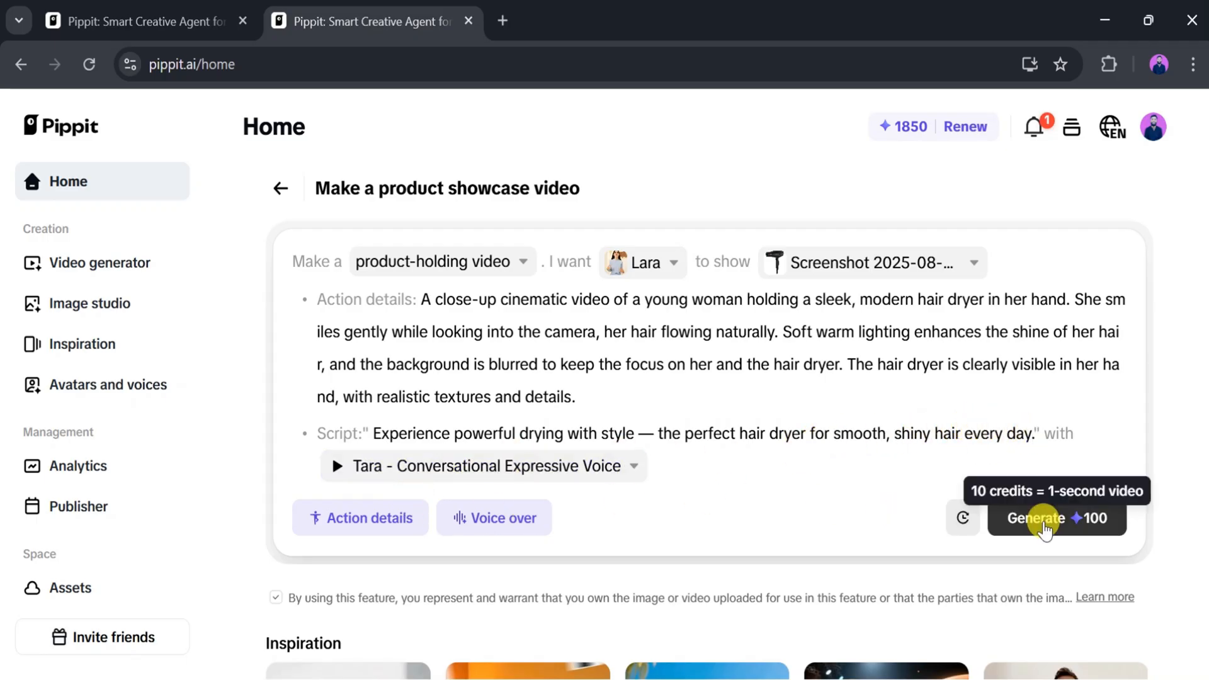
Generate three avatar images and select the middle one with the dryer in front.
{"action": "left_click", "coordinate": [1035, 518]}
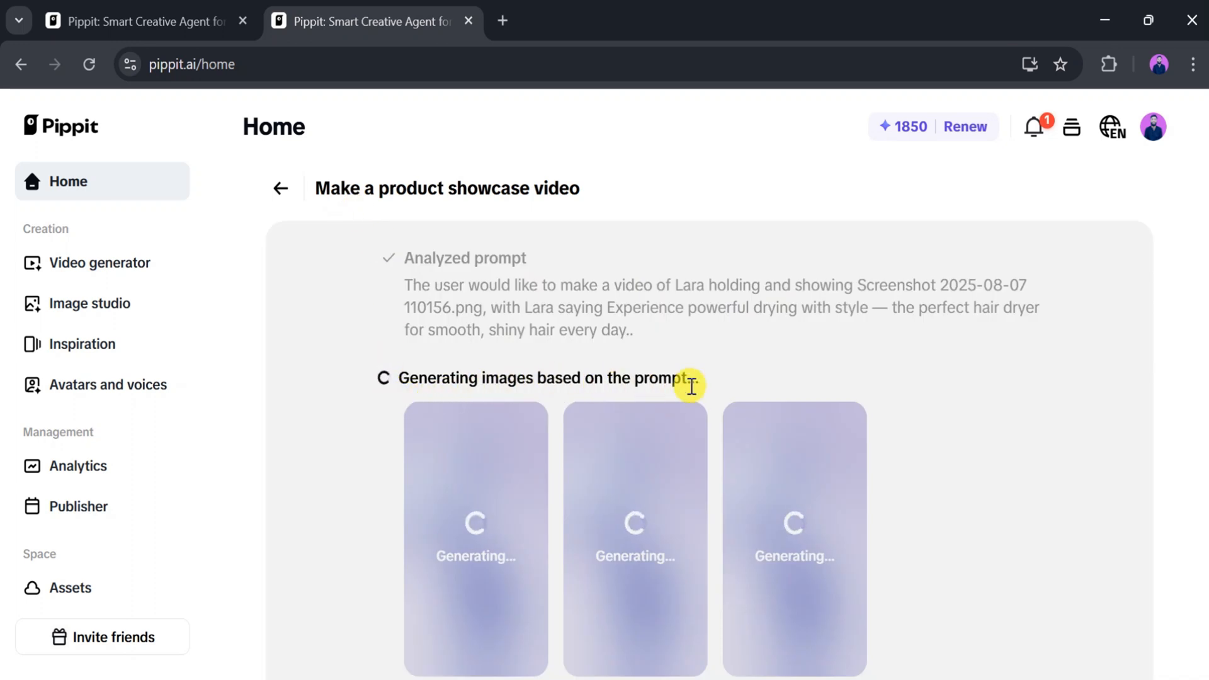
{"action": "scroll", "scroll_direction": "down", "scroll_amount": 3}
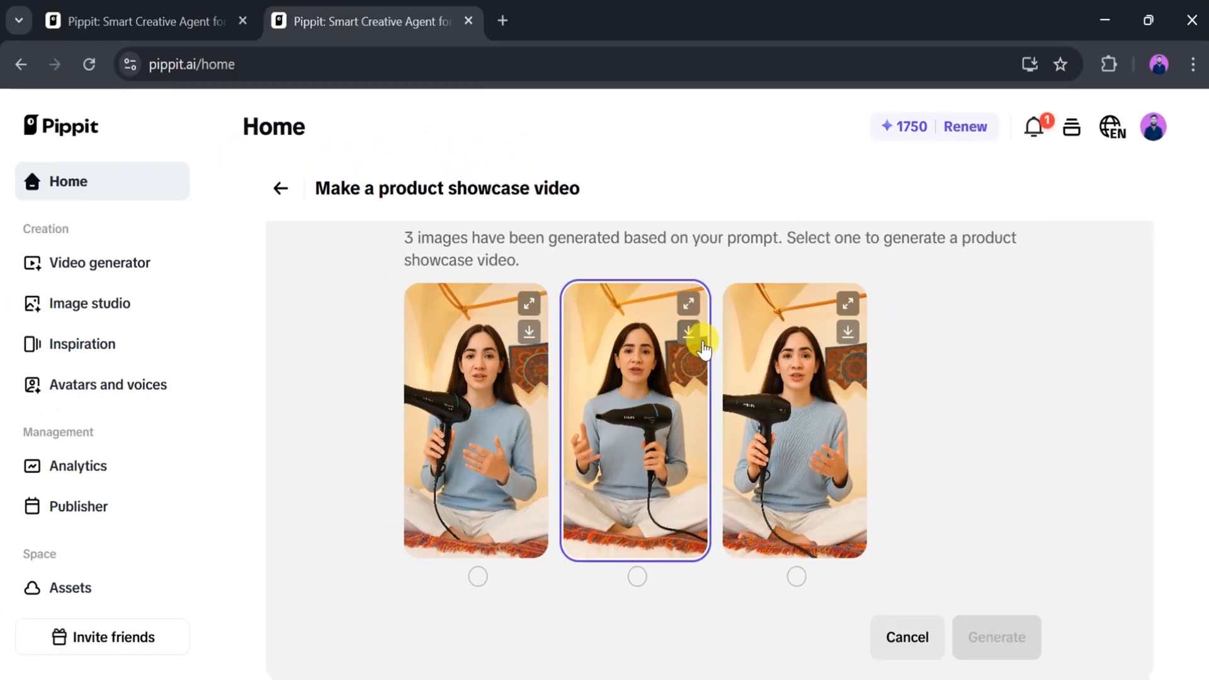
{"action": "left_click", "coordinate": [794, 420]}
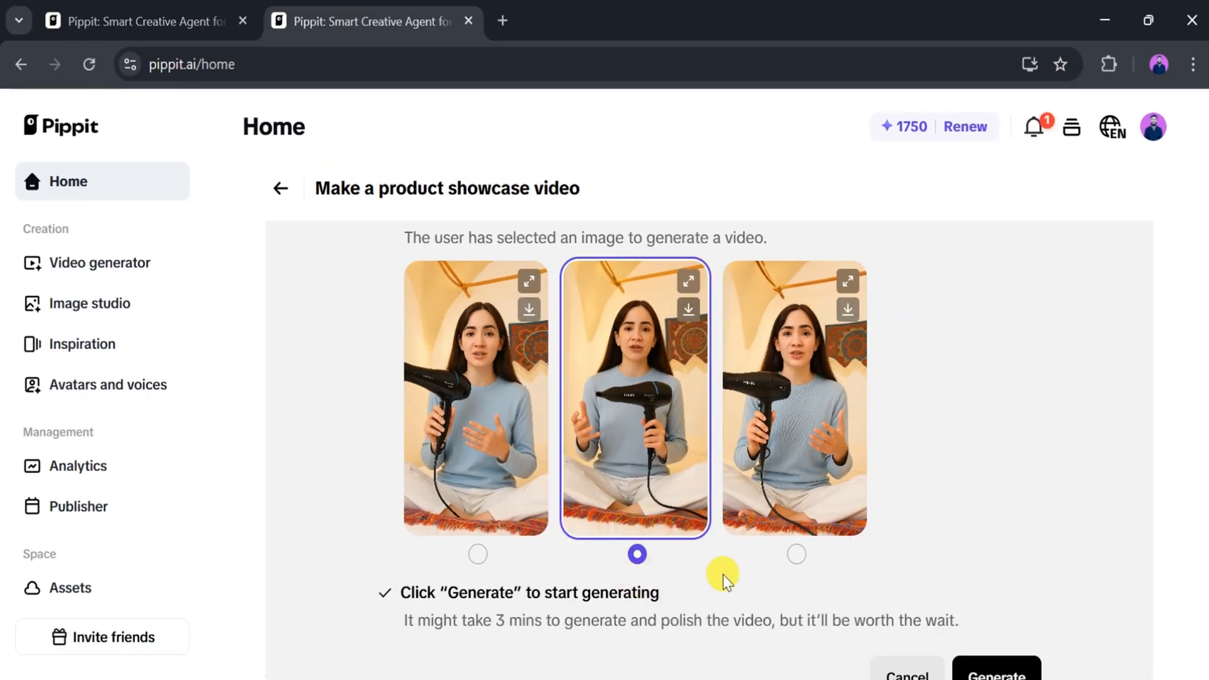
{"action": "scroll", "scroll_direction": "down", "scroll_amount": 3}
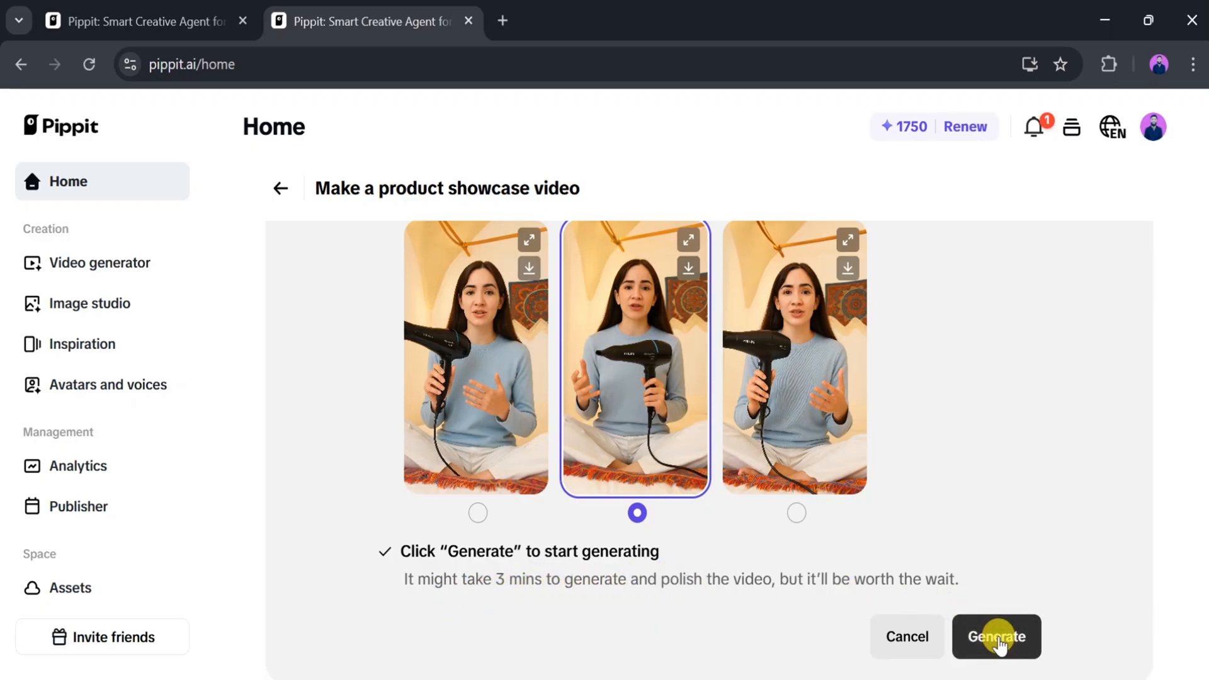
Generate the video from the chosen image and preview the newest hair-dryer showcase.
{"action": "left_click", "coordinate": [996, 636]}
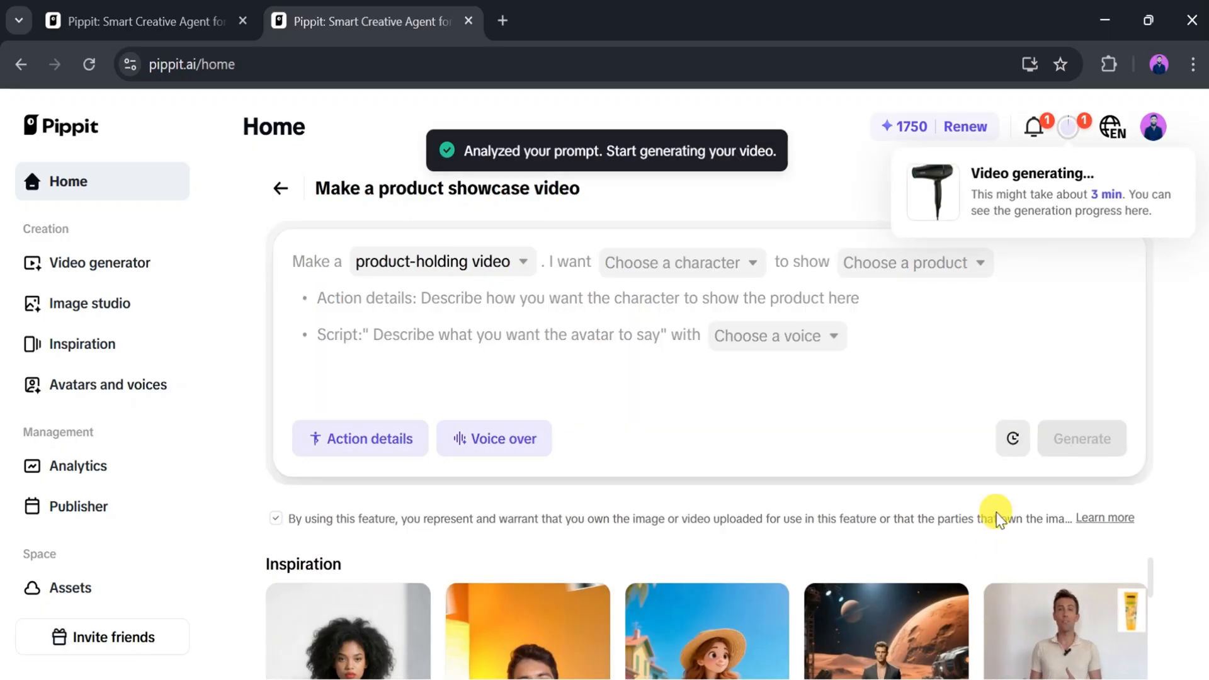
{"action": "mouse_move", "coordinate": [1026, 199]}
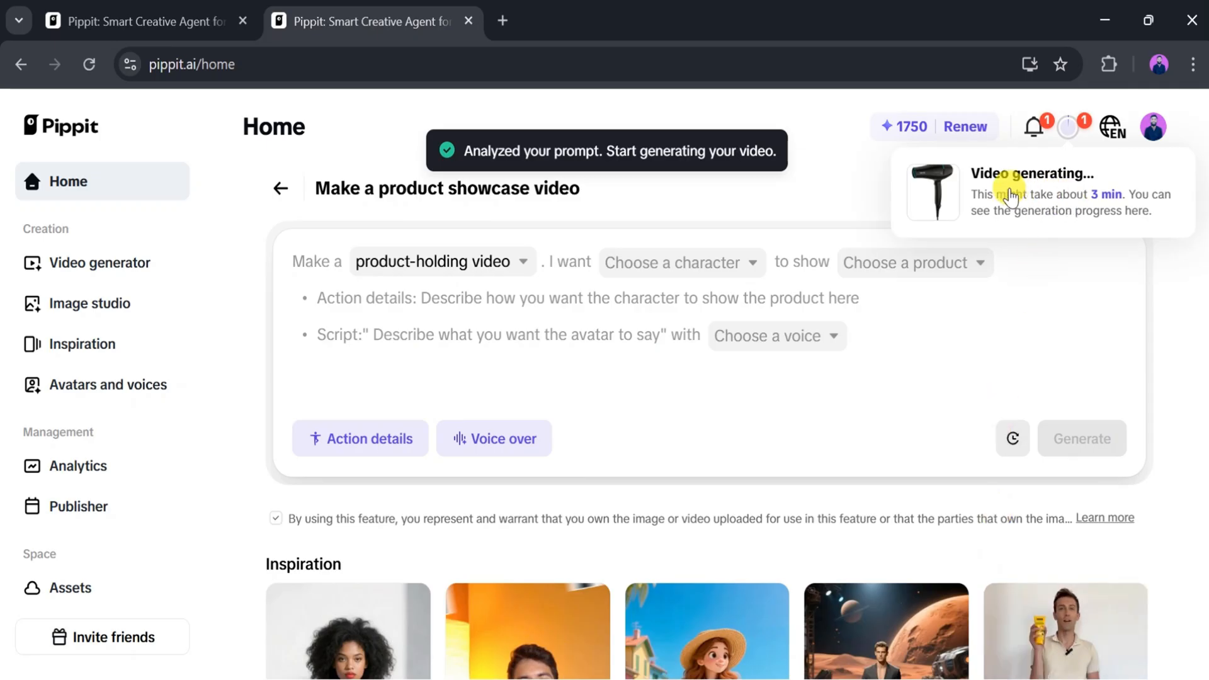
{"action": "left_click", "coordinate": [1068, 126]}
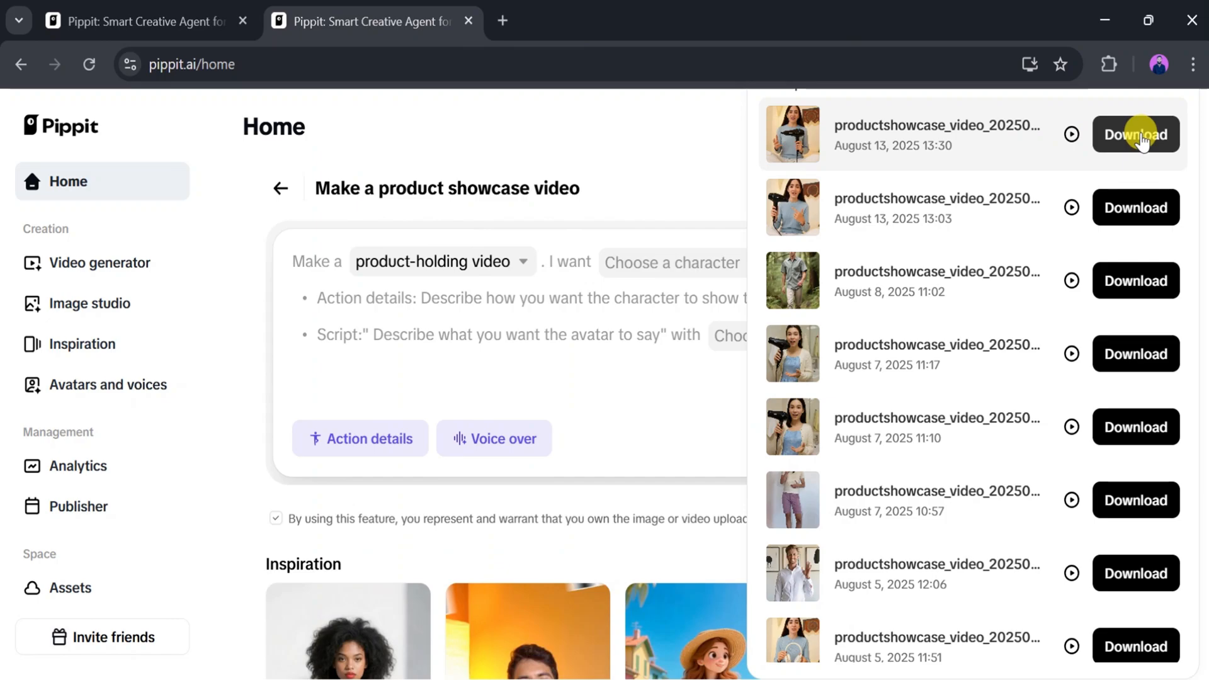
{"action": "mouse_move", "coordinate": [1071, 134]}
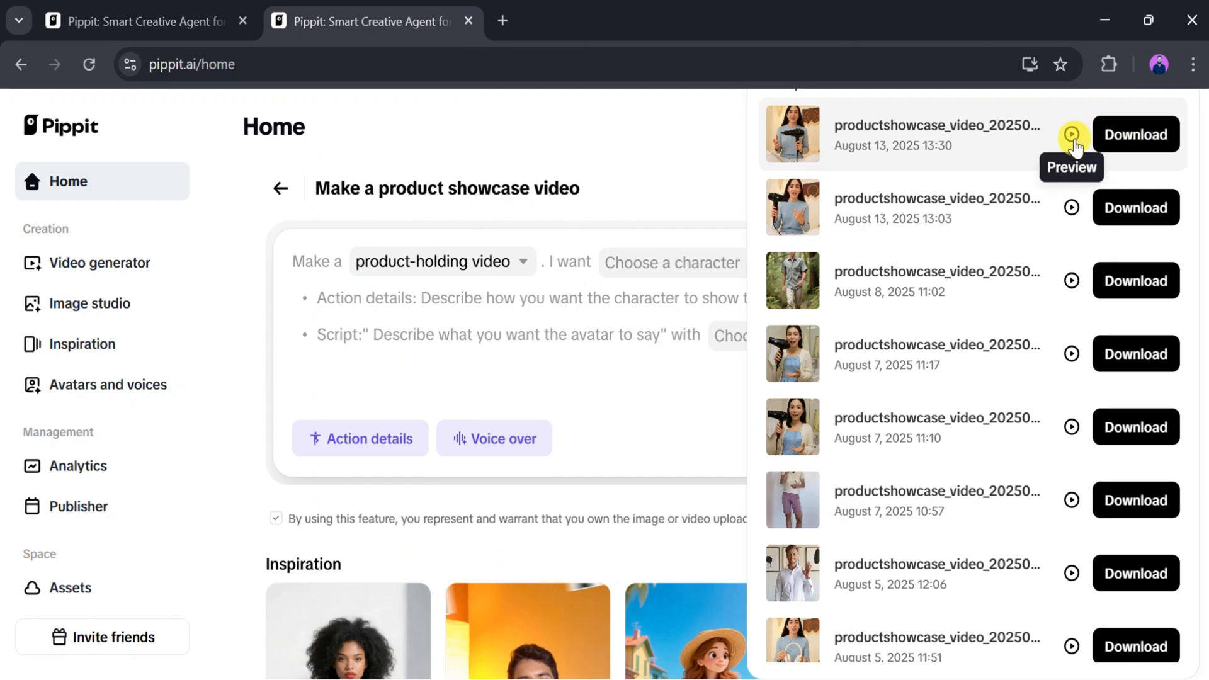
{"action": "left_click", "coordinate": [1070, 133]}
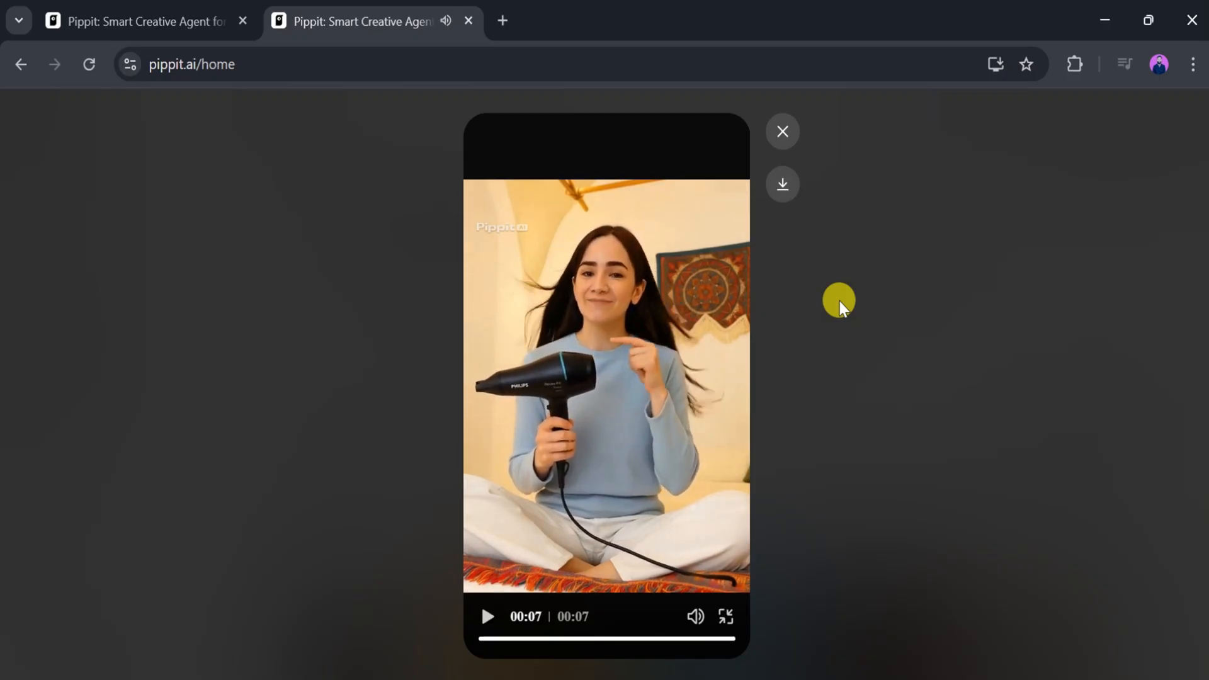
{"action": "mouse_move", "coordinate": [796, 234]}
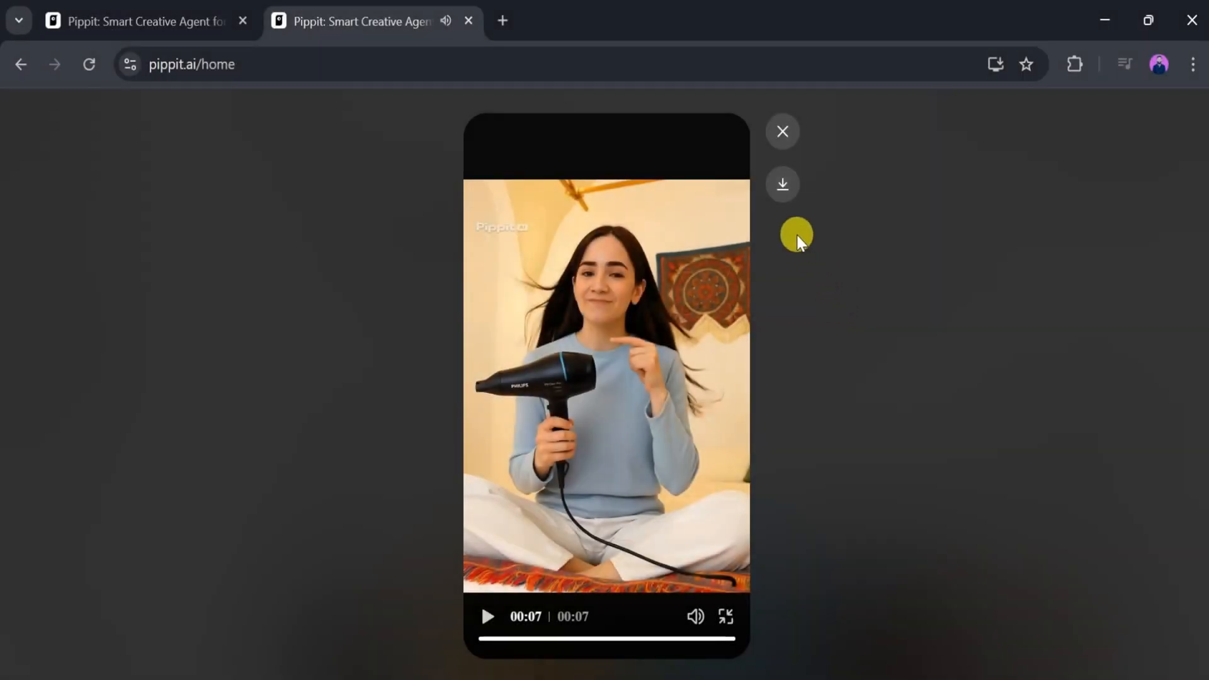
{"action": "mouse_move", "coordinate": [782, 185]}
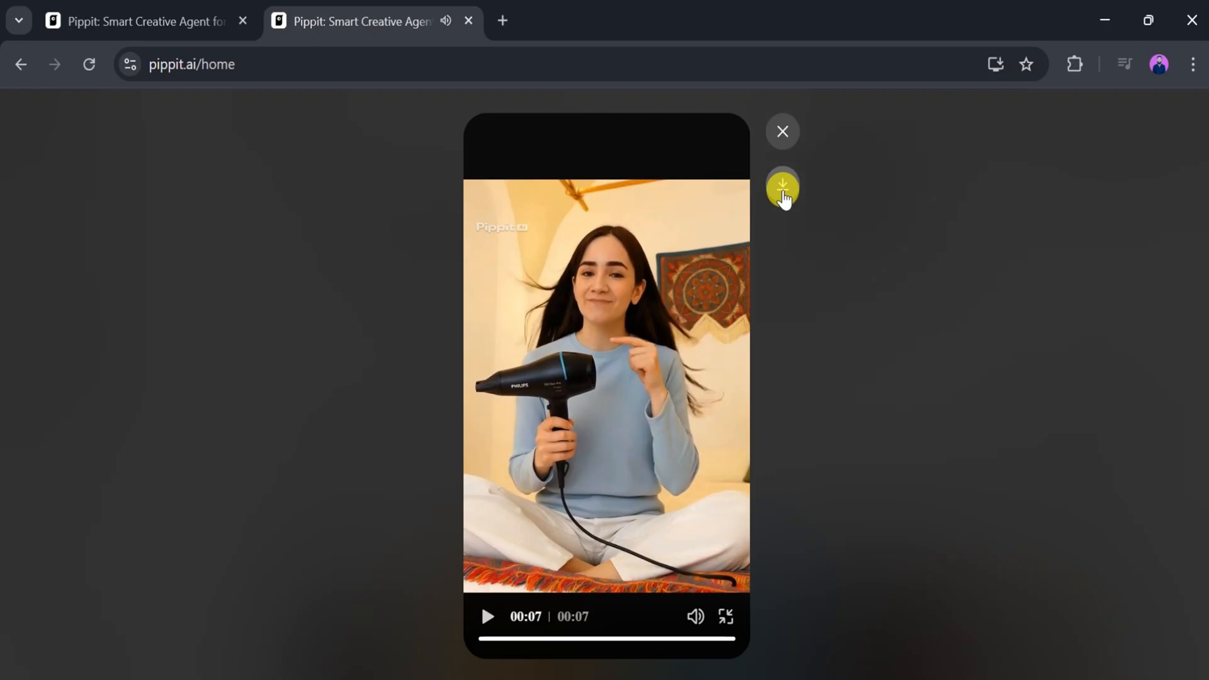
Download the hair-dryer video and confirm the 4.5 MB MP4 in browser downloads.
{"action": "left_click", "coordinate": [782, 188]}
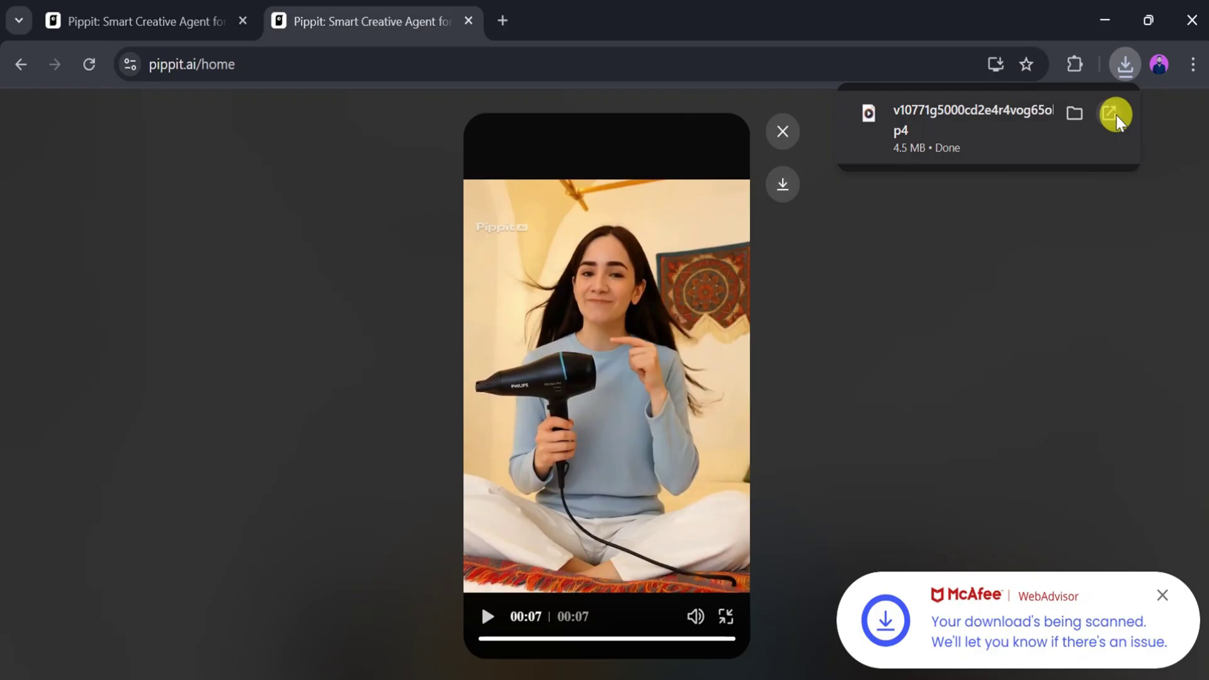
{"action": "left_click", "coordinate": [1114, 114]}
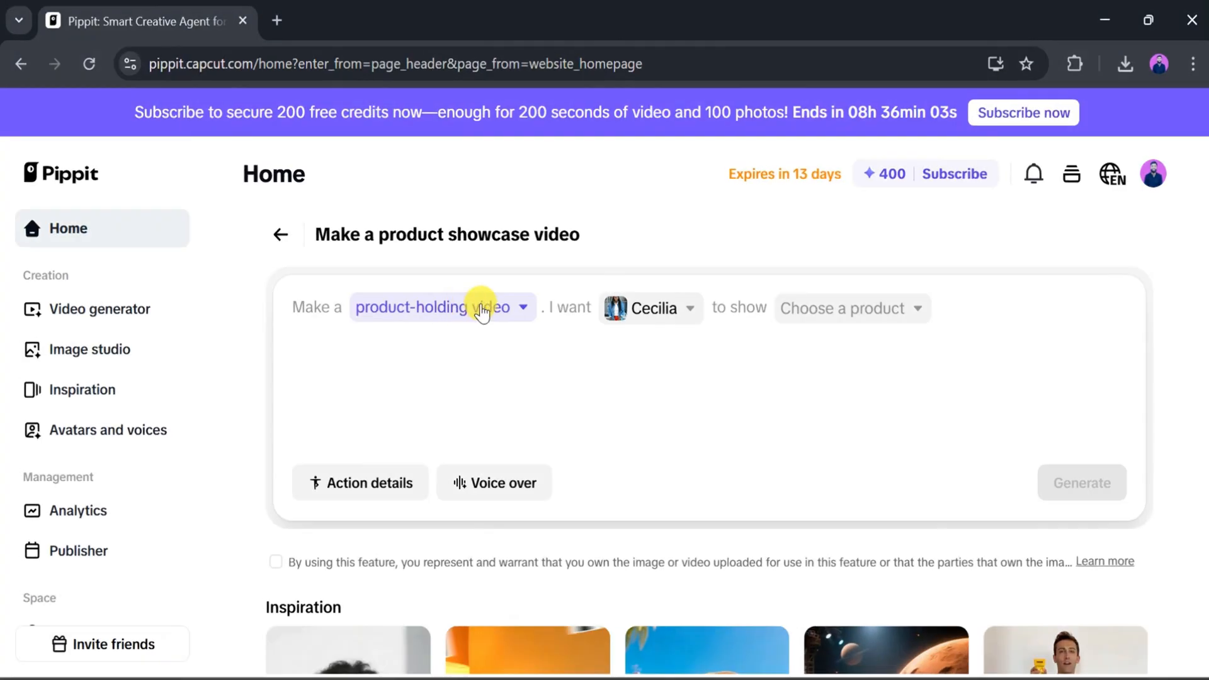
{"action": "mouse_move", "coordinate": [525, 306]}
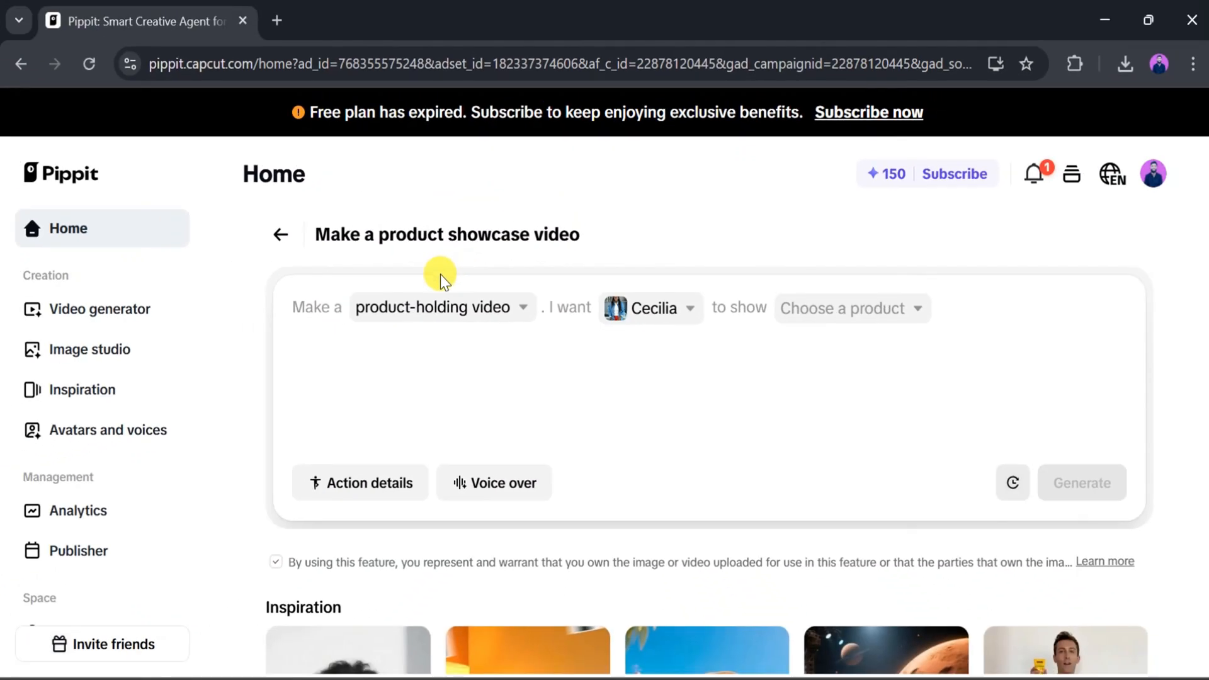
{"action": "mouse_move", "coordinate": [413, 301]}
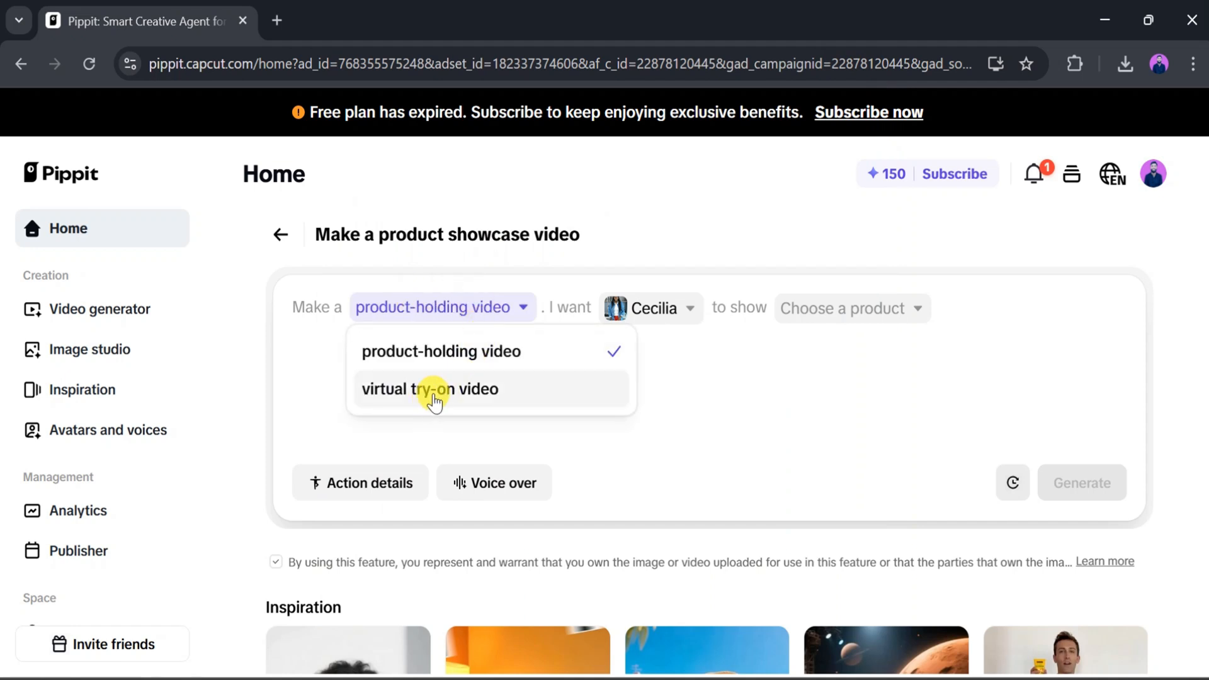
Choose a virtual try-on video with Nathan, the man in the green sweater in the forest.
{"action": "left_click", "coordinate": [432, 389]}
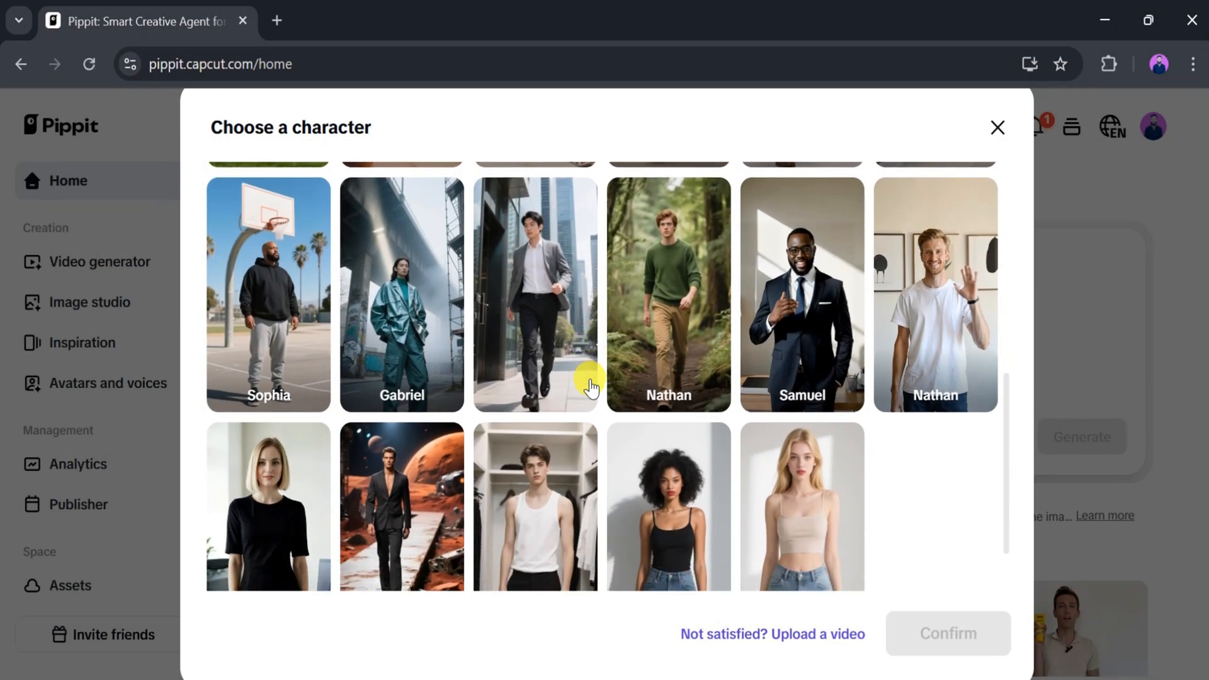
{"action": "scroll", "scroll_direction": "up", "scroll_amount": 3}
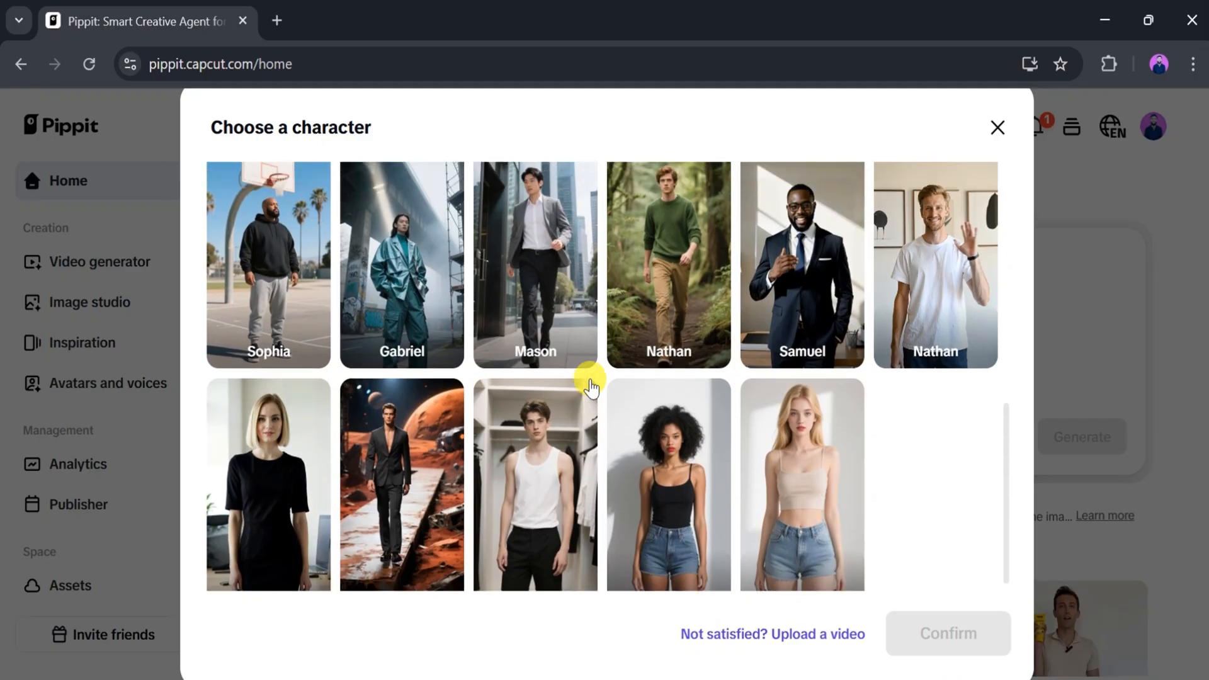
{"action": "left_click", "coordinate": [668, 314]}
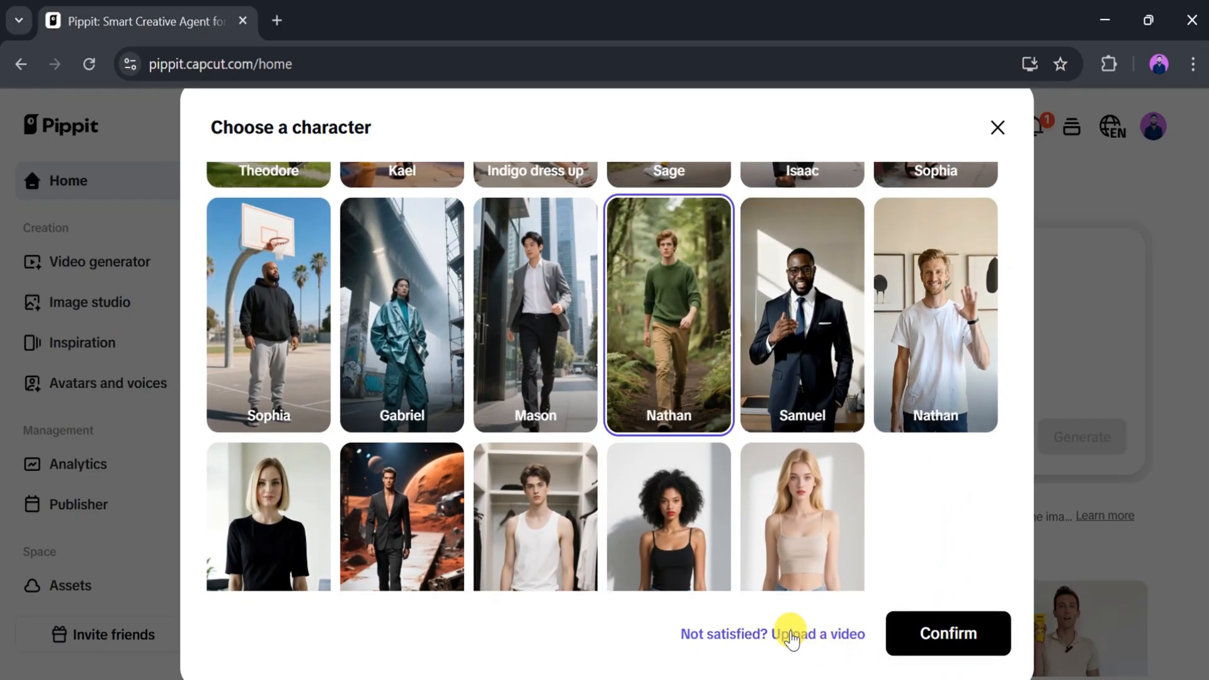
{"action": "left_click", "coordinate": [948, 632]}
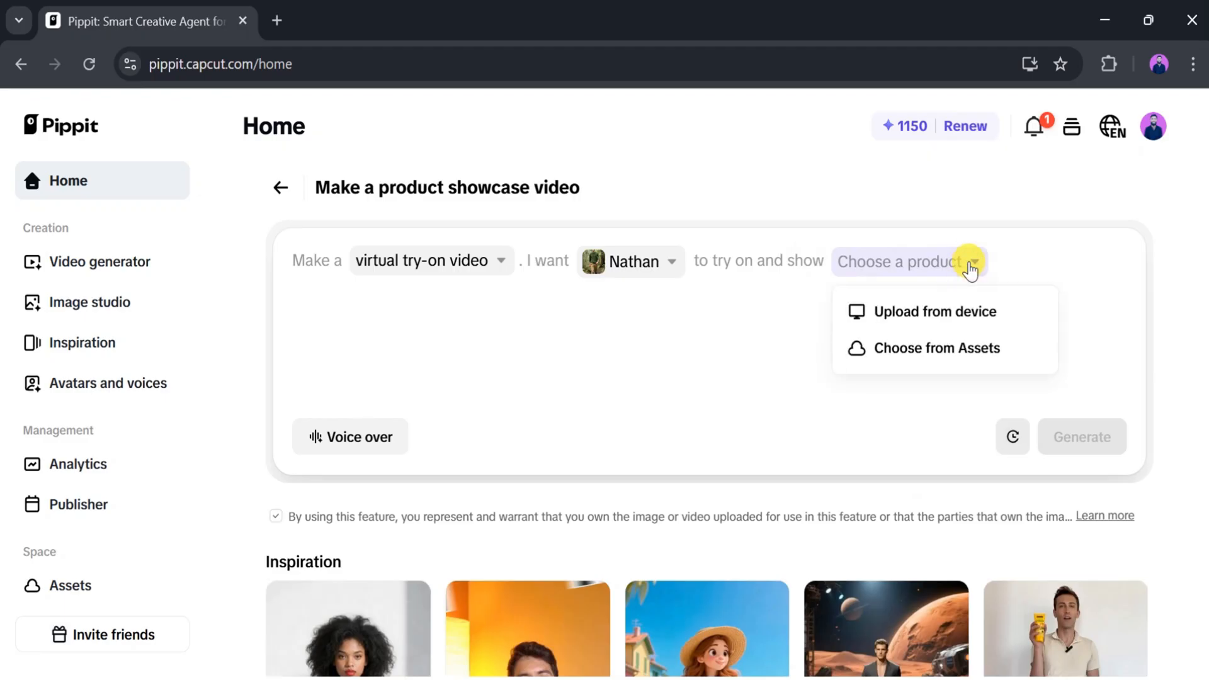
{"action": "mouse_move", "coordinate": [934, 312]}
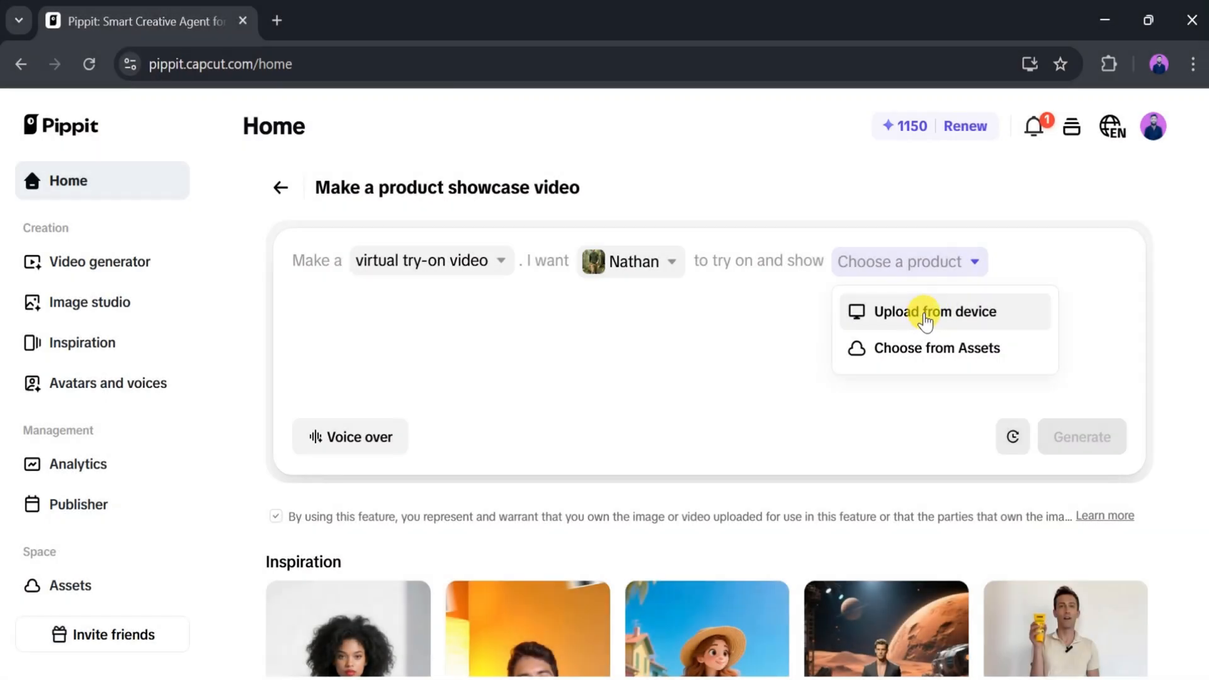
{"action": "mouse_move", "coordinate": [931, 345]}
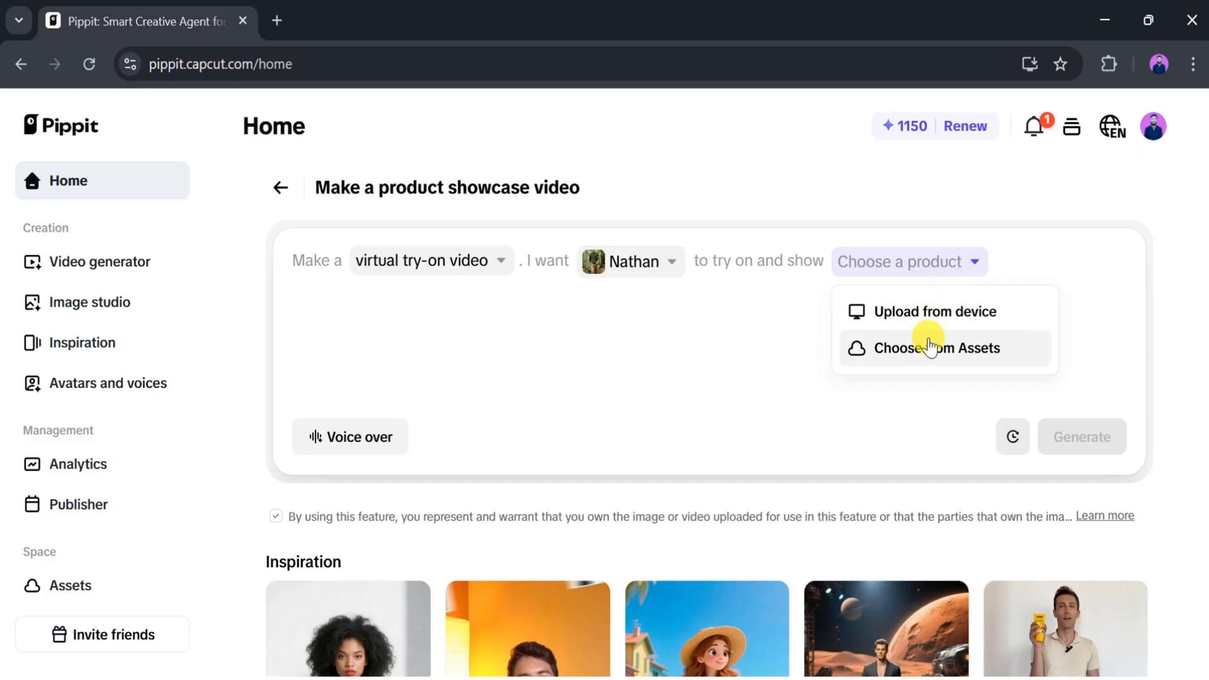
{"action": "mouse_move", "coordinate": [933, 316]}
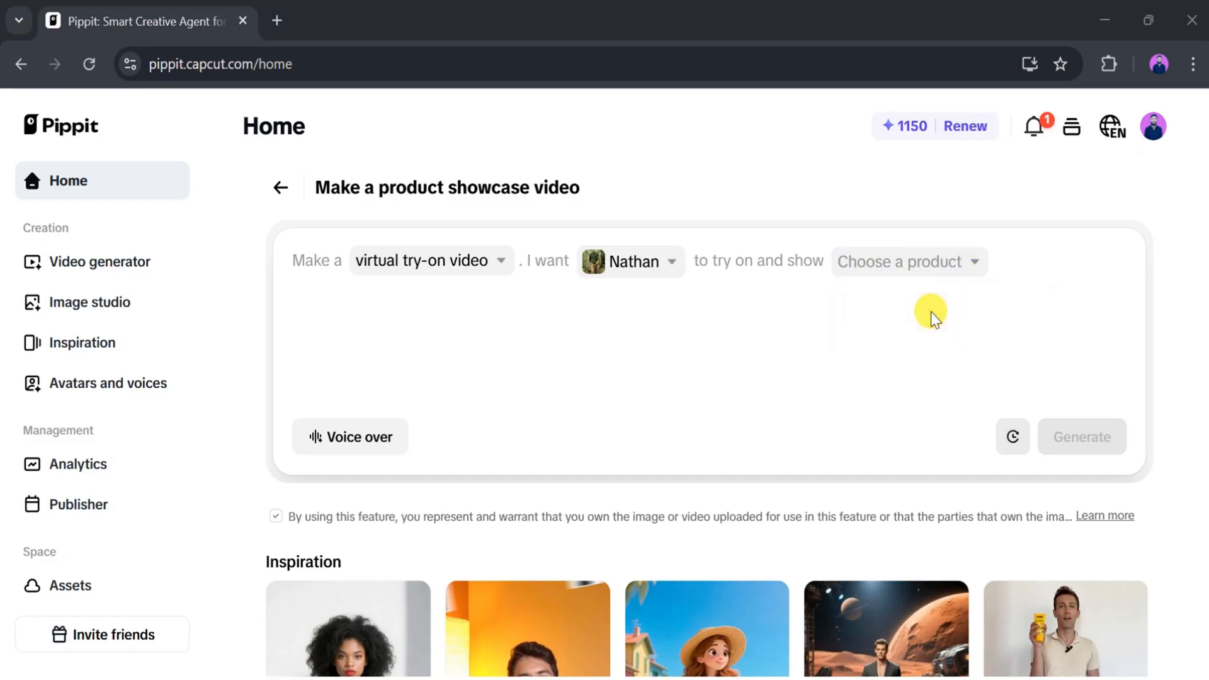
Upload the grey shirt image from Downloads as the try-on product.
{"action": "left_click", "coordinate": [904, 261]}
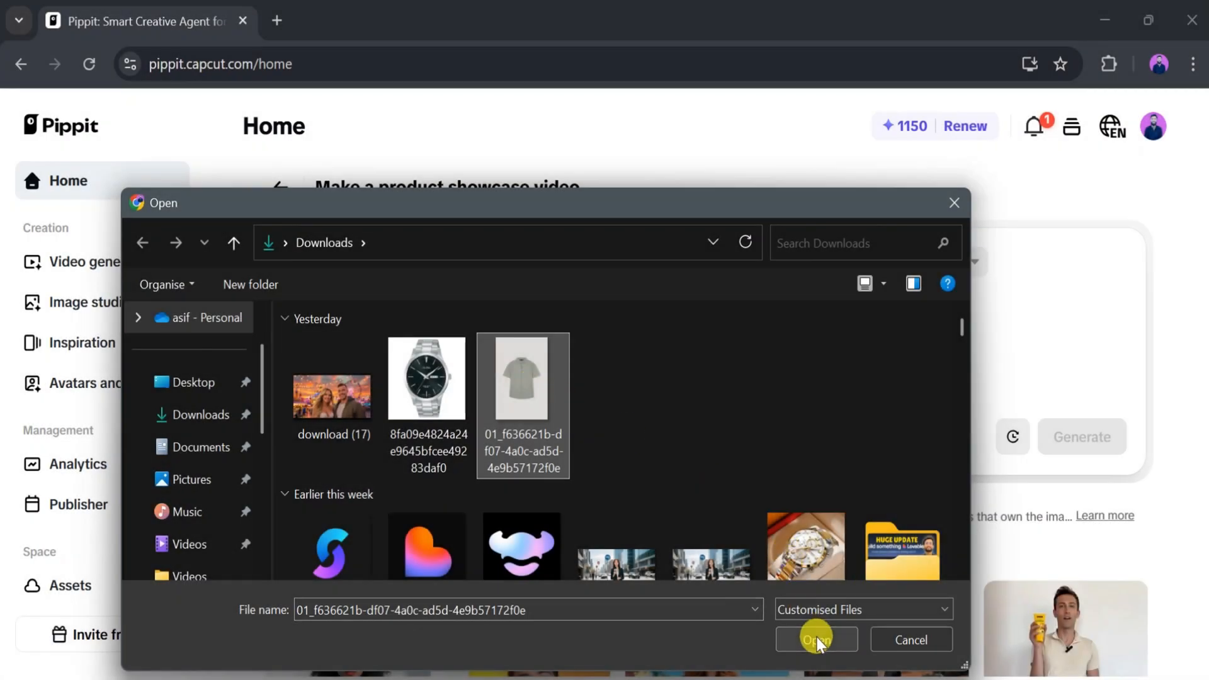
{"action": "left_click", "coordinate": [815, 640]}
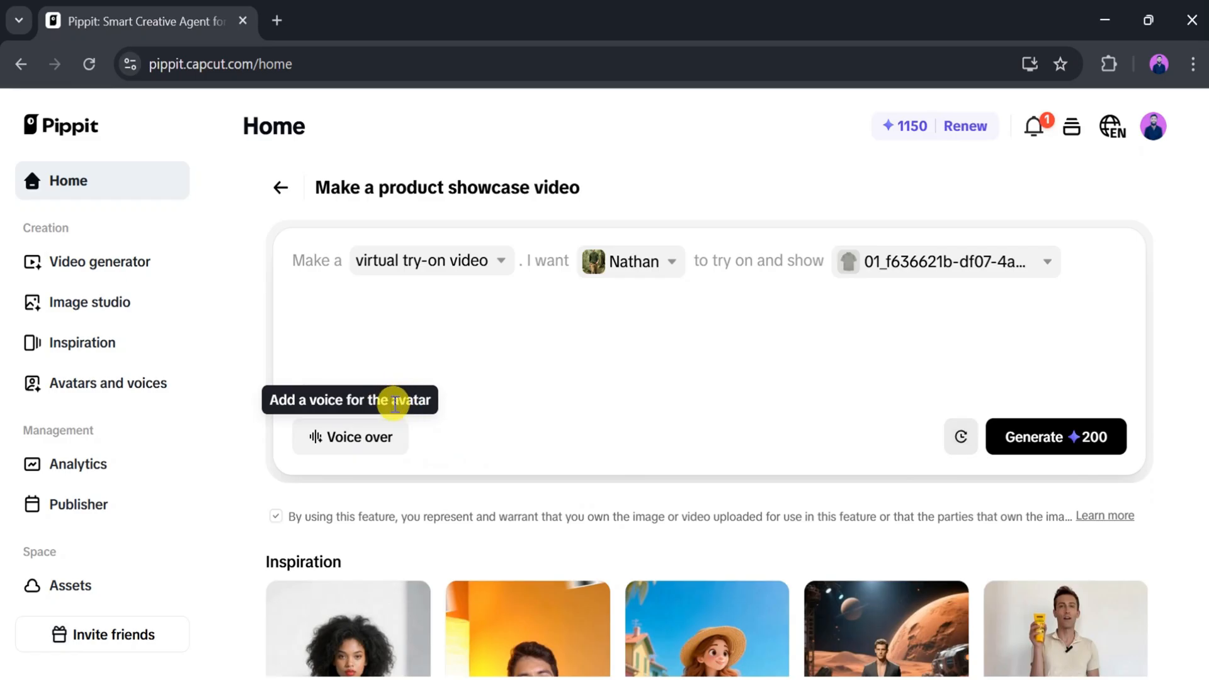
{"action": "mouse_move", "coordinate": [437, 409]}
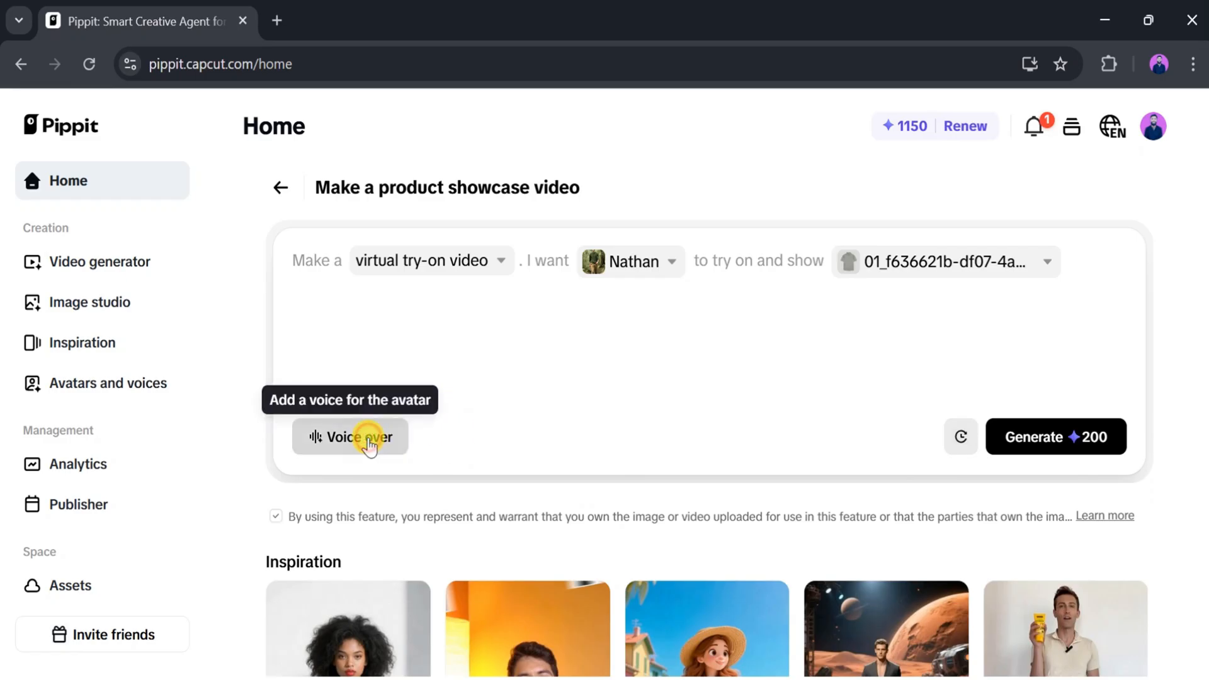
{"action": "left_click", "coordinate": [349, 437]}
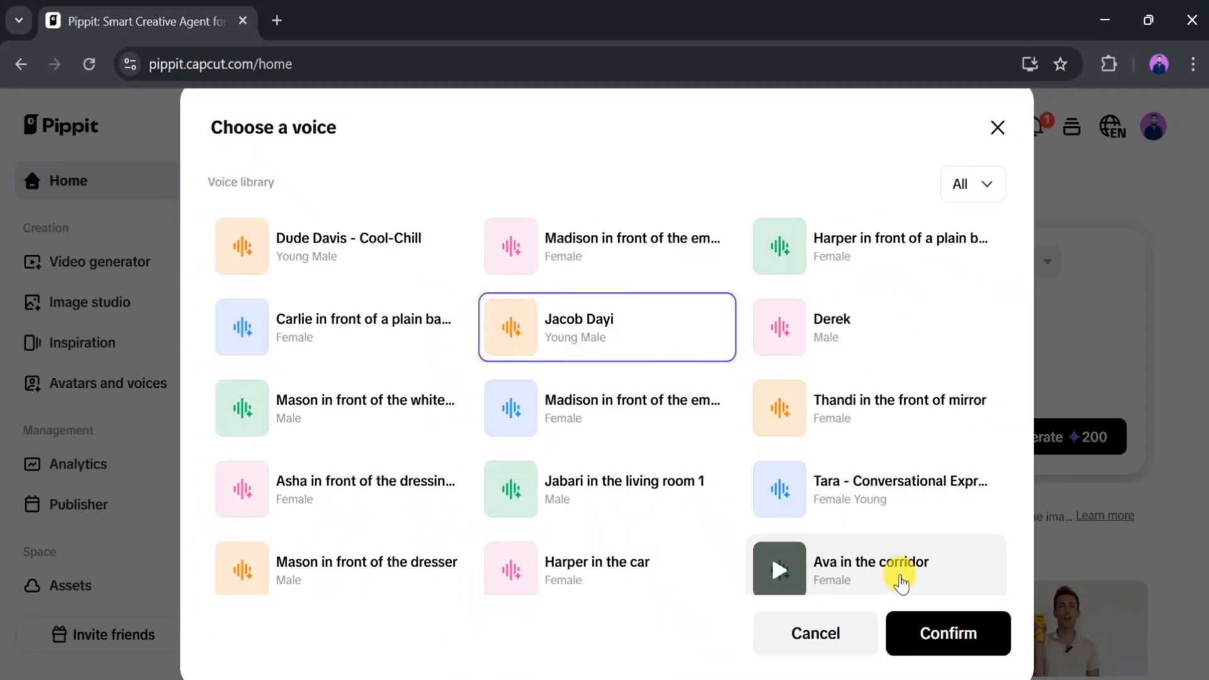
{"action": "left_click", "coordinate": [947, 633]}
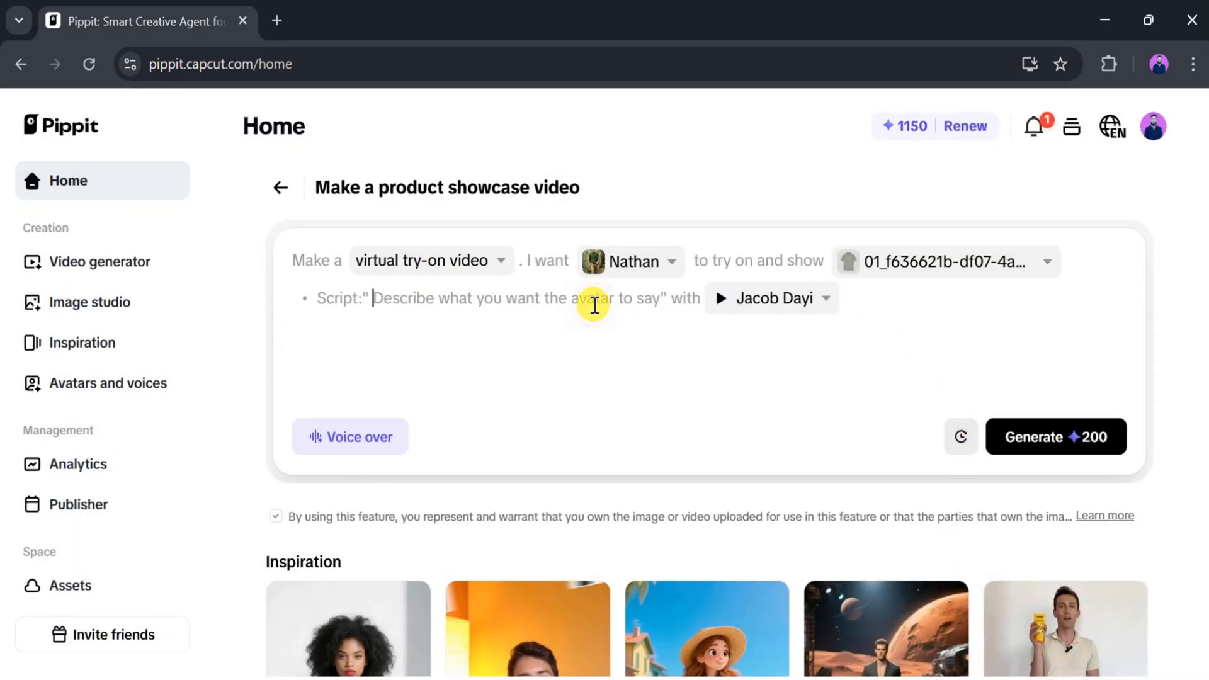
{"action": "type", "text": "My name is Shujaat Ahmed, and I'm 18 years old"}
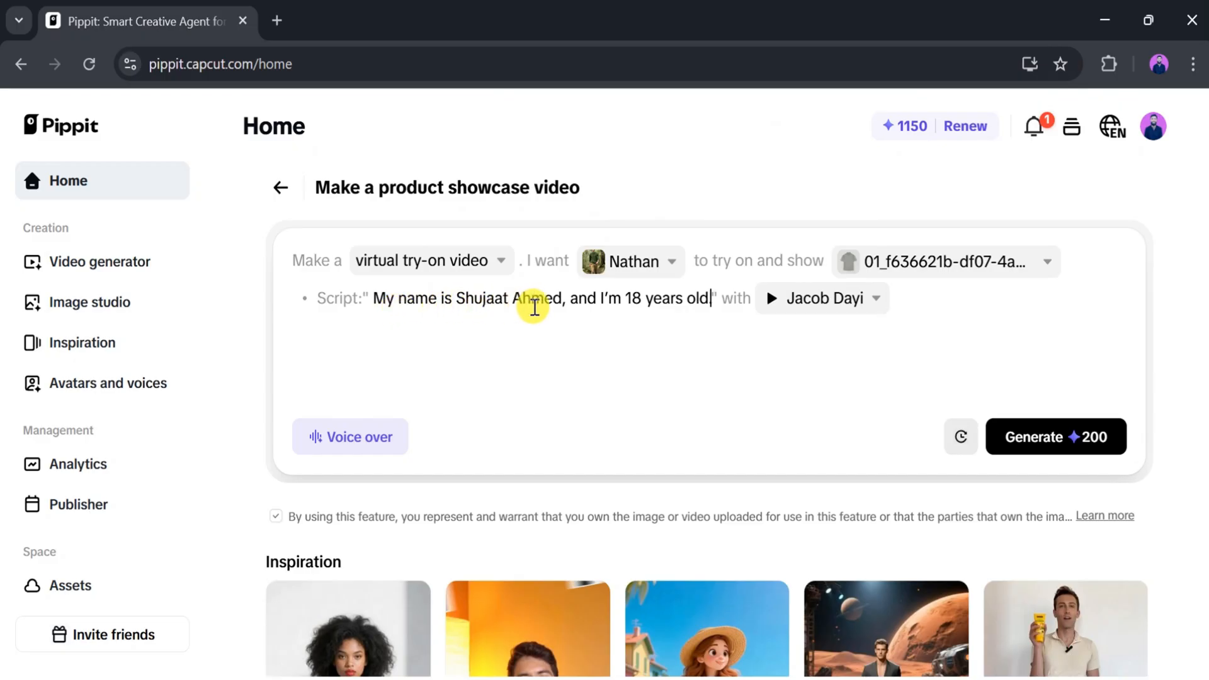
Generate three try-on images, pick the middle one, and start the video from it.
{"action": "left_click", "coordinate": [1055, 437]}
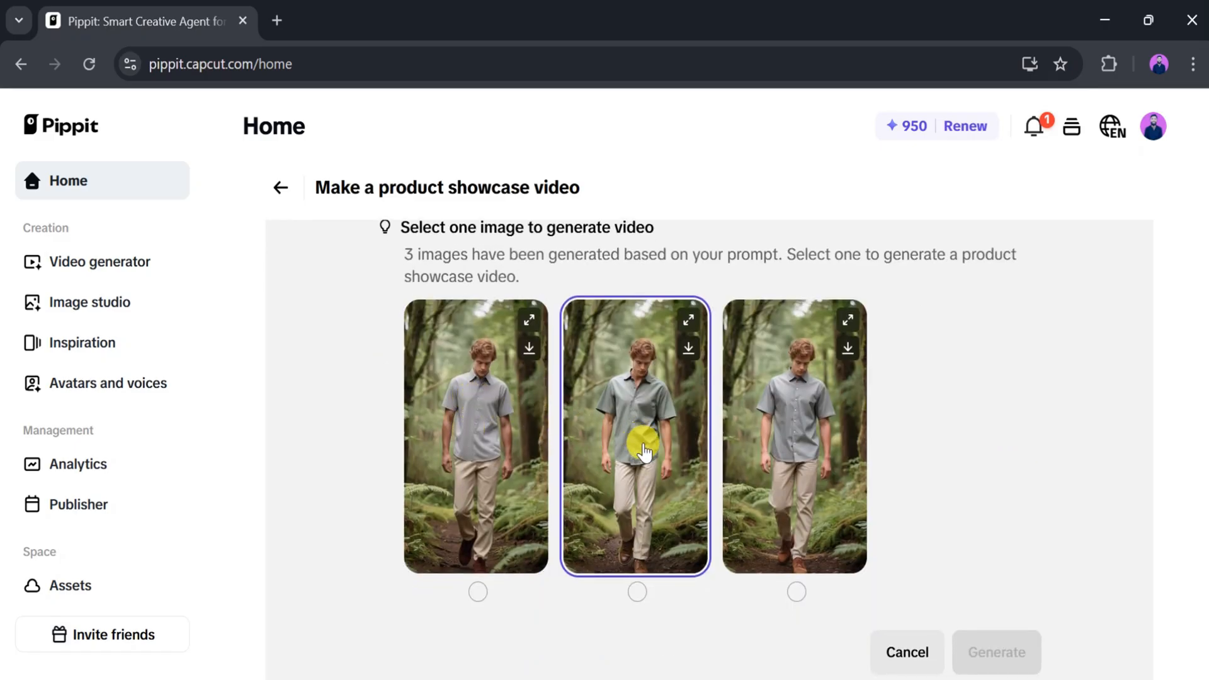
{"action": "left_click", "coordinate": [476, 434]}
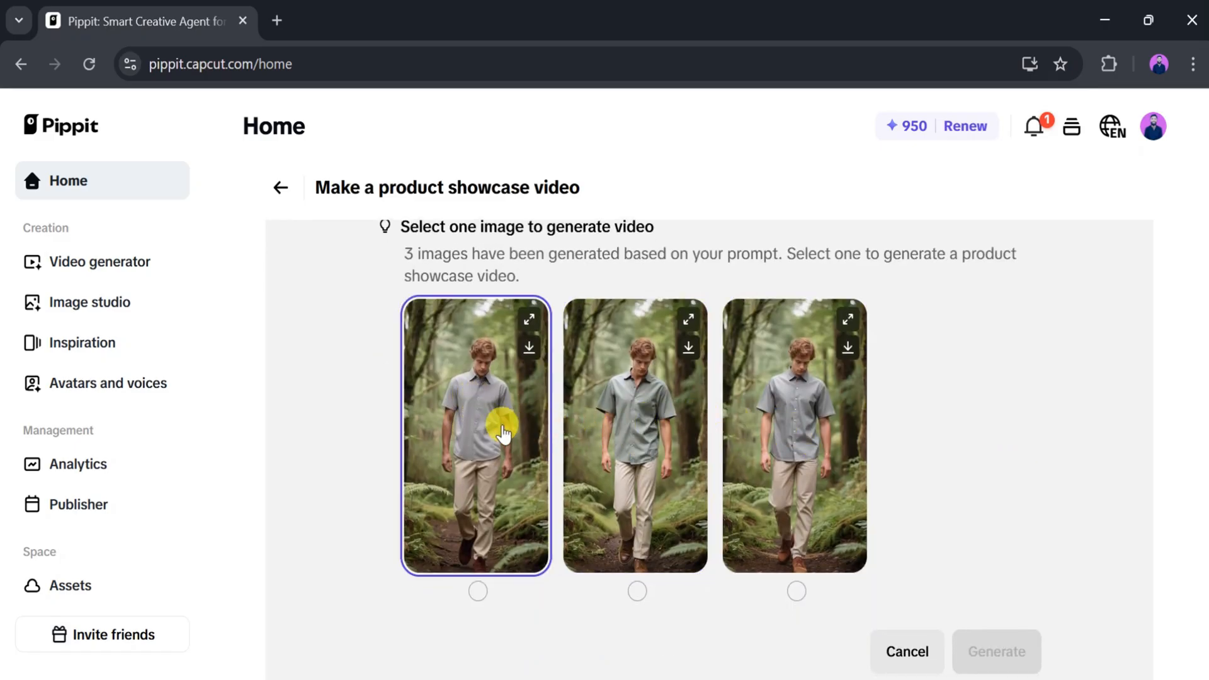
{"action": "scroll", "scroll_direction": "down", "scroll_amount": 3}
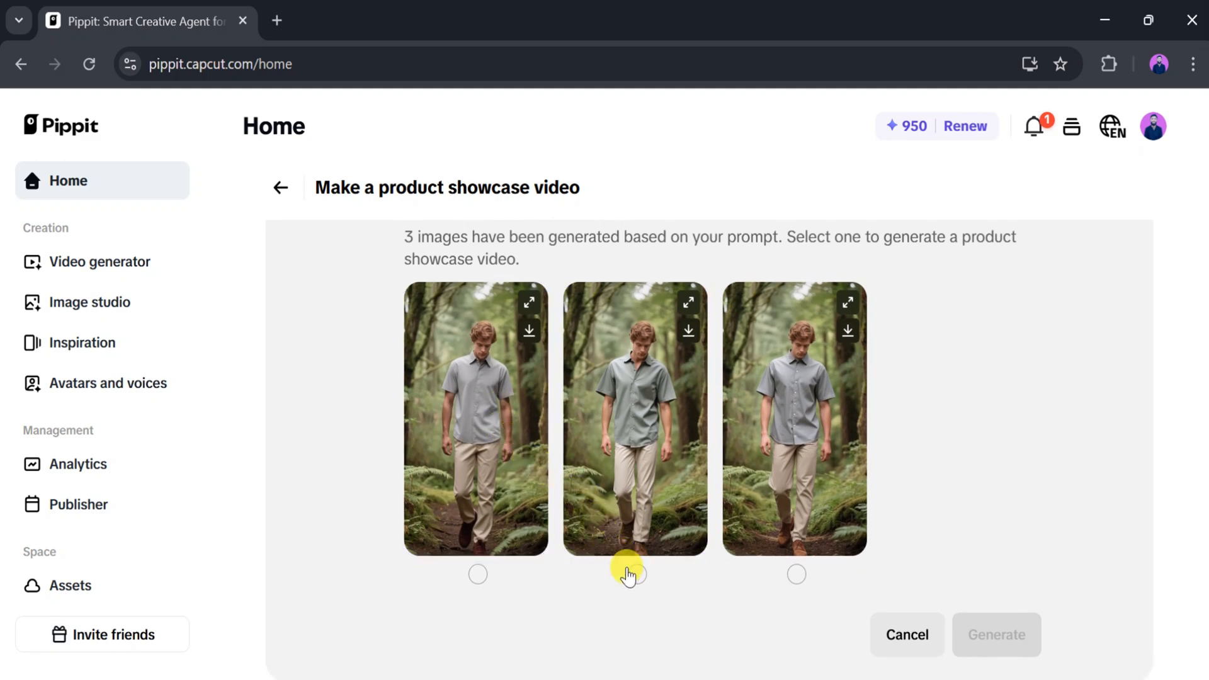
{"action": "left_click", "coordinate": [634, 574]}
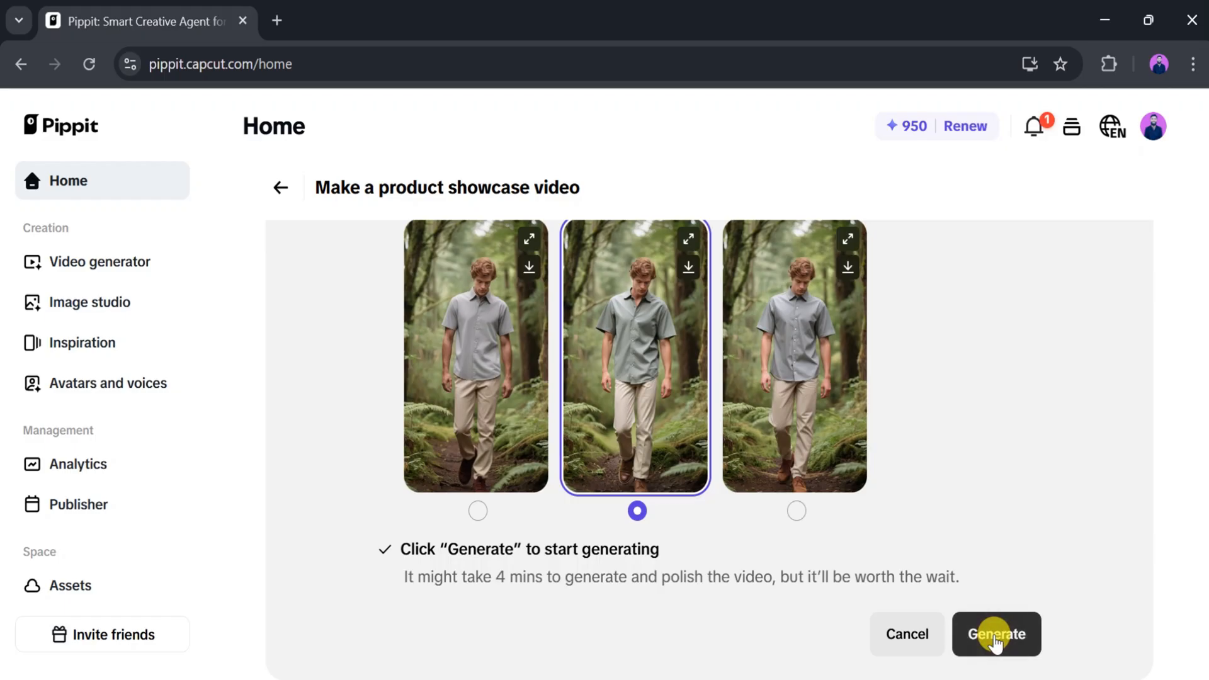
{"action": "left_click", "coordinate": [995, 634]}
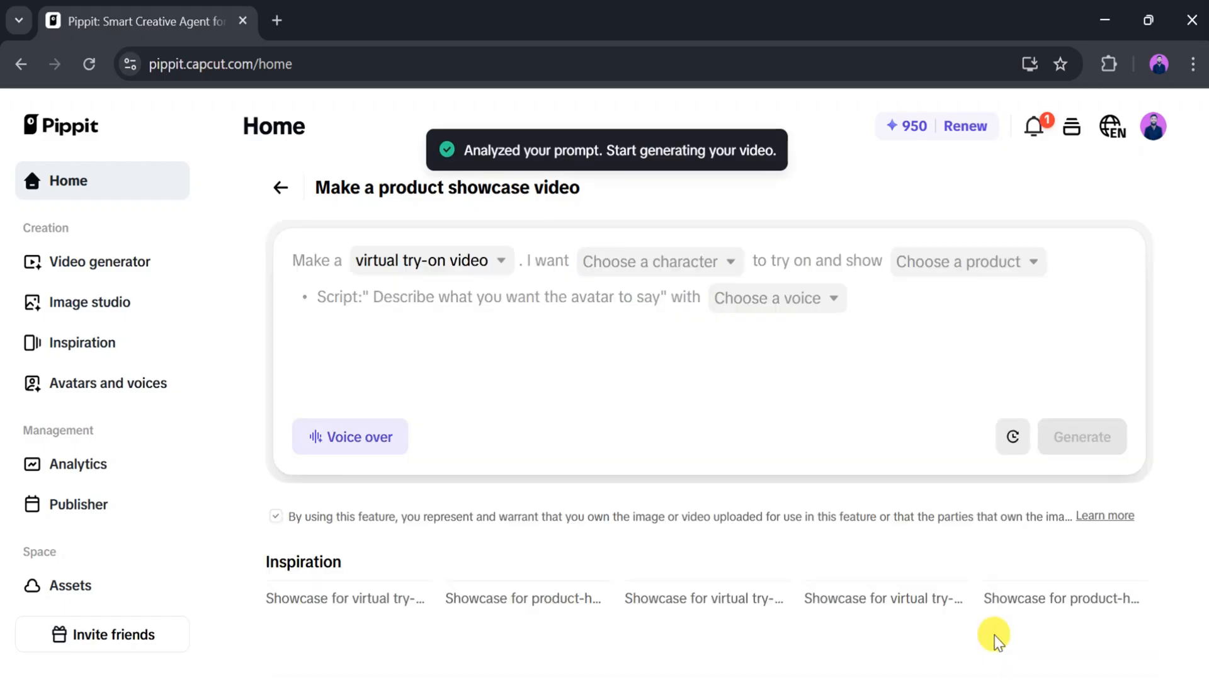
{"action": "mouse_move", "coordinate": [656, 157]}
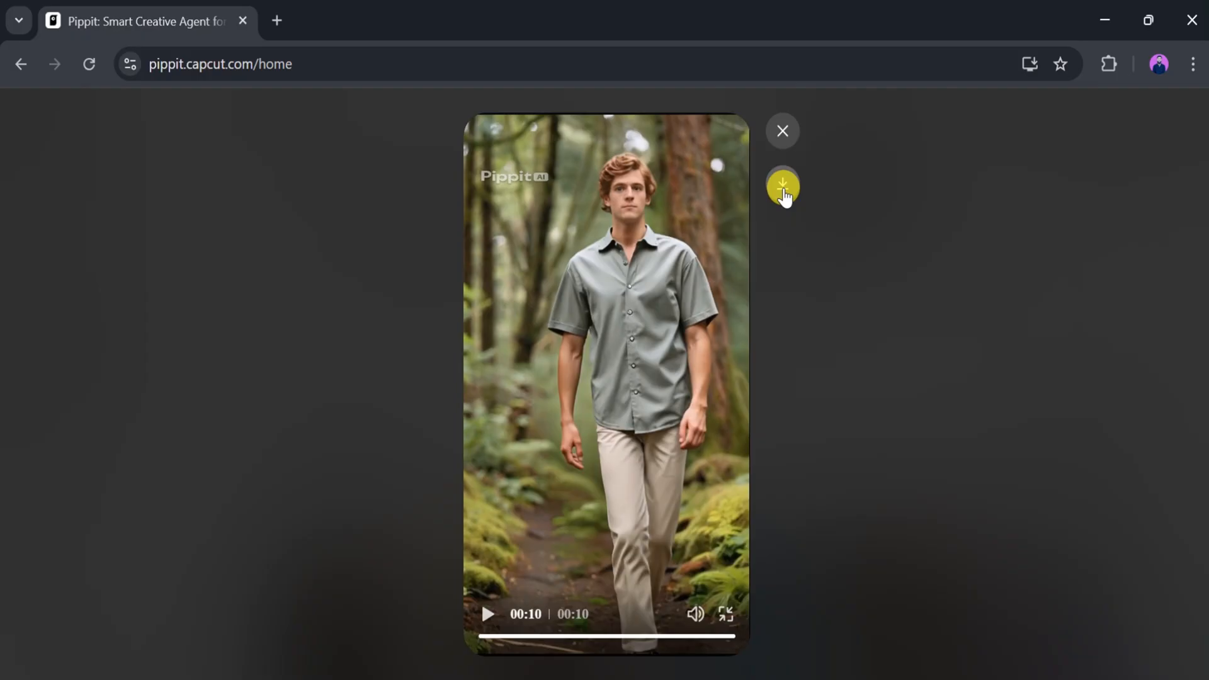
Download Nathan's 10-second grey-shirt try-on video.
{"action": "left_click", "coordinate": [783, 185]}
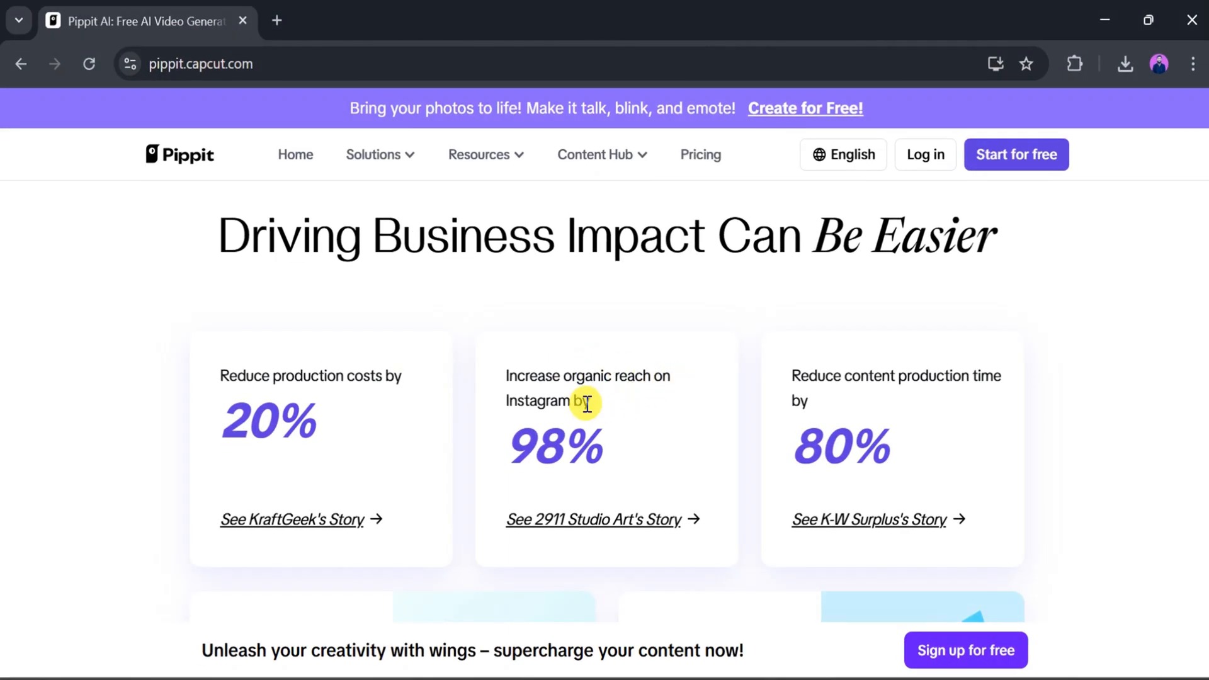
{"action": "mouse_move", "coordinate": [660, 442]}
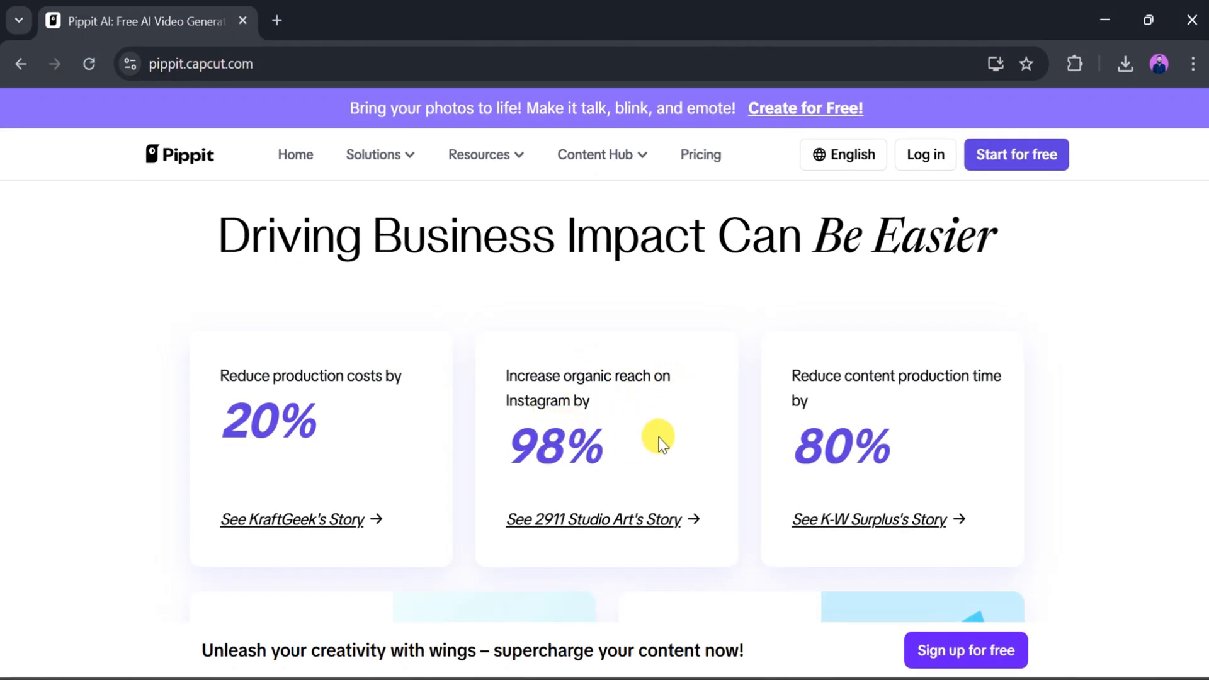
{"action": "mouse_move", "coordinate": [680, 246]}
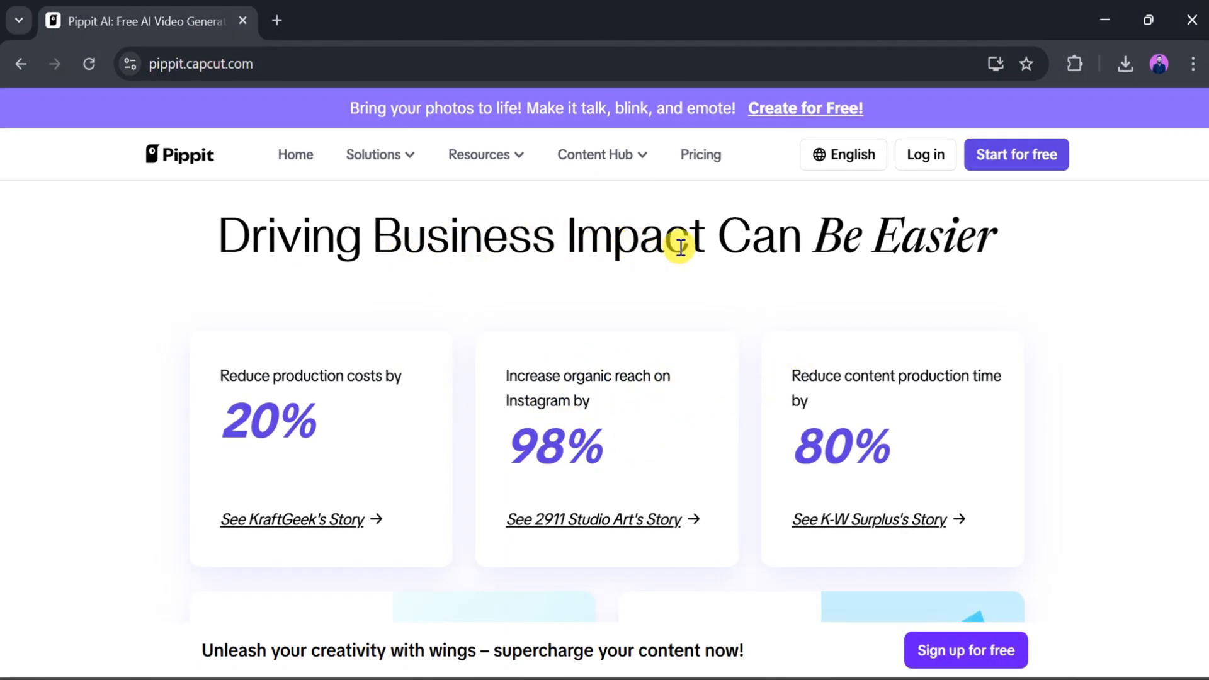